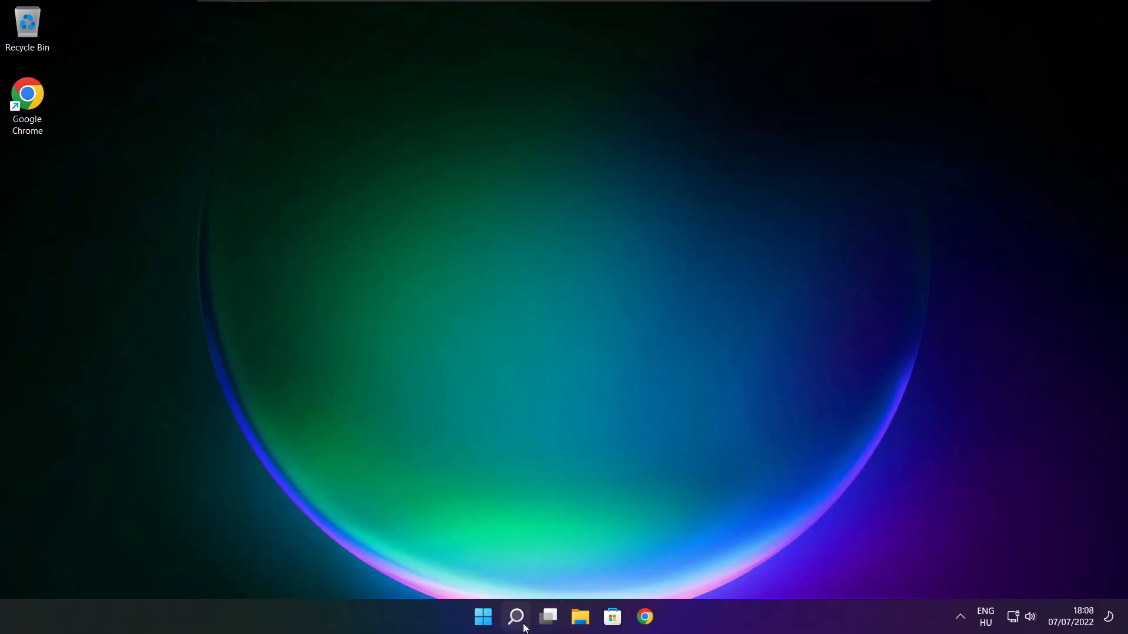
Search Windows for 'device manager' and open the Device Manager best match
{"action": "left_click", "coordinate": [515, 618]}
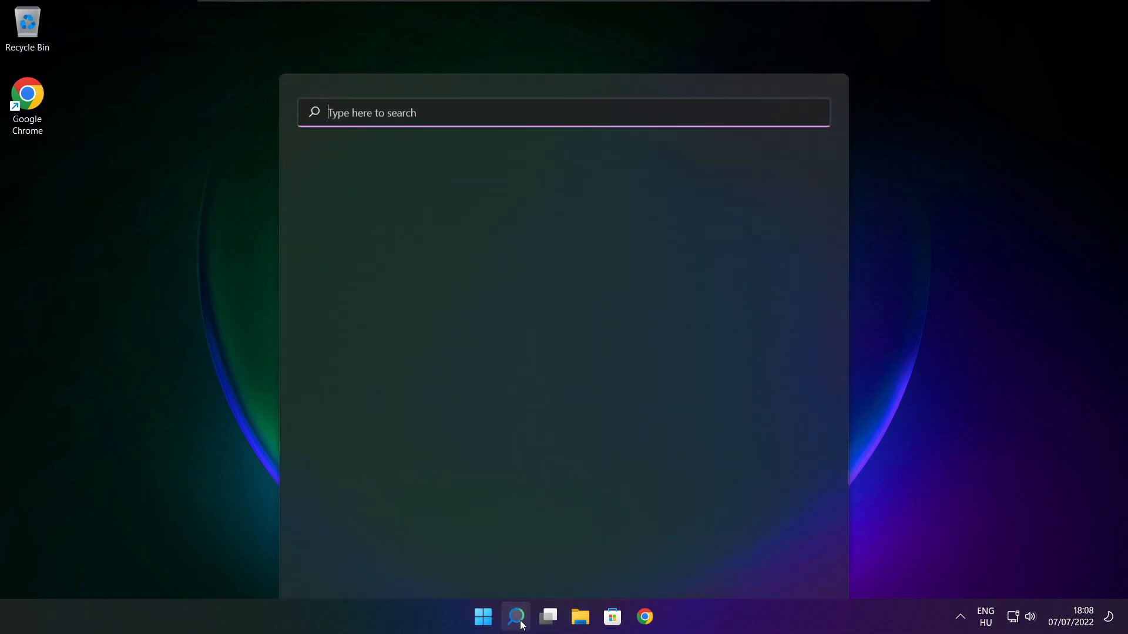
{"action": "left_click", "coordinate": [516, 617]}
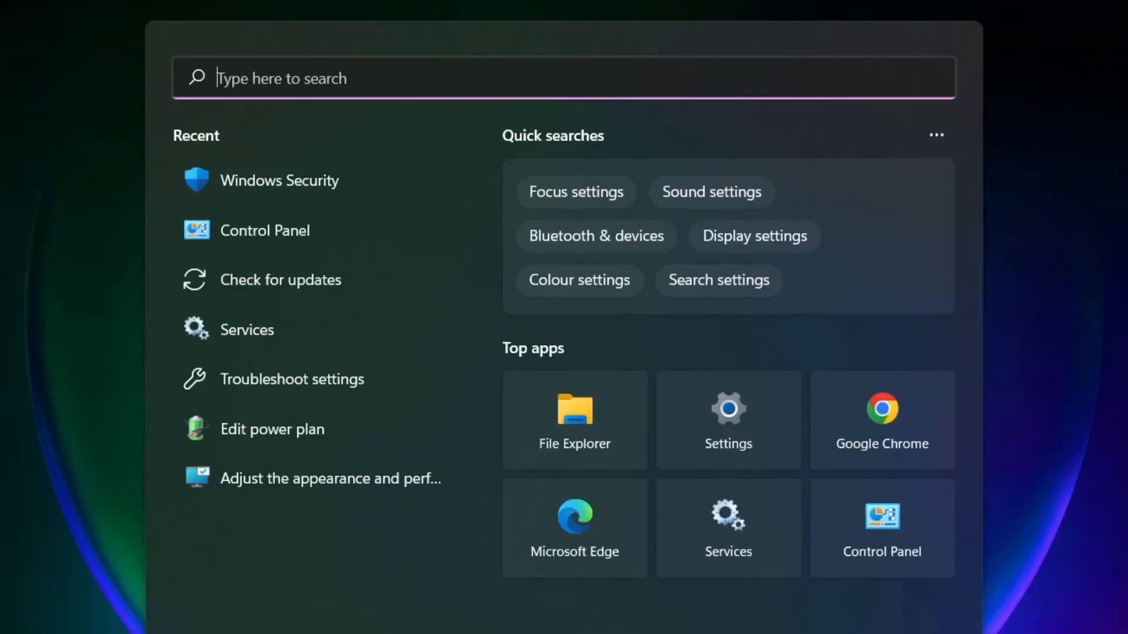
{"action": "type", "text": "device Manager"}
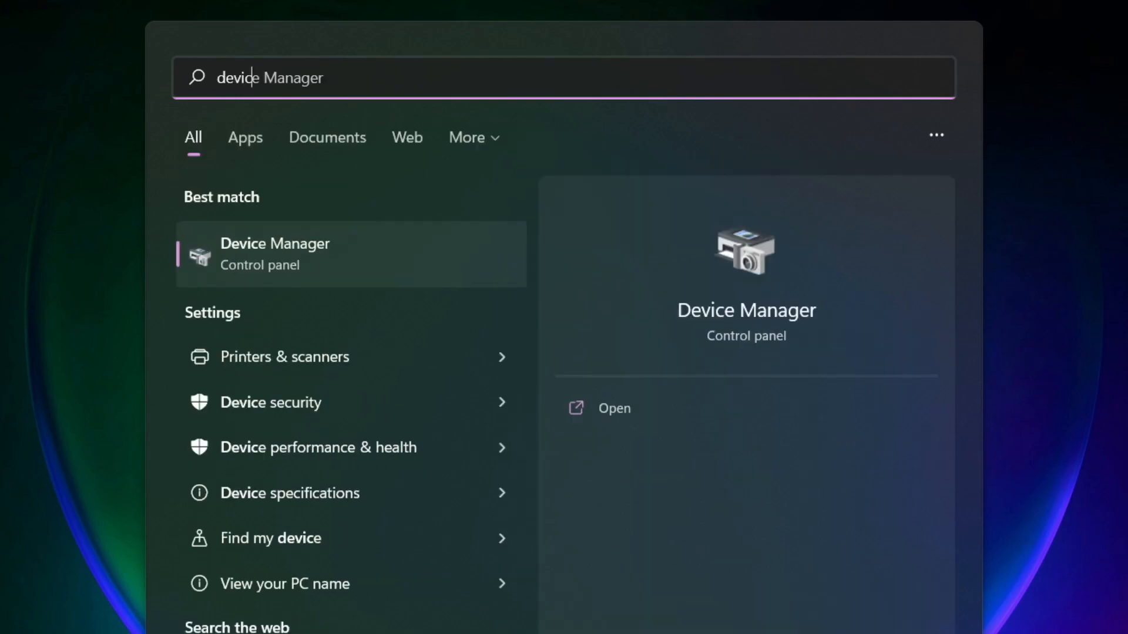
{"action": "type", "text": "device manager"}
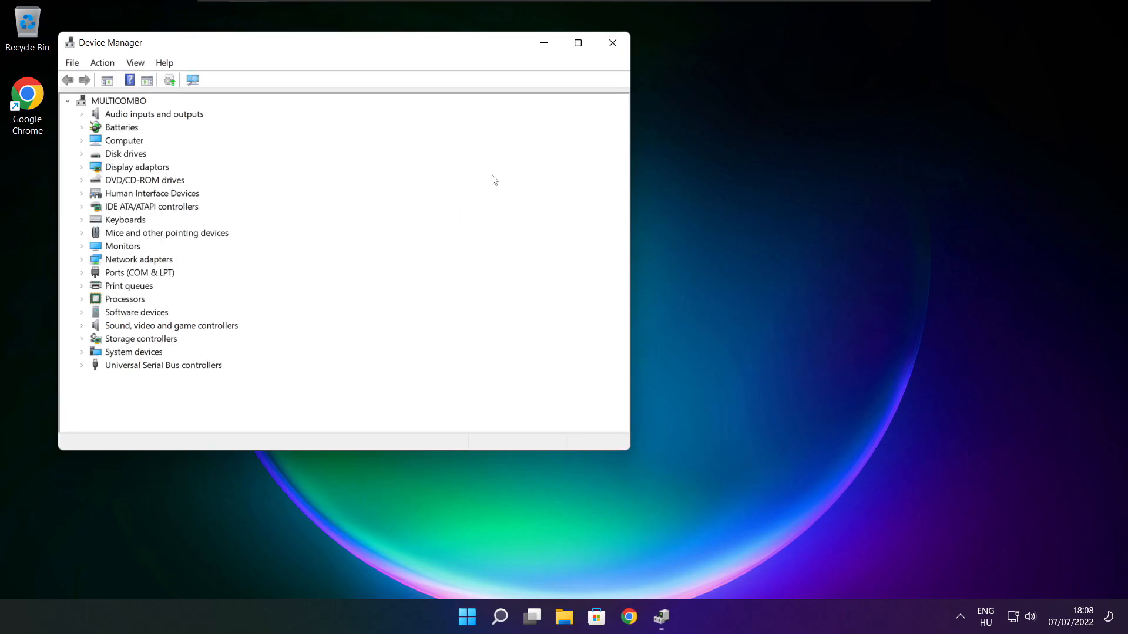
Auto-search drivers for VMware SVGA 3D under Display adaptors; the best driver is already installed
{"action": "left_click", "coordinate": [577, 42]}
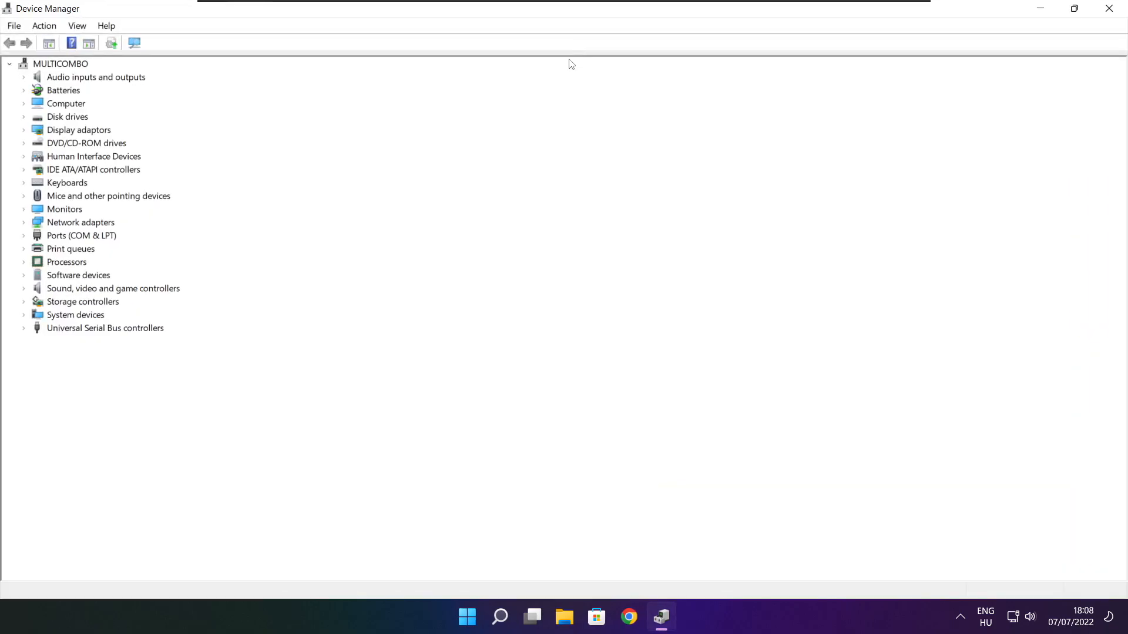
{"action": "left_click", "coordinate": [108, 201]}
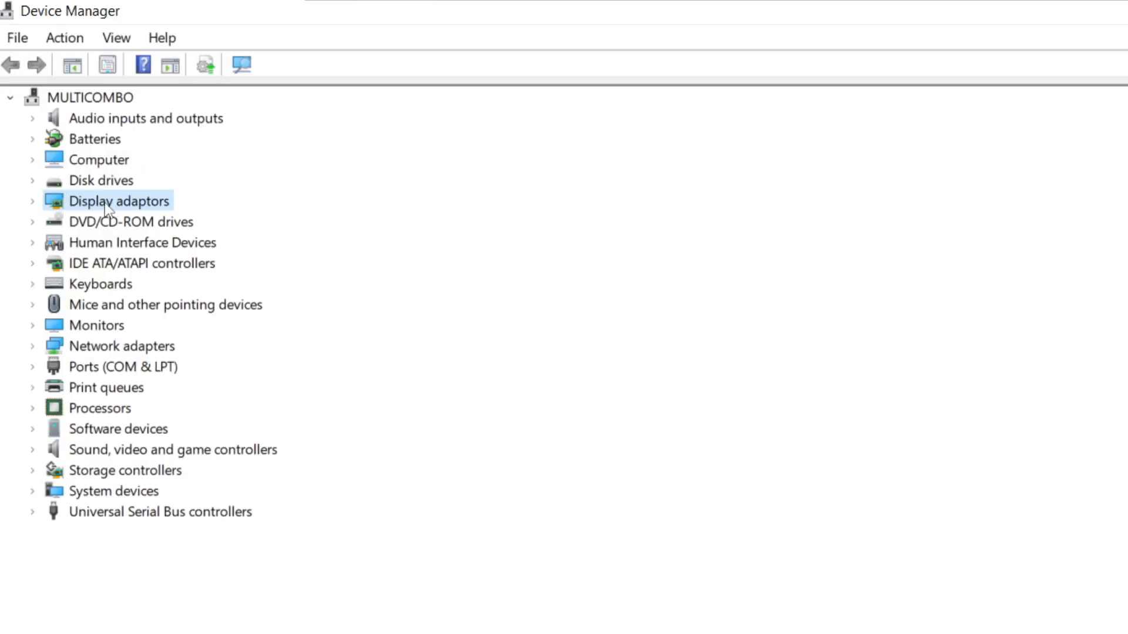
{"action": "left_click", "coordinate": [33, 201]}
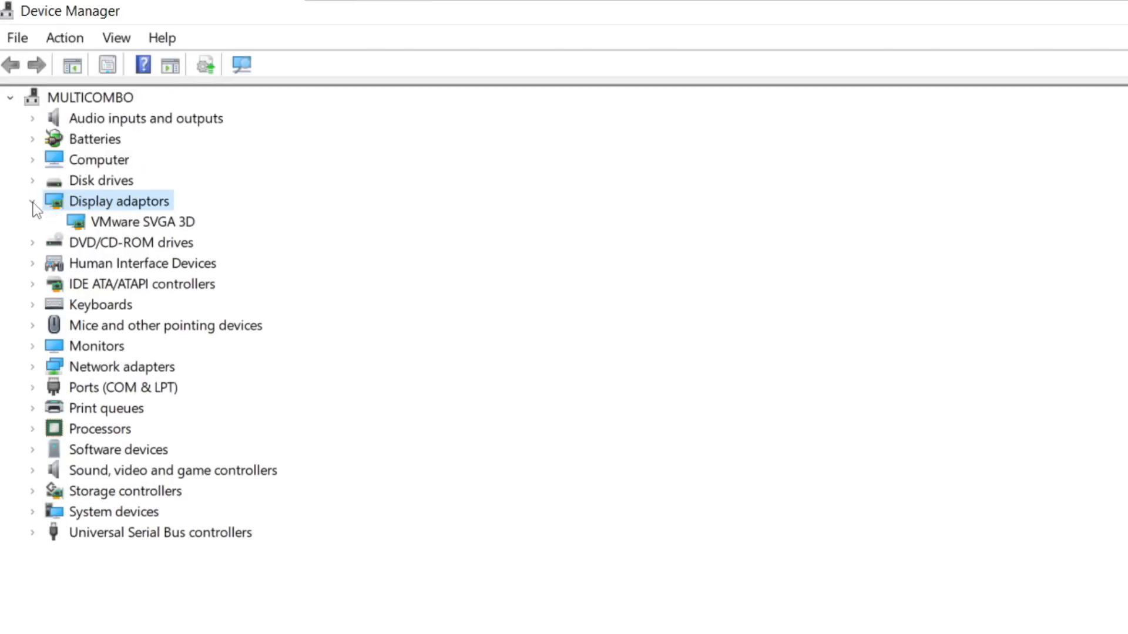
{"action": "left_click", "coordinate": [141, 221]}
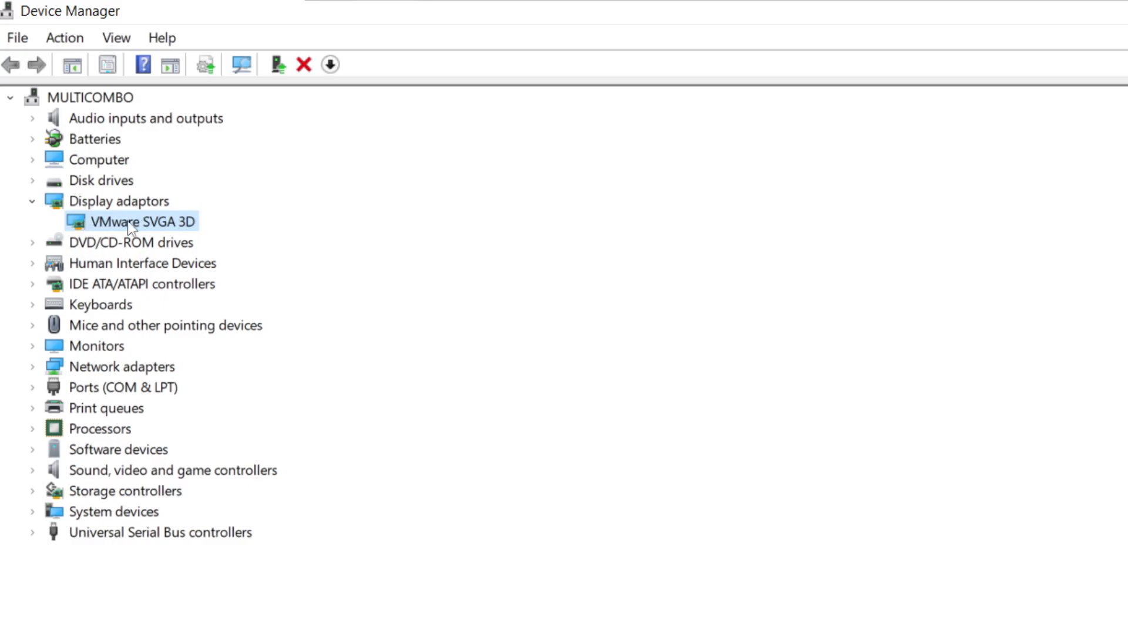
{"action": "right_click", "coordinate": [141, 221]}
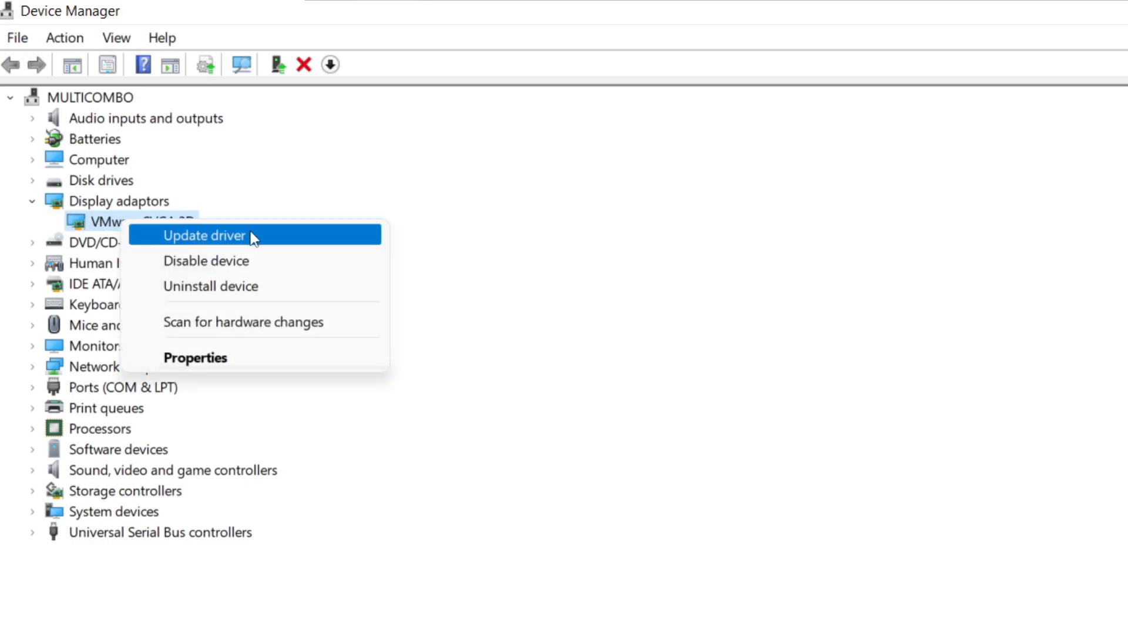
{"action": "left_click", "coordinate": [204, 235]}
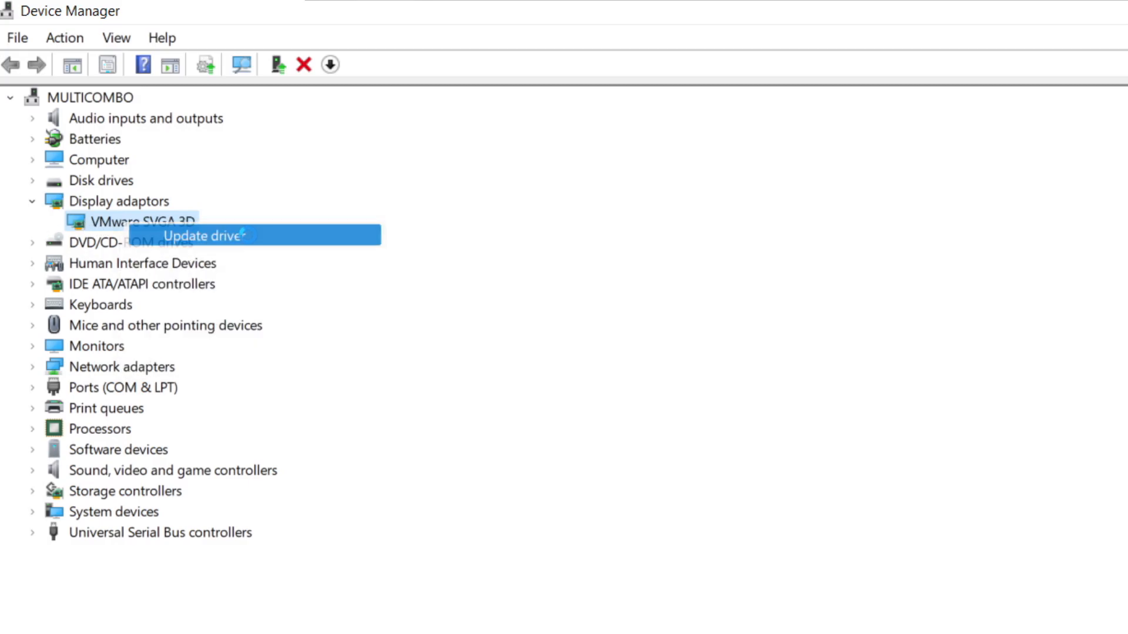
{"action": "left_click", "coordinate": [203, 235]}
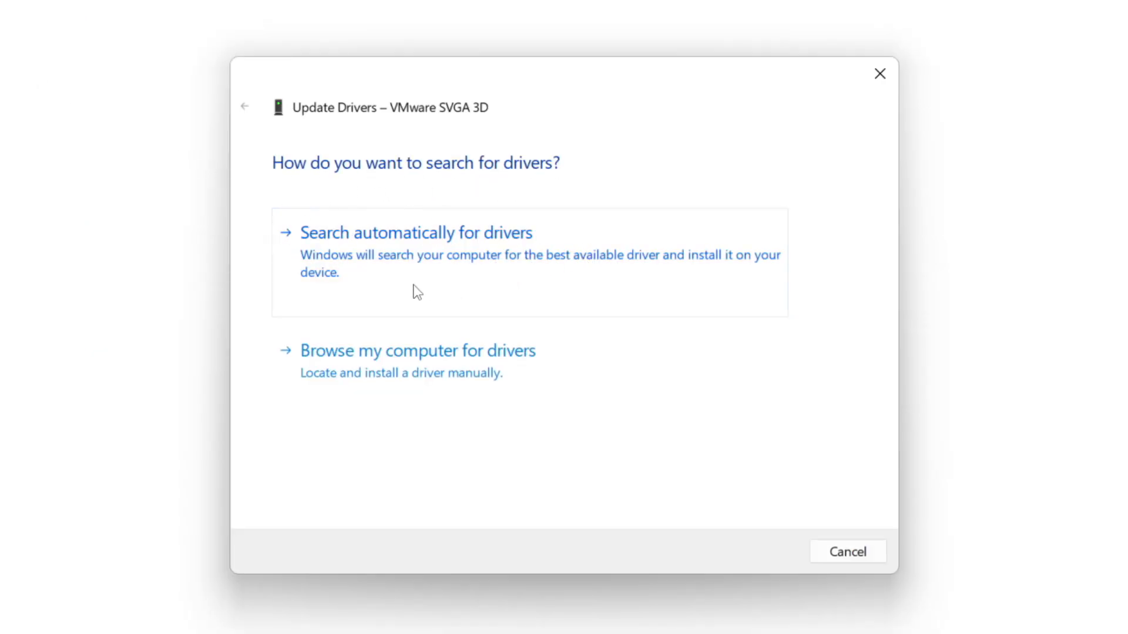
{"action": "mouse_move", "coordinate": [497, 265]}
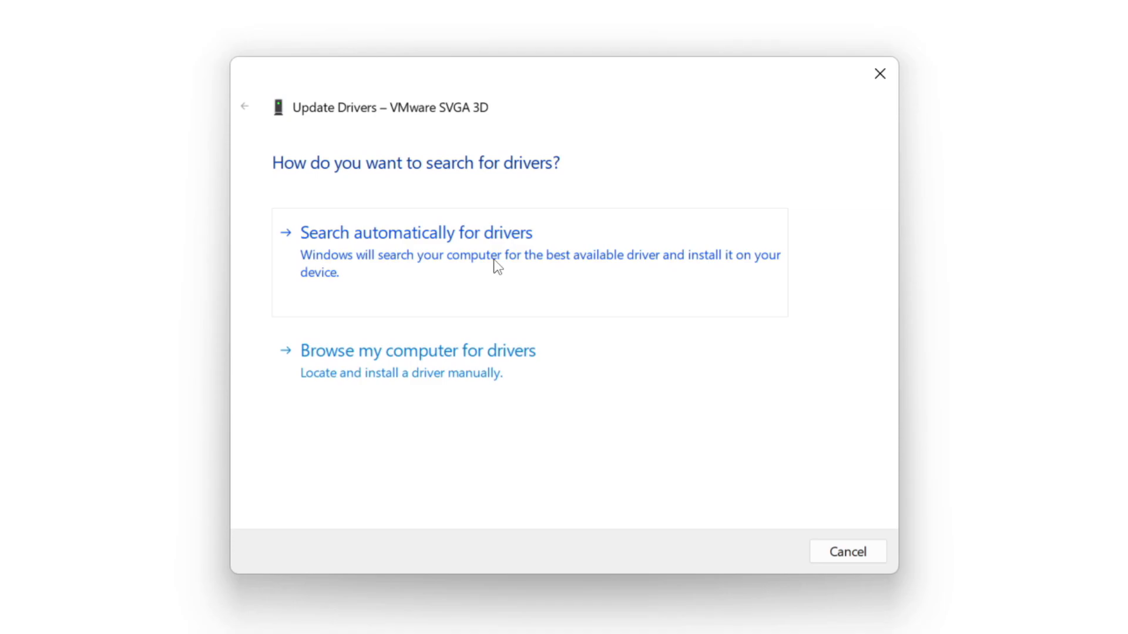
{"action": "left_click", "coordinate": [416, 233]}
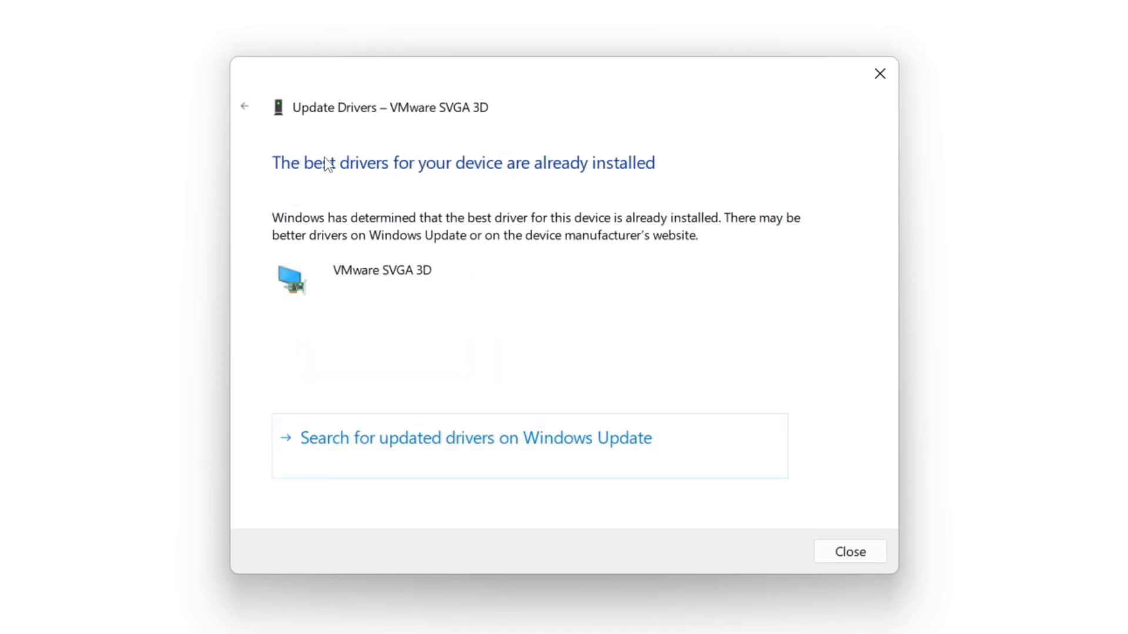
{"action": "mouse_move", "coordinate": [732, 411]}
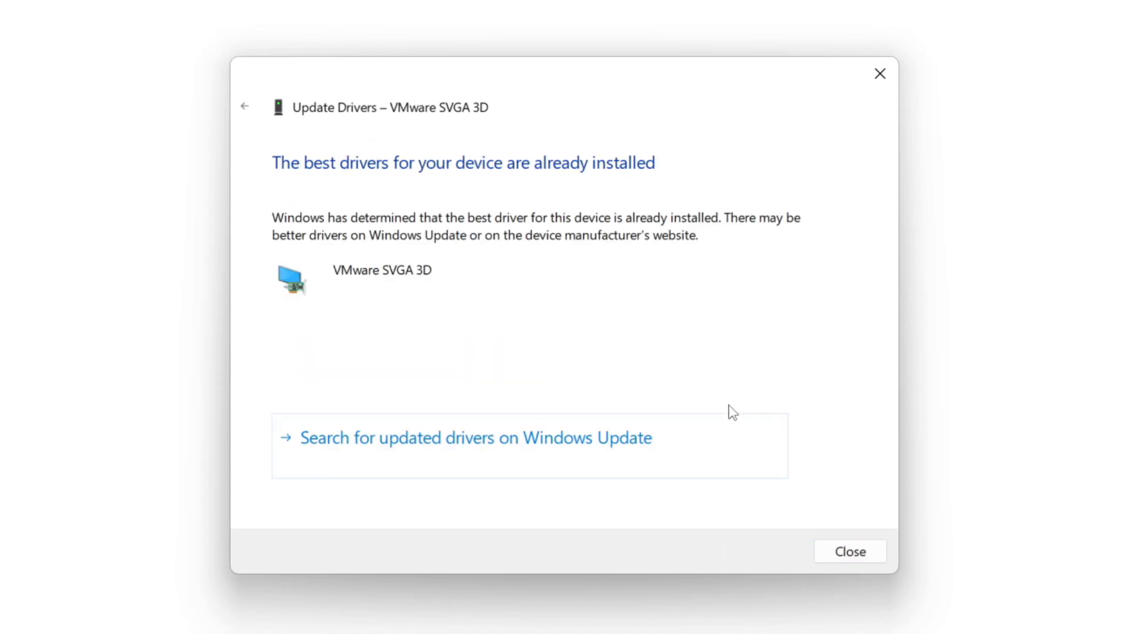
{"action": "mouse_move", "coordinate": [849, 551]}
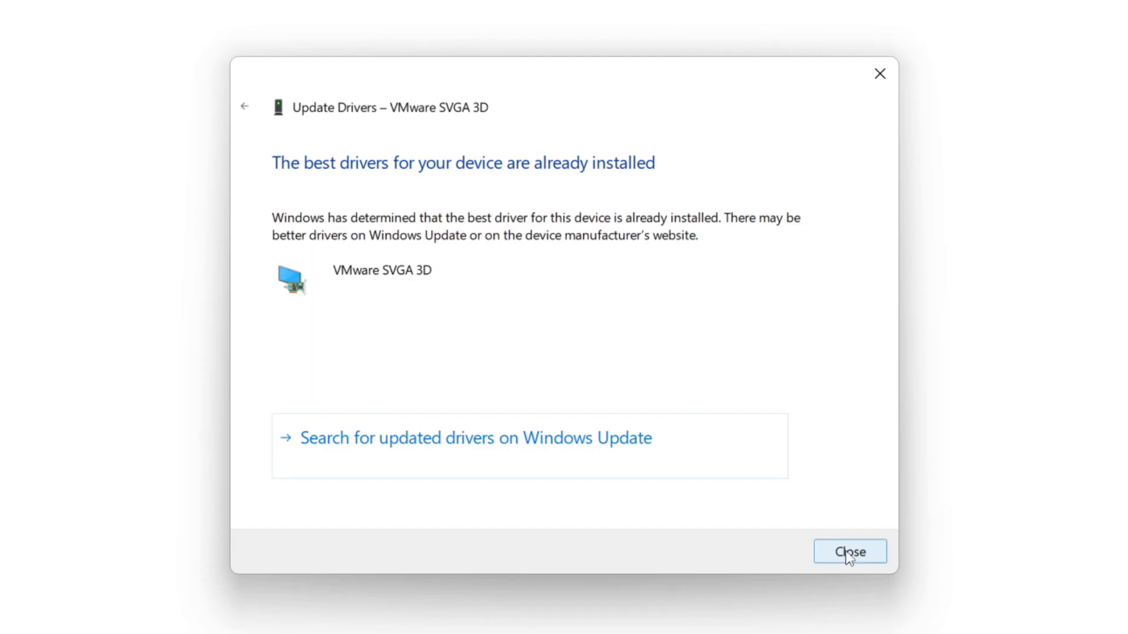
{"action": "left_click", "coordinate": [850, 552]}
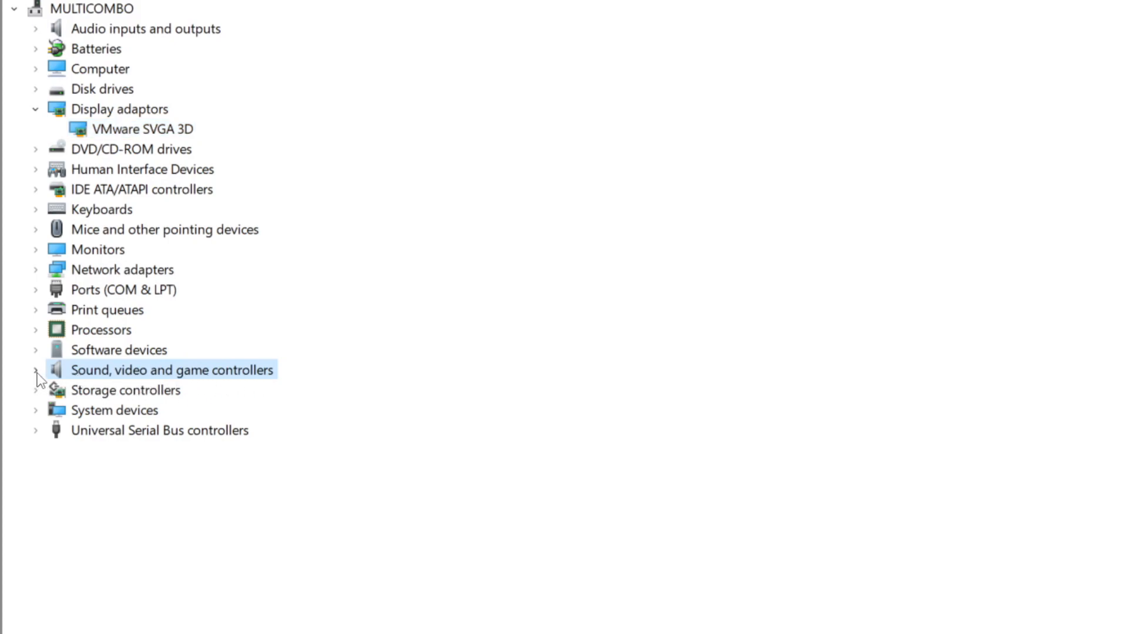
Auto-search drivers for High Definition Audio Device under Sound, video and game controllers
{"action": "left_click", "coordinate": [35, 369]}
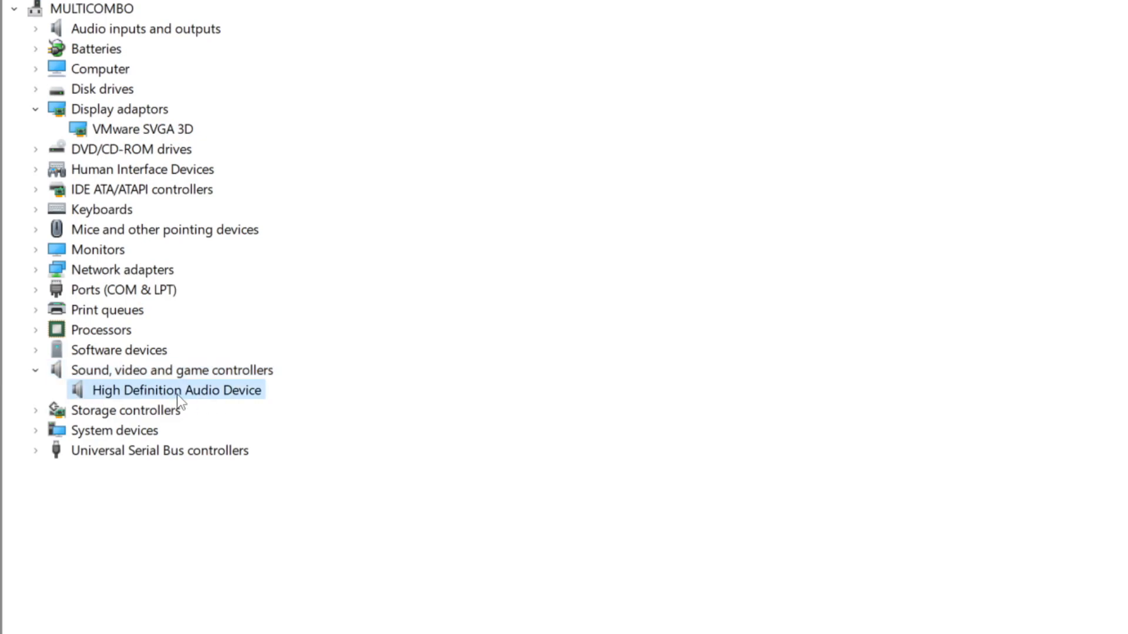
{"action": "mouse_move", "coordinate": [171, 399]}
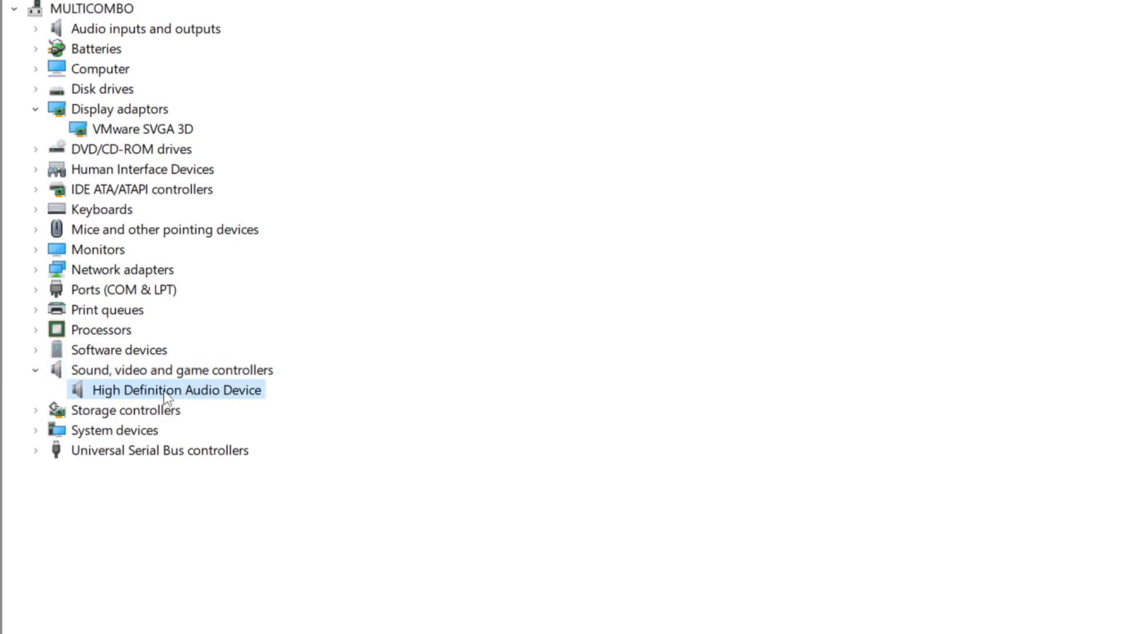
{"action": "right_click", "coordinate": [176, 390]}
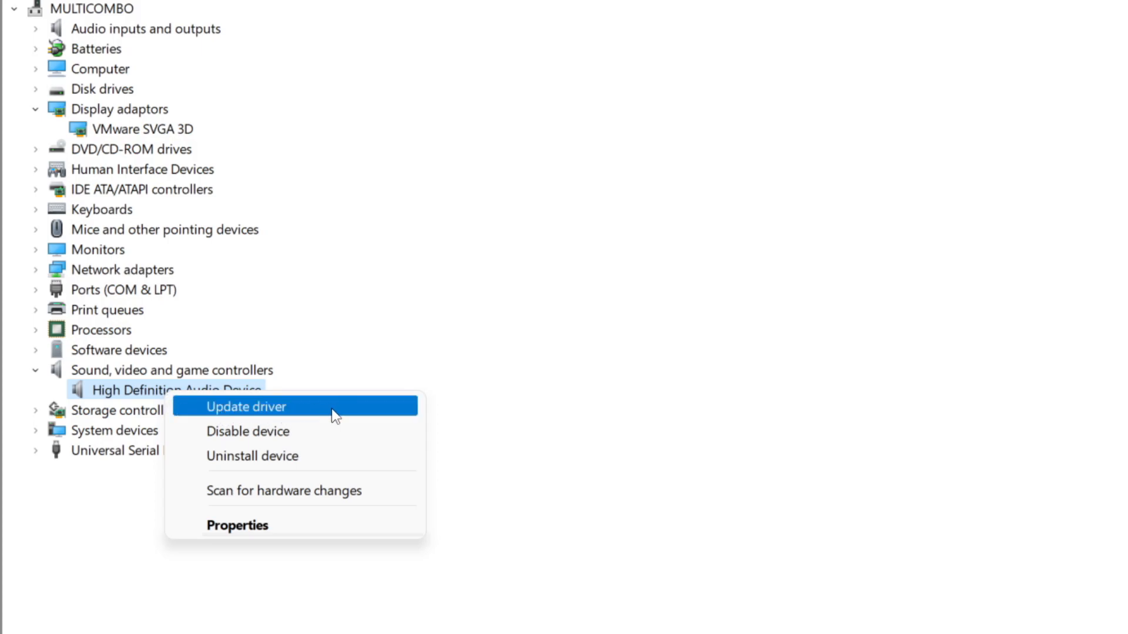
{"action": "left_click", "coordinate": [247, 406]}
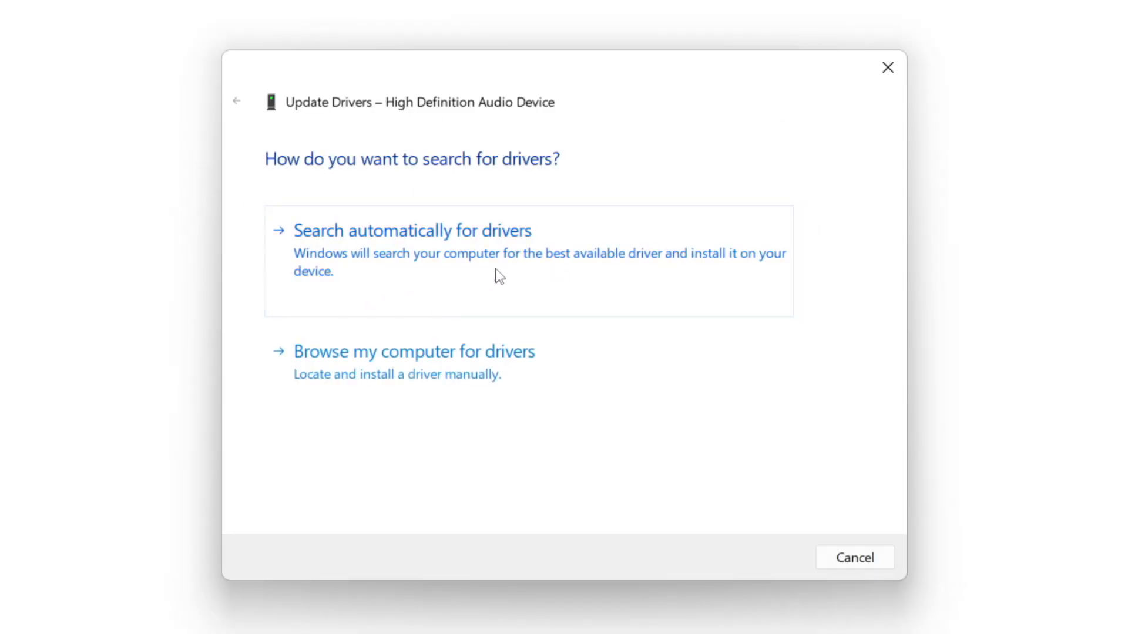
{"action": "mouse_move", "coordinate": [450, 259]}
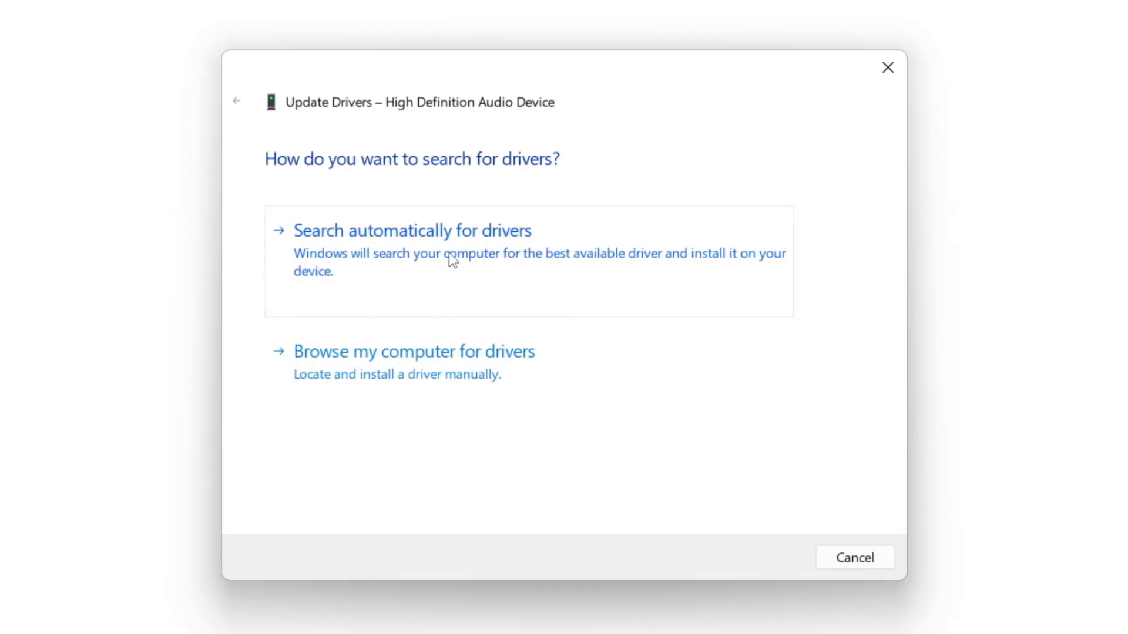
{"action": "left_click", "coordinate": [413, 230]}
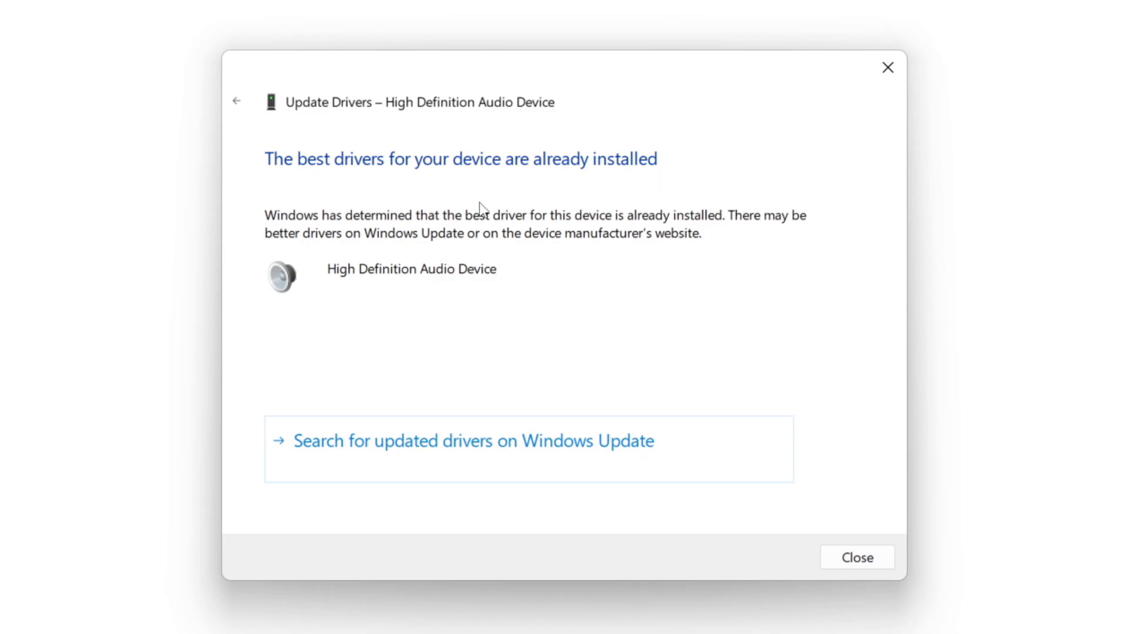
{"action": "mouse_move", "coordinate": [857, 557]}
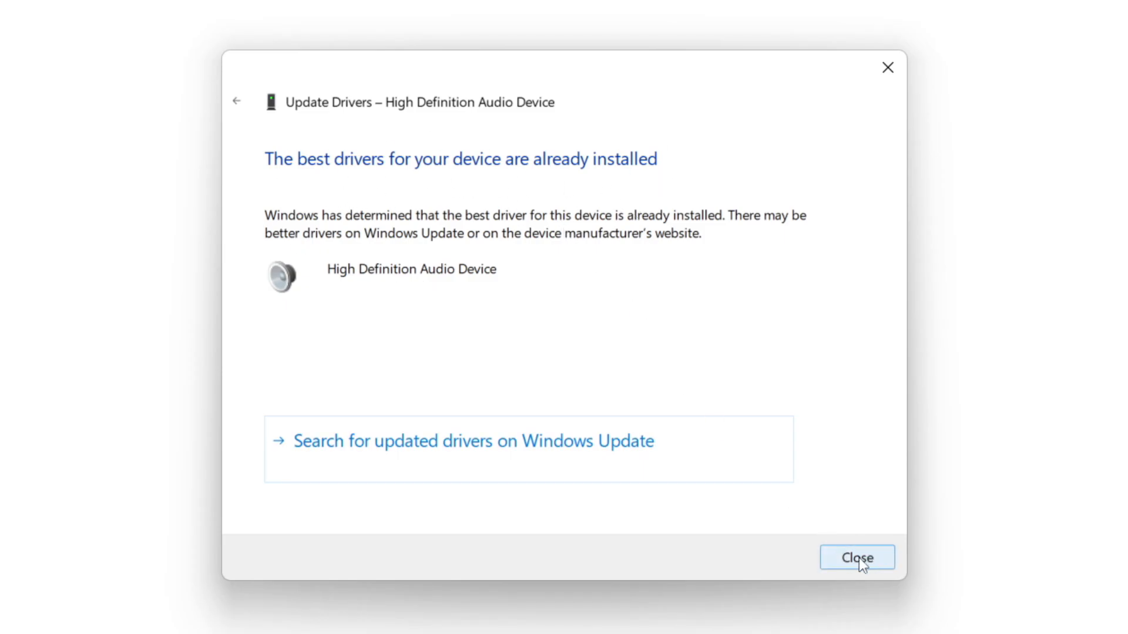
{"action": "left_click", "coordinate": [855, 557]}
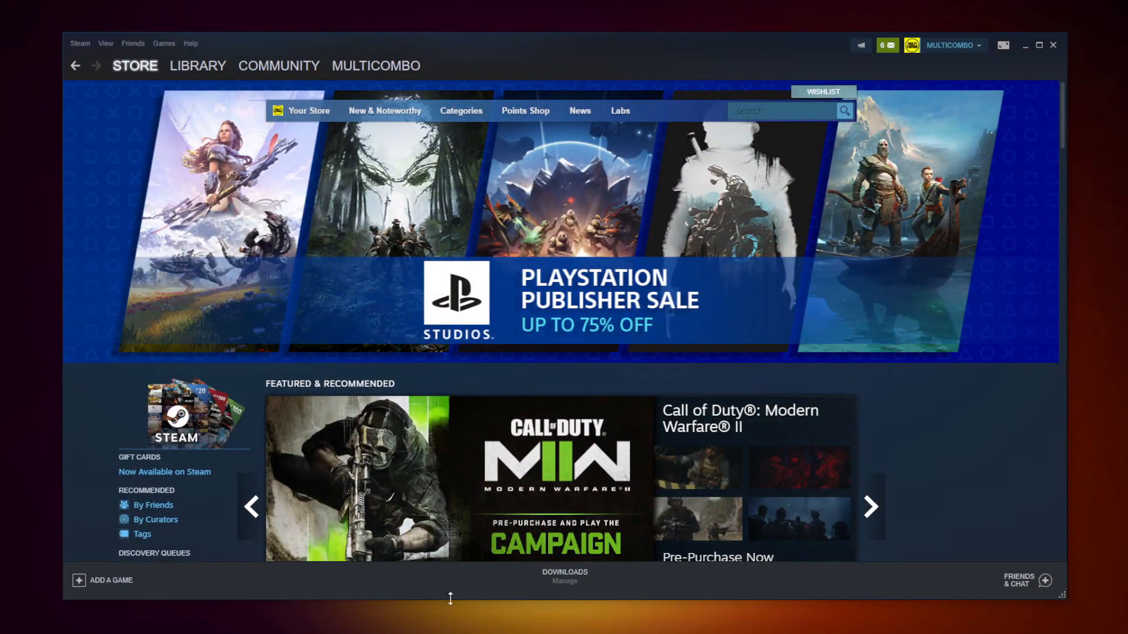
Open the Steam Library to reach the crashing game's actions
{"action": "left_click", "coordinate": [198, 65]}
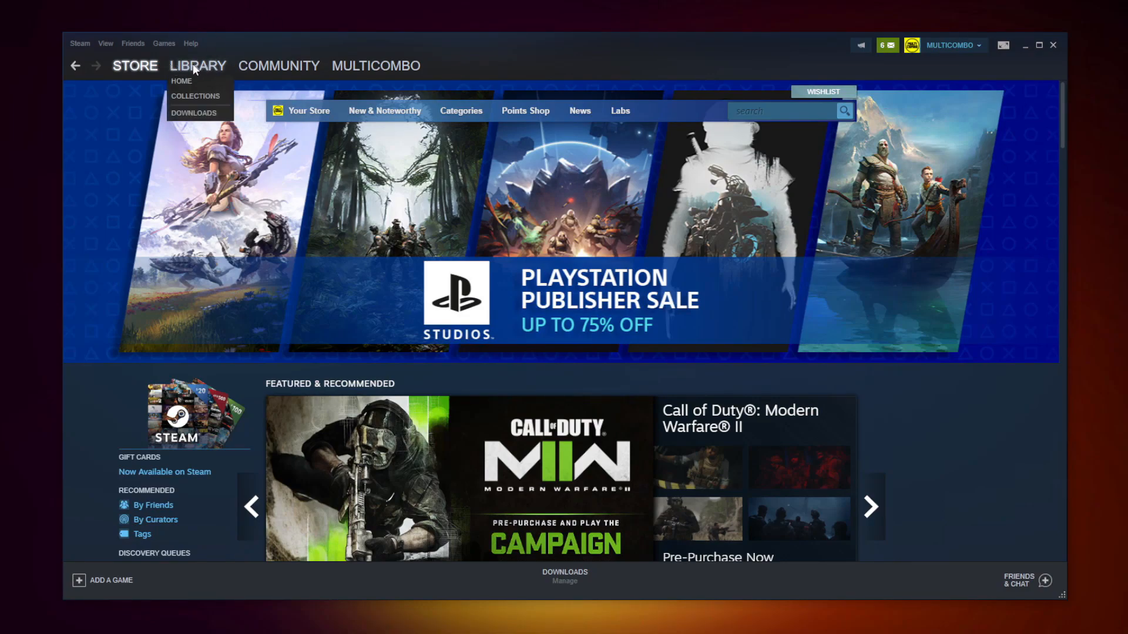
{"action": "left_click", "coordinate": [197, 66]}
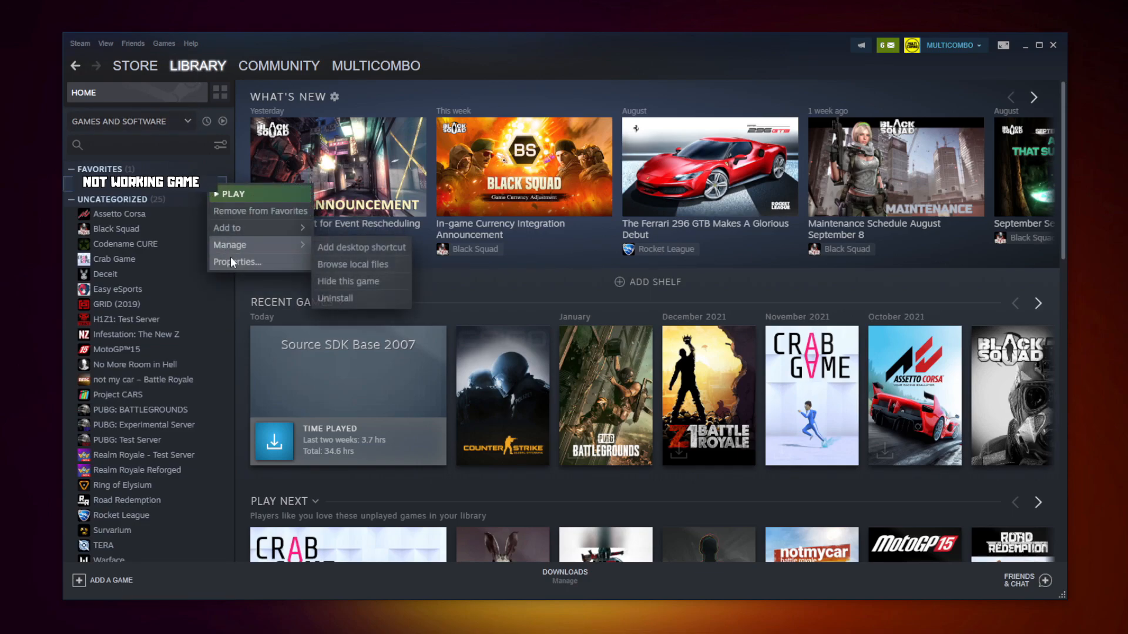
{"action": "mouse_move", "coordinate": [237, 262]}
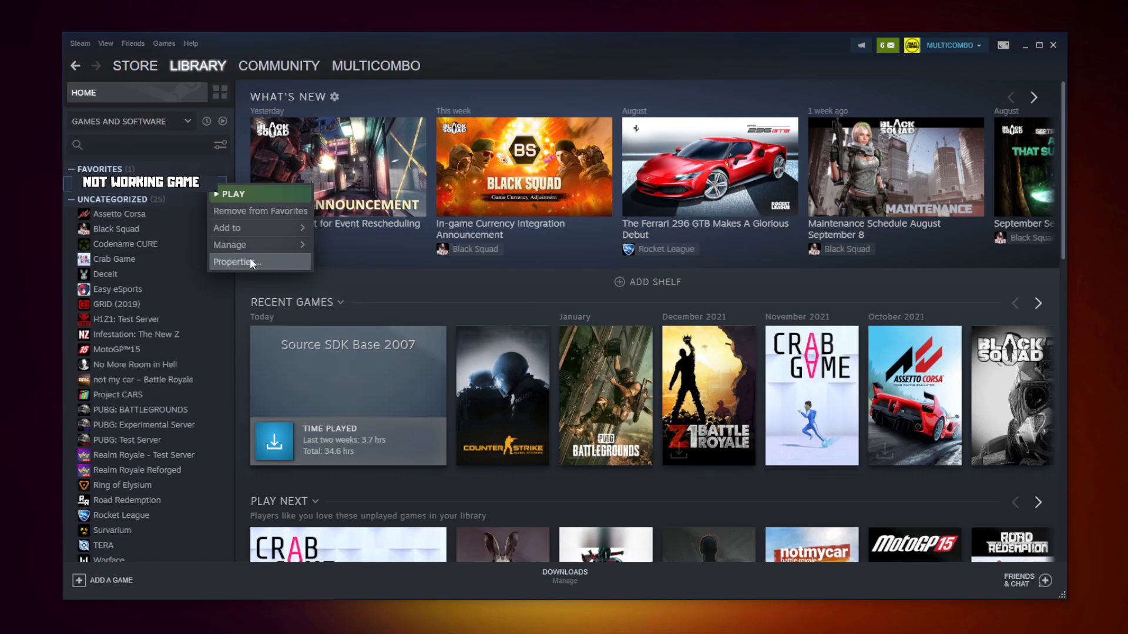
{"action": "mouse_move", "coordinate": [252, 266]}
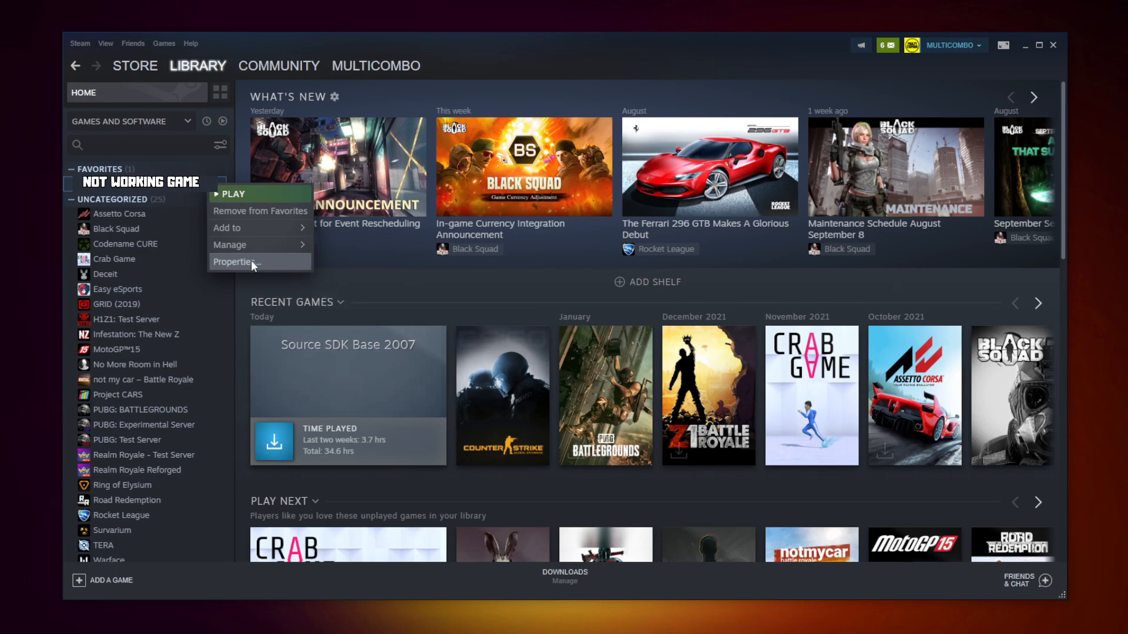
Verify the game's local files in Properties, validating all 3367 files, then browse its install folder
{"action": "left_click", "coordinate": [235, 262]}
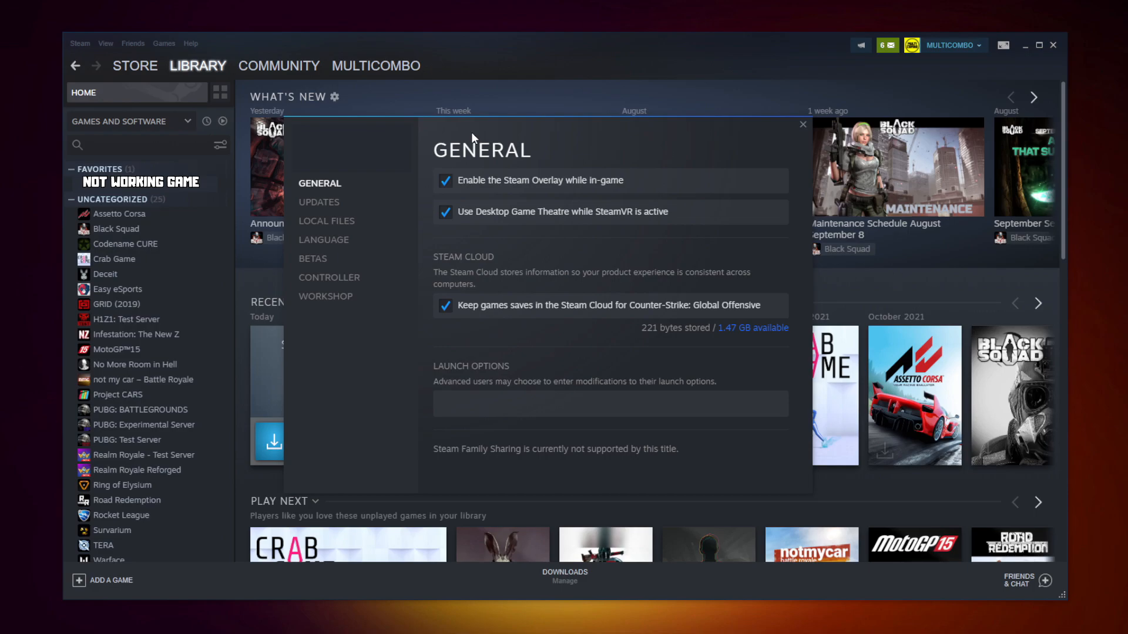
{"action": "mouse_move", "coordinate": [326, 221]}
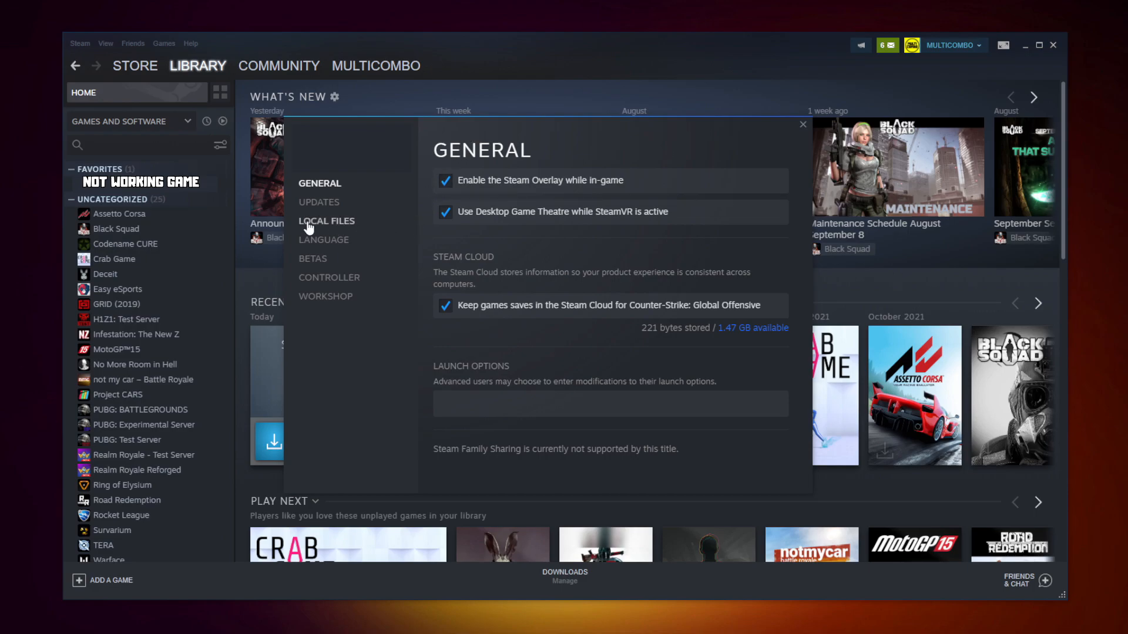
{"action": "mouse_move", "coordinate": [332, 227]}
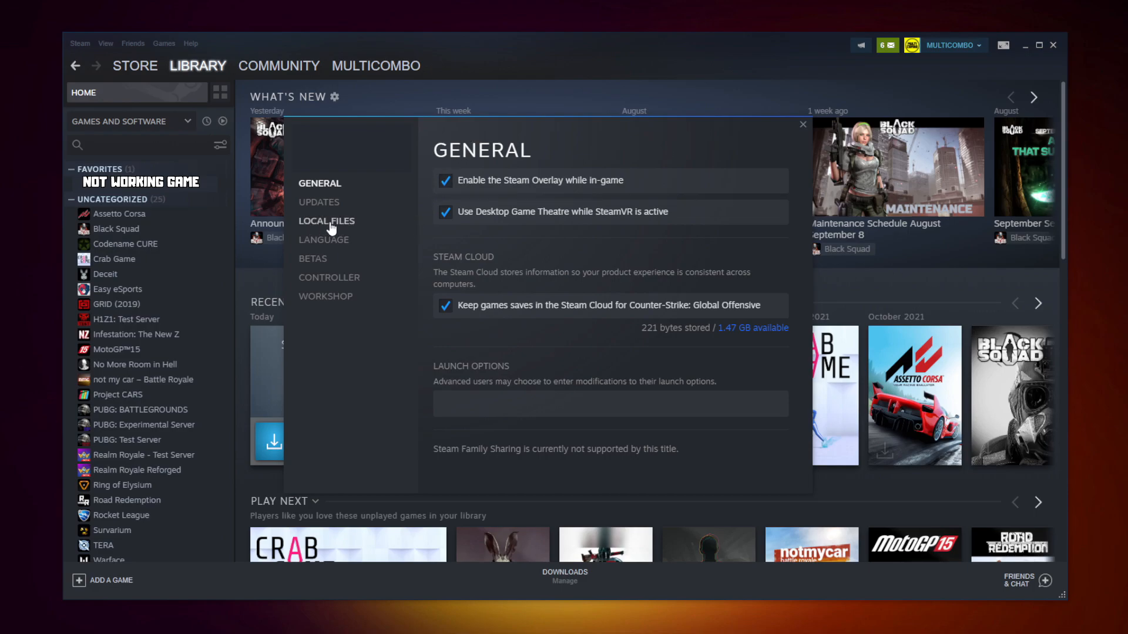
{"action": "left_click", "coordinate": [326, 221]}
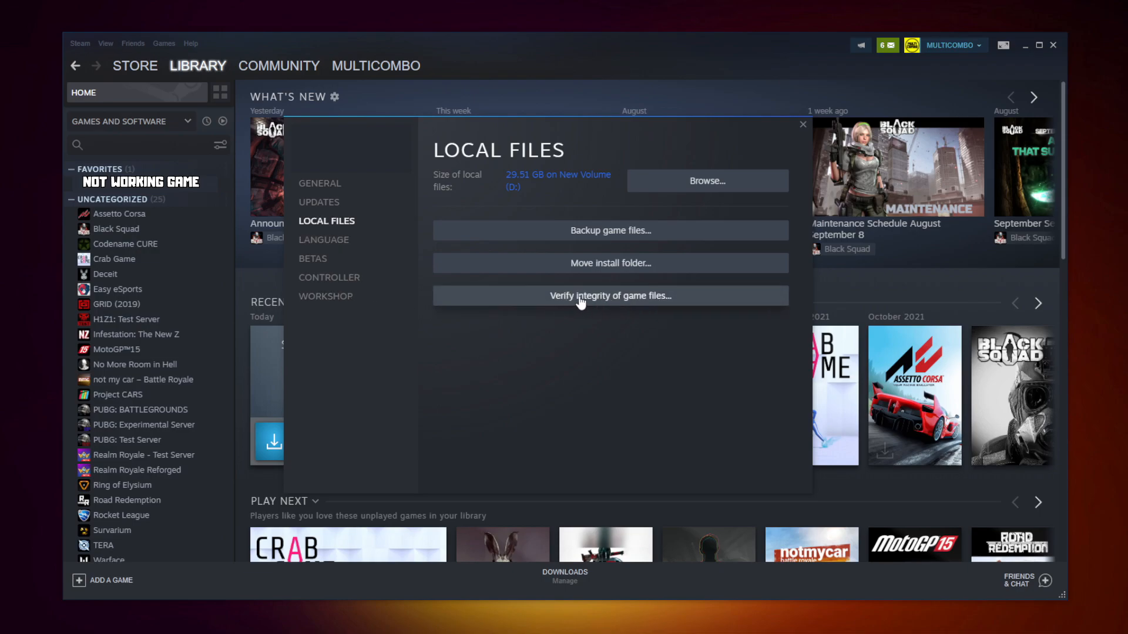
{"action": "left_click", "coordinate": [610, 296]}
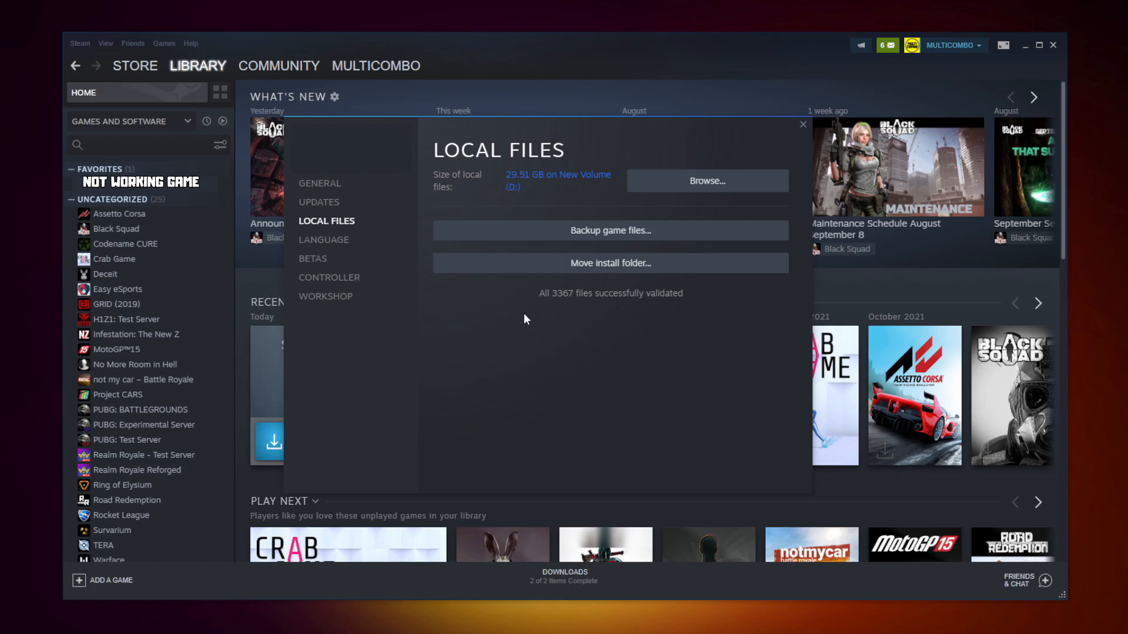
{"action": "mouse_move", "coordinate": [568, 300]}
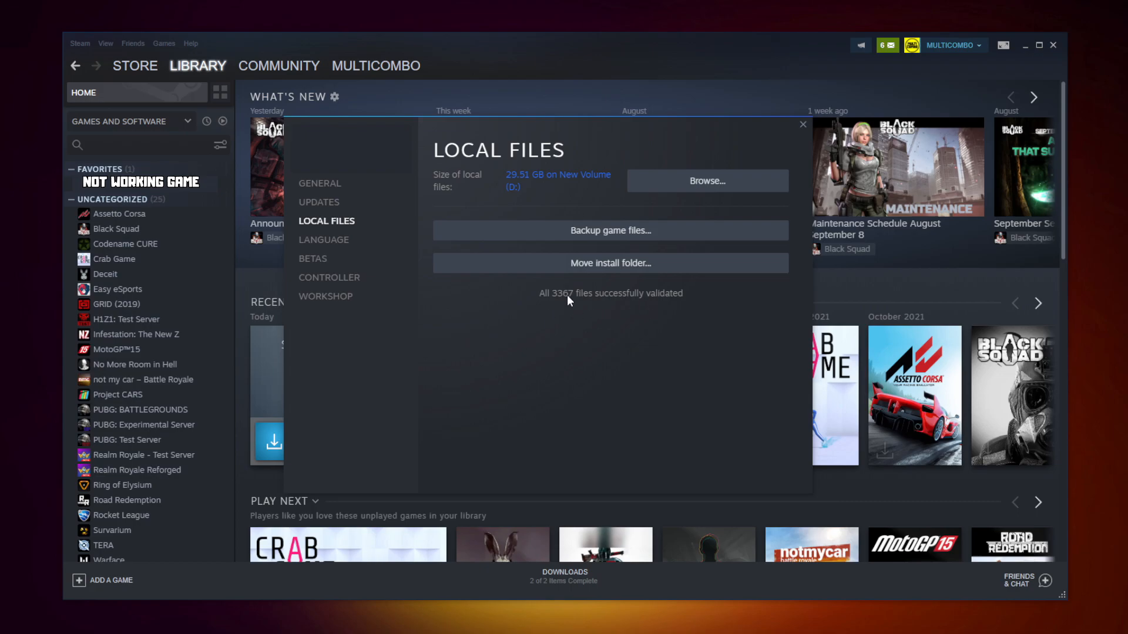
{"action": "left_click", "coordinate": [705, 181]}
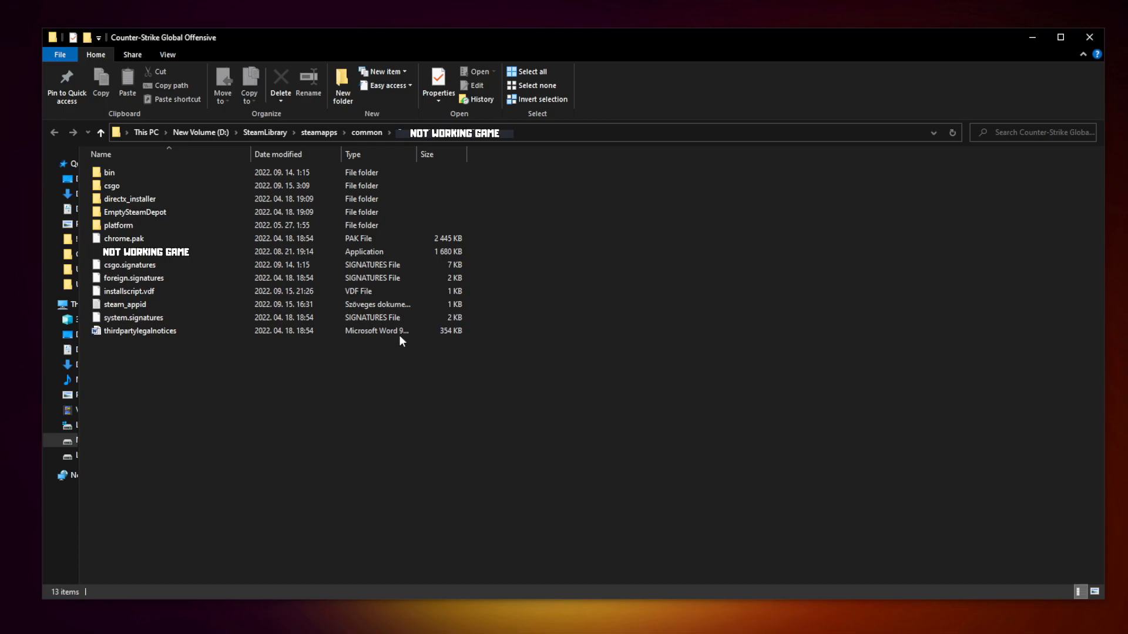
Set the game .exe to Windows 8 compatibility, fullscreen optimizations off, run as administrator
{"action": "left_click", "coordinate": [146, 252]}
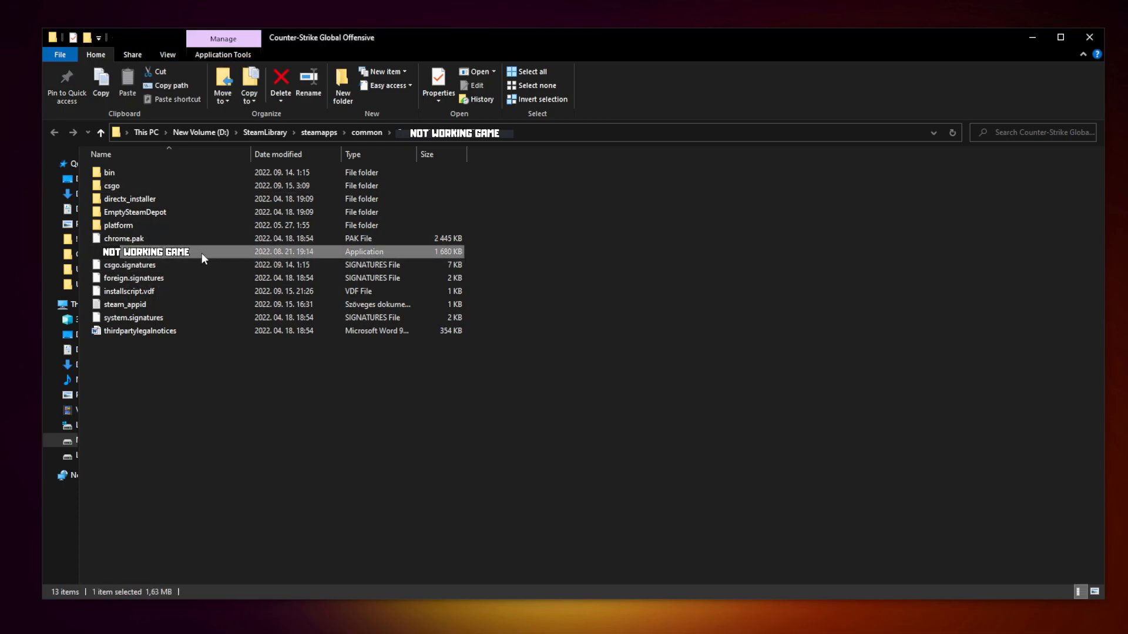
{"action": "right_click", "coordinate": [145, 252]}
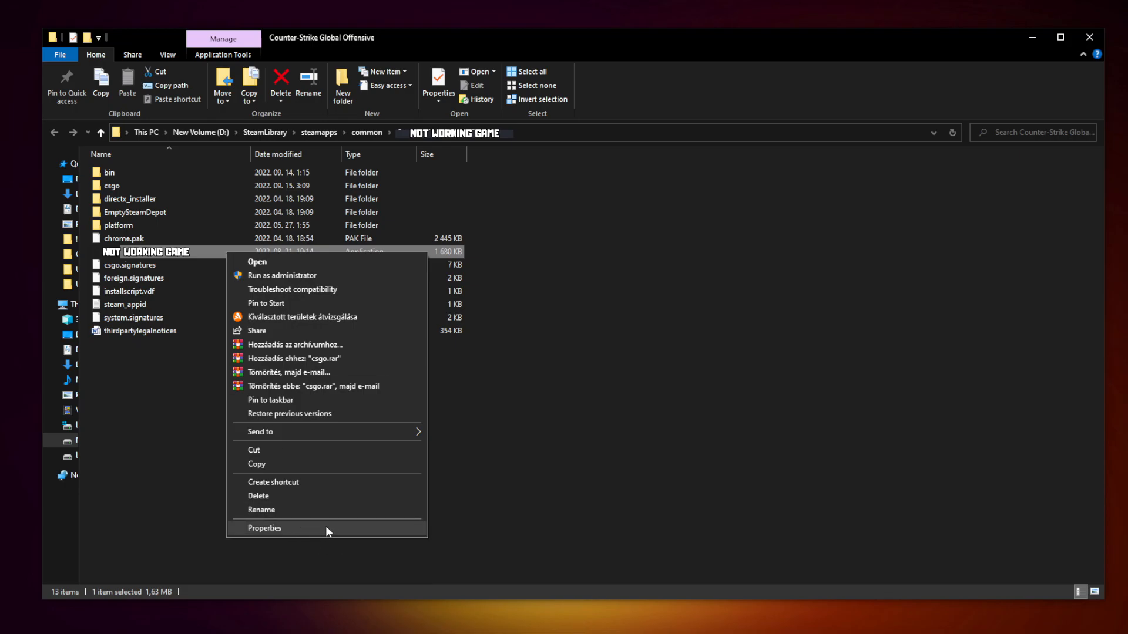
{"action": "left_click", "coordinate": [264, 528]}
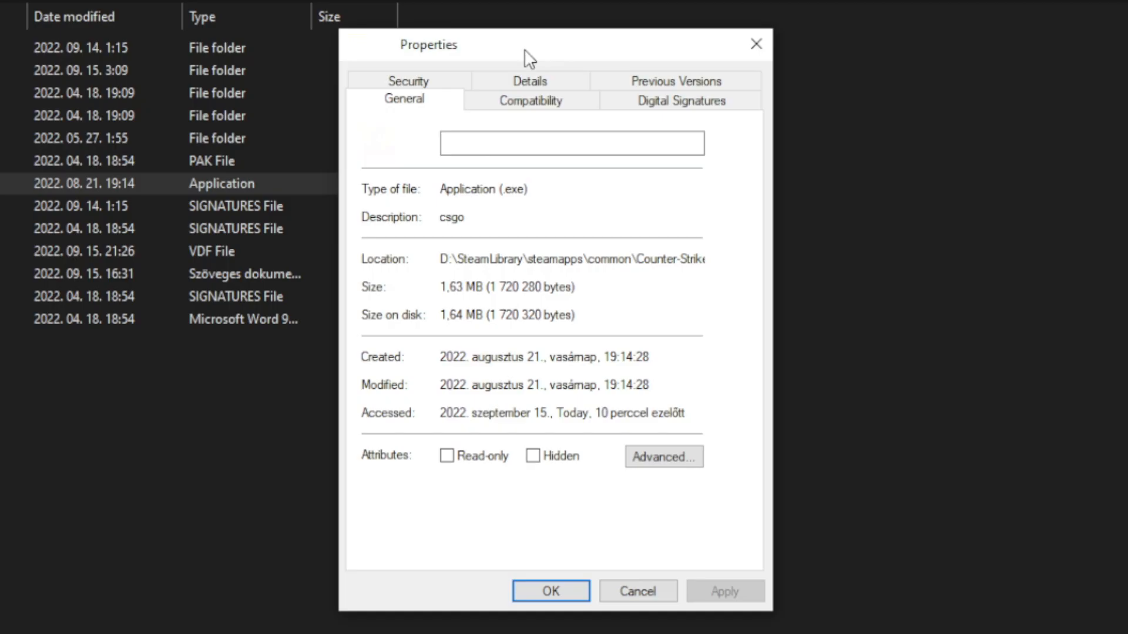
{"action": "left_click", "coordinate": [529, 100]}
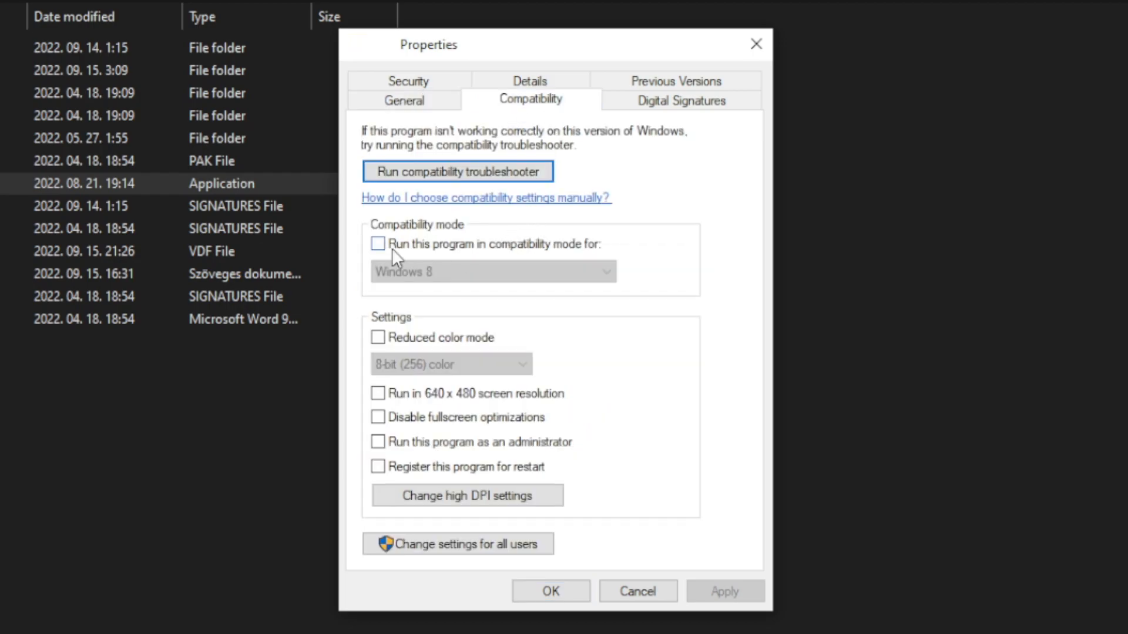
{"action": "left_click", "coordinate": [378, 244]}
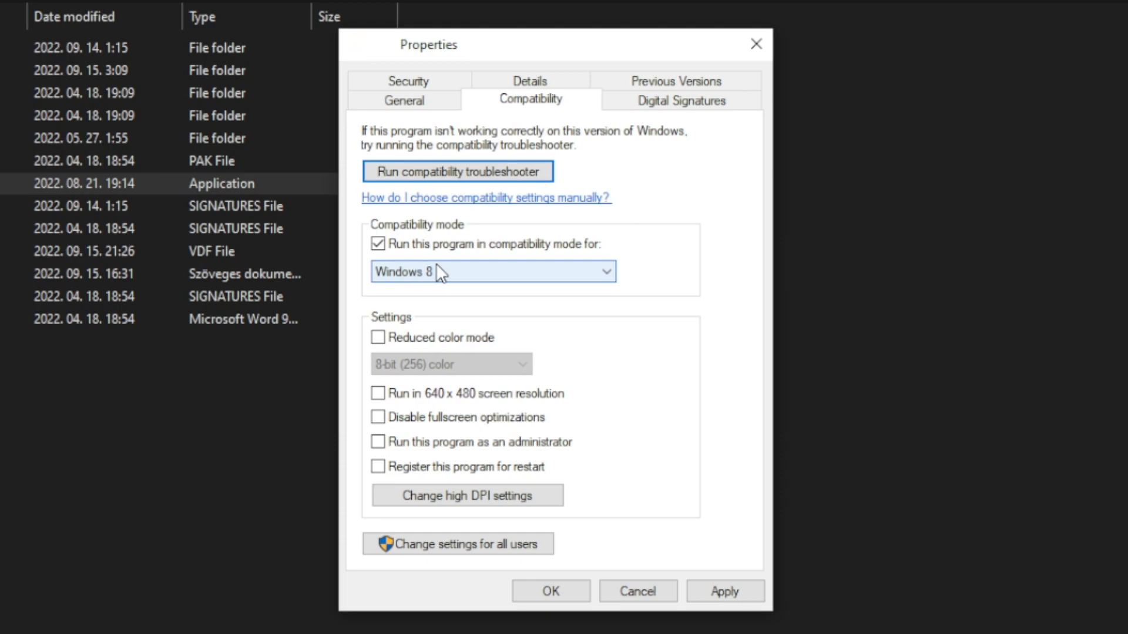
{"action": "left_click", "coordinate": [606, 271]}
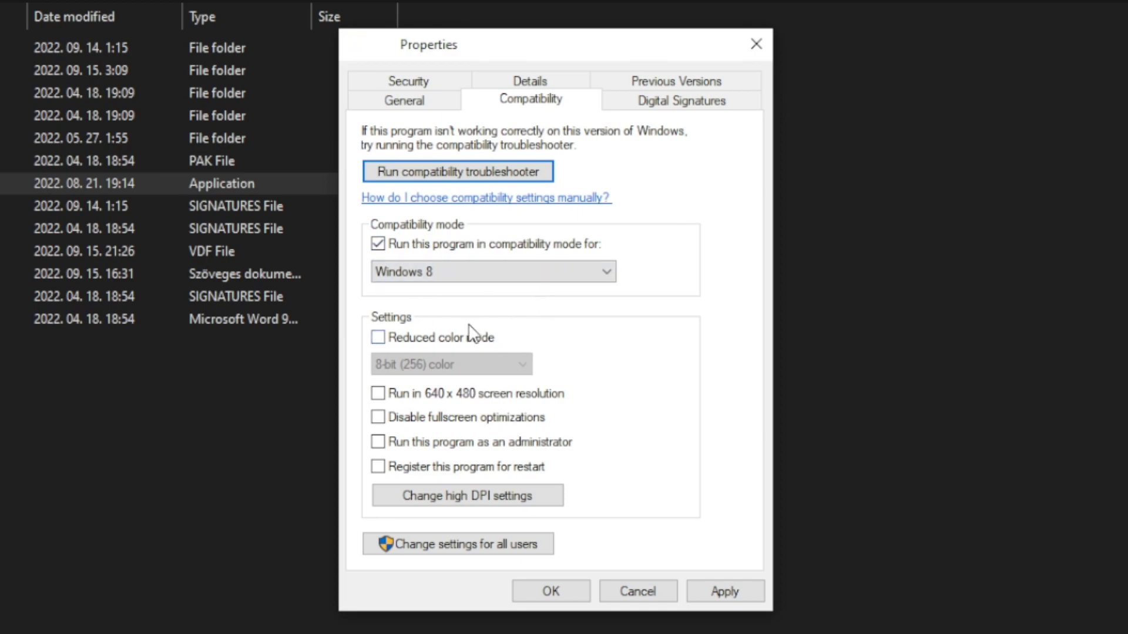
{"action": "mouse_move", "coordinate": [502, 363]}
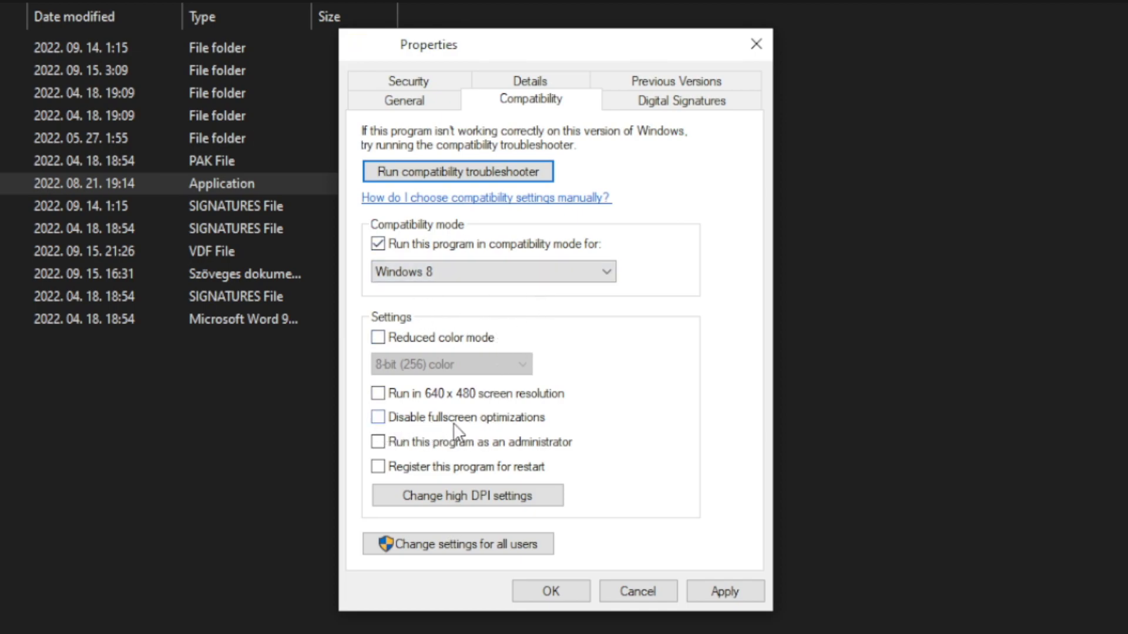
{"action": "left_click", "coordinate": [377, 417]}
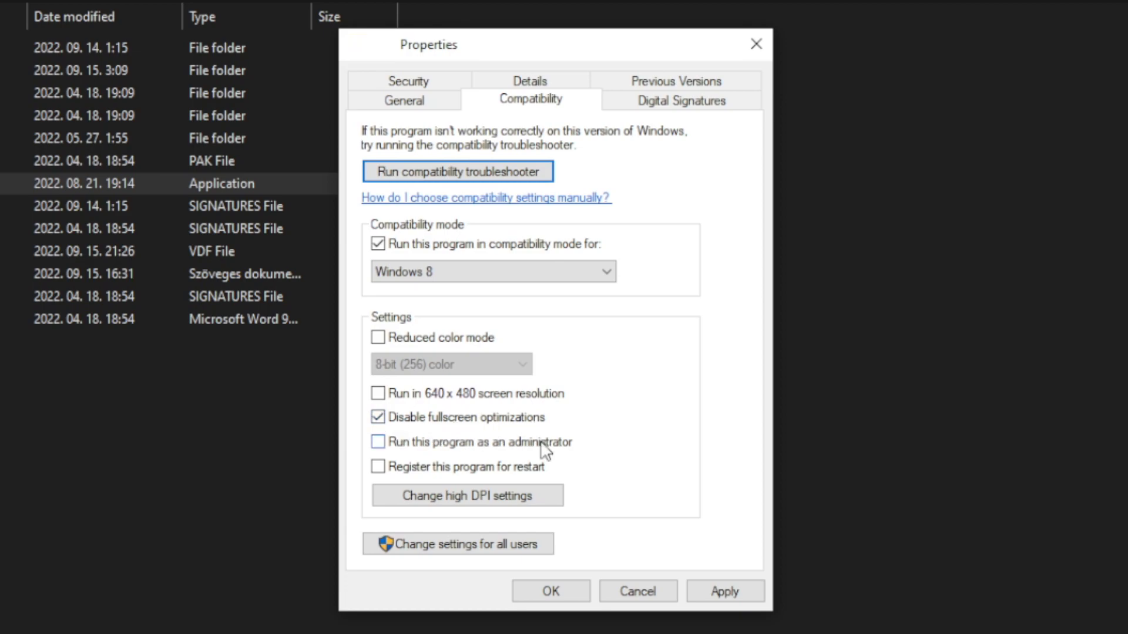
{"action": "left_click", "coordinate": [378, 441]}
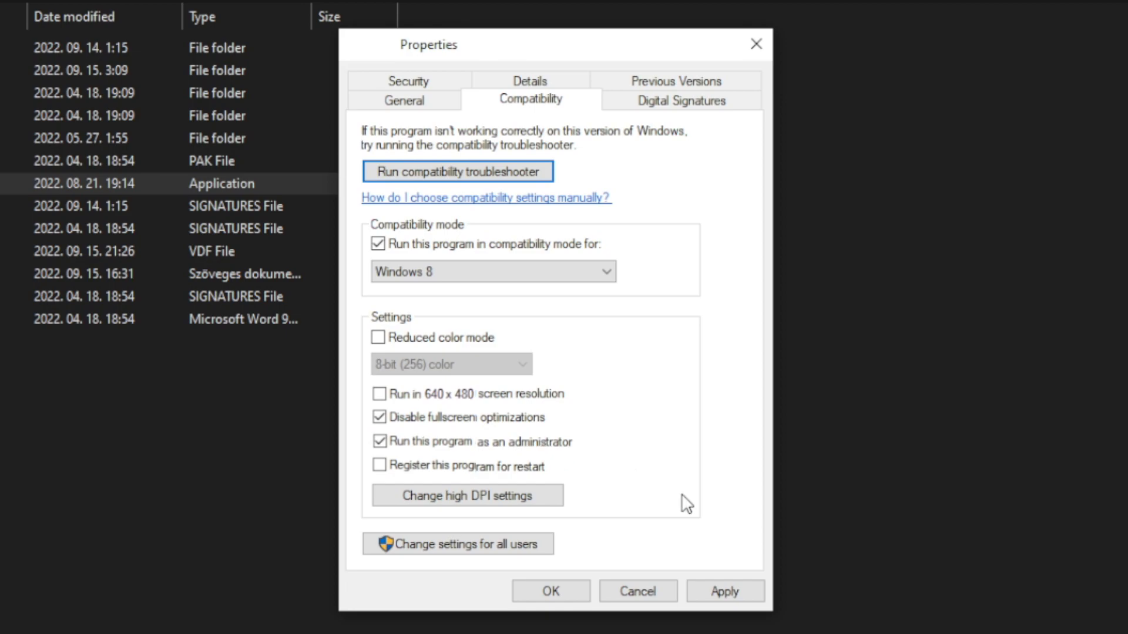
{"action": "left_click", "coordinate": [724, 592]}
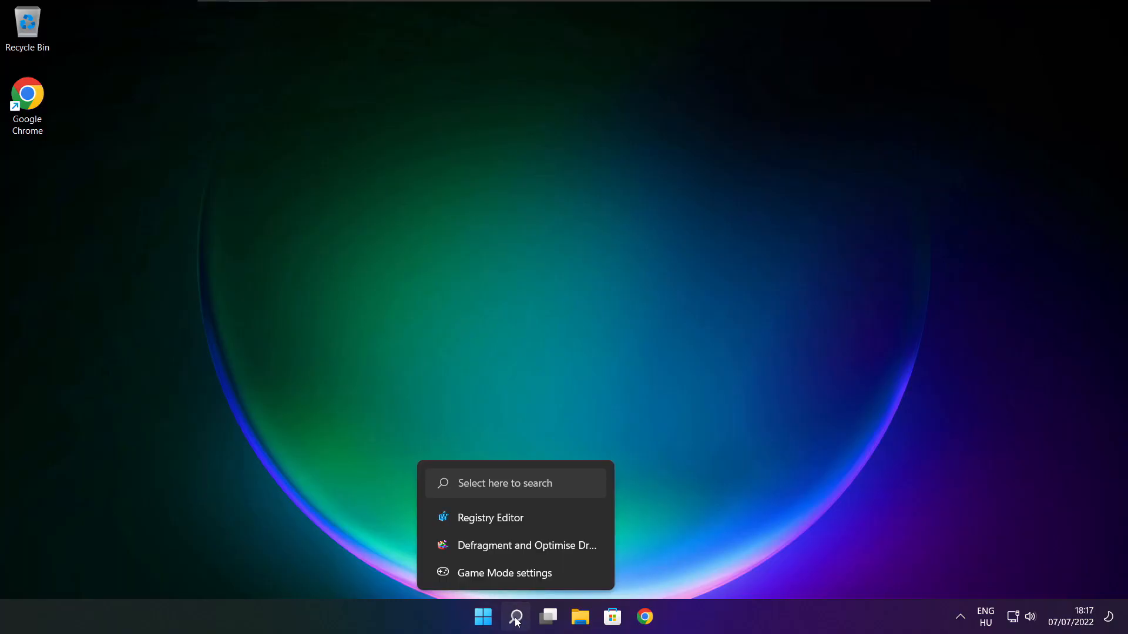
Search 'updates', run Check for updates until Windows reports up to date, and close Settings
{"action": "left_click", "coordinate": [514, 616]}
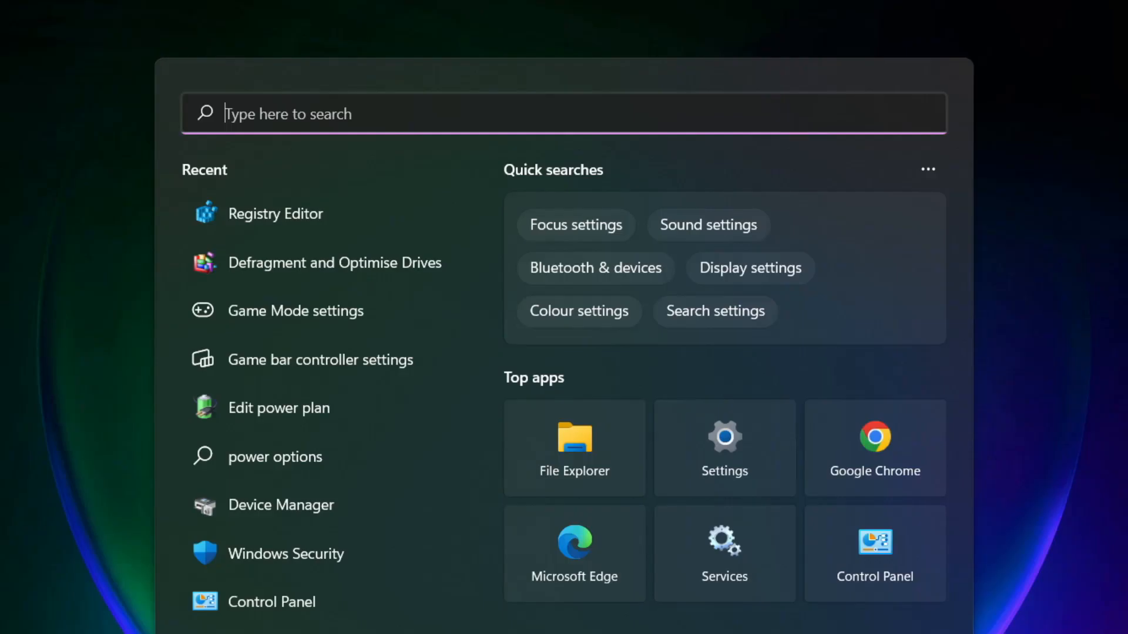
{"action": "type", "text": "updates"}
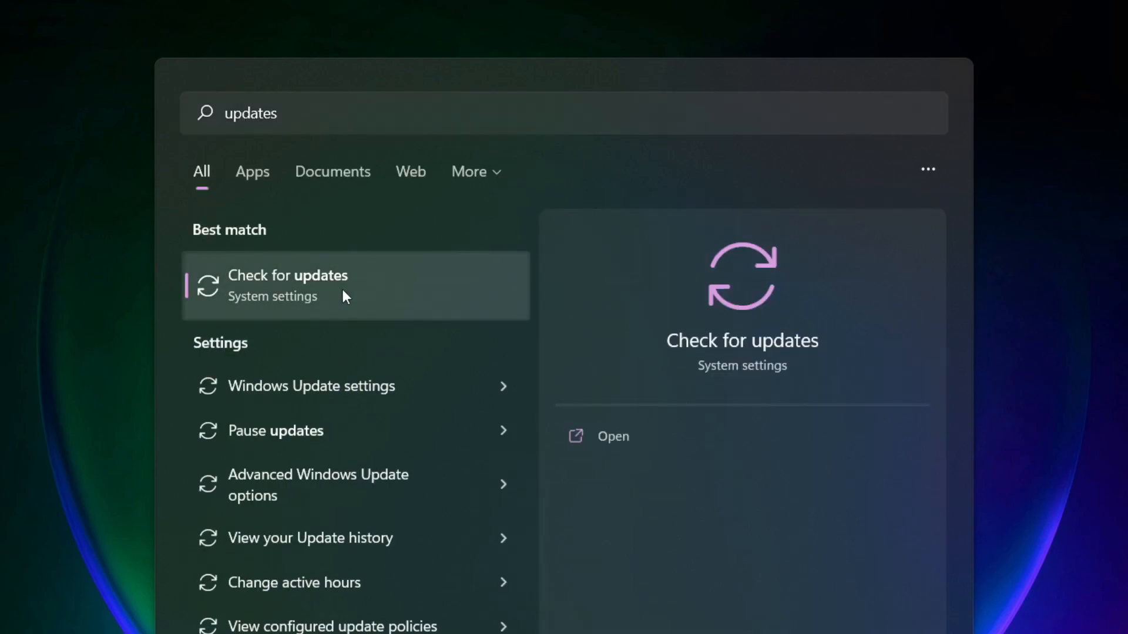
{"action": "left_click", "coordinate": [287, 285]}
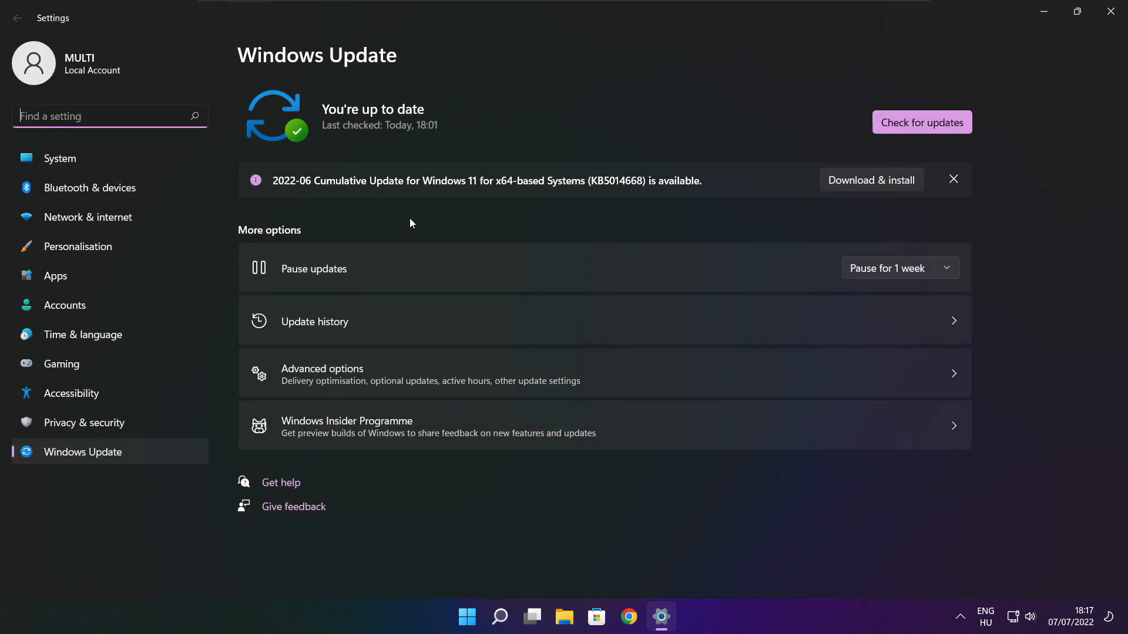
{"action": "mouse_move", "coordinate": [922, 122]}
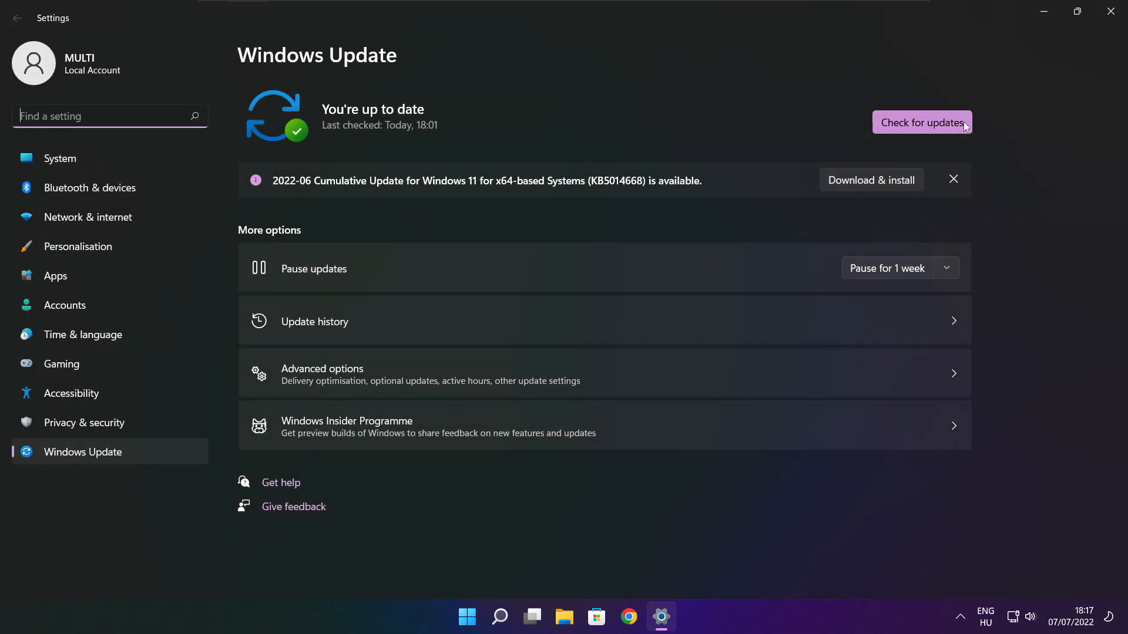
{"action": "left_click", "coordinate": [921, 123]}
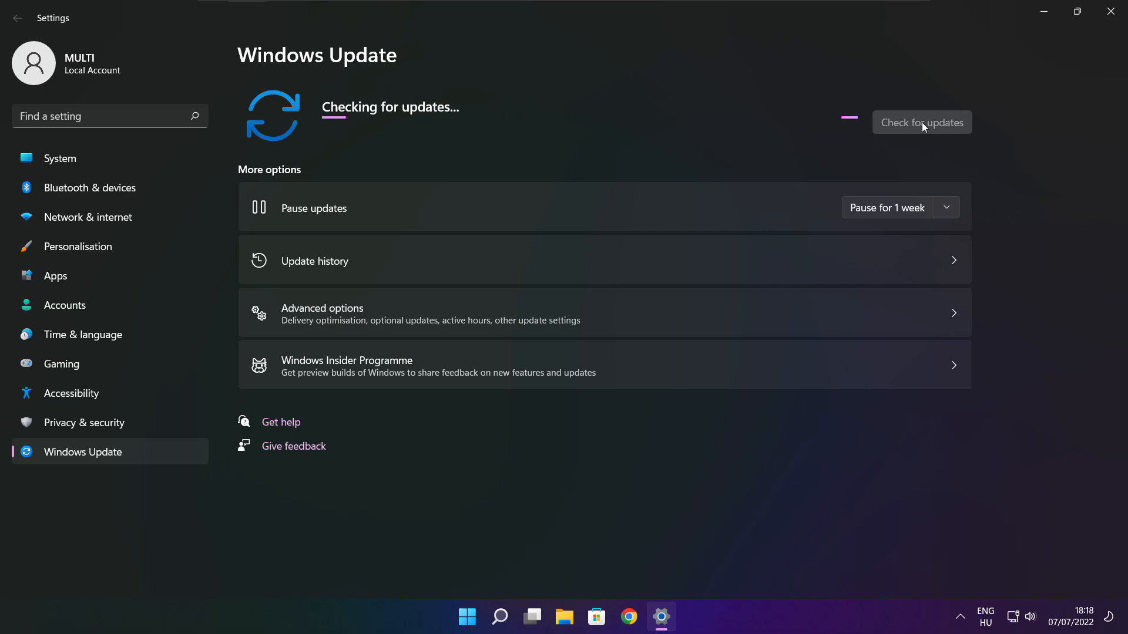
{"action": "left_click", "coordinate": [921, 121]}
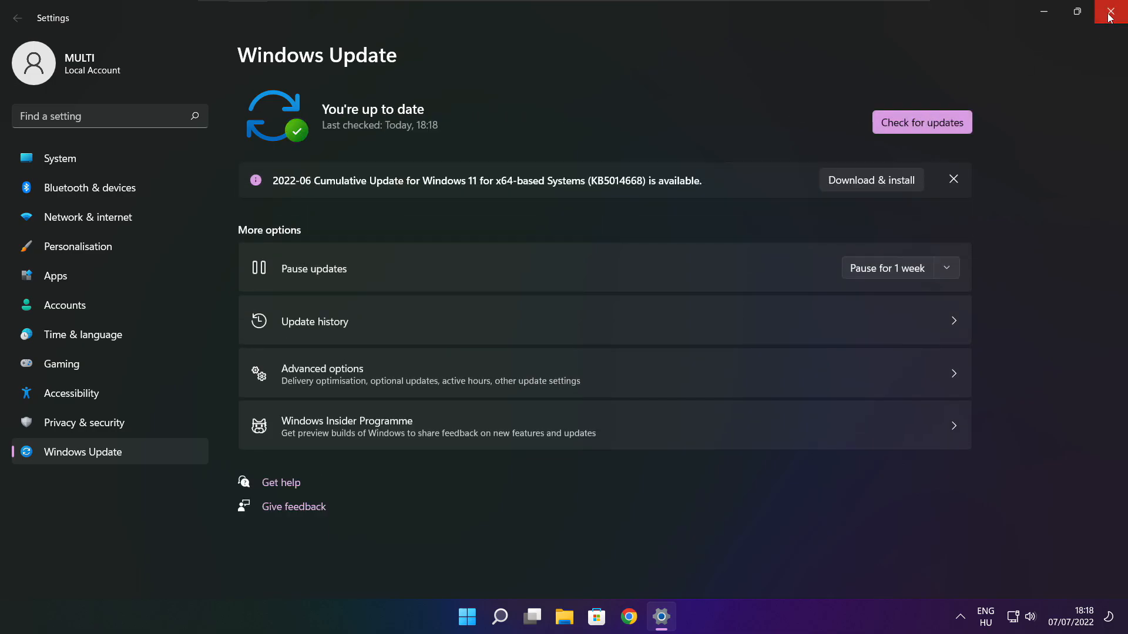
{"action": "left_click", "coordinate": [1117, 13]}
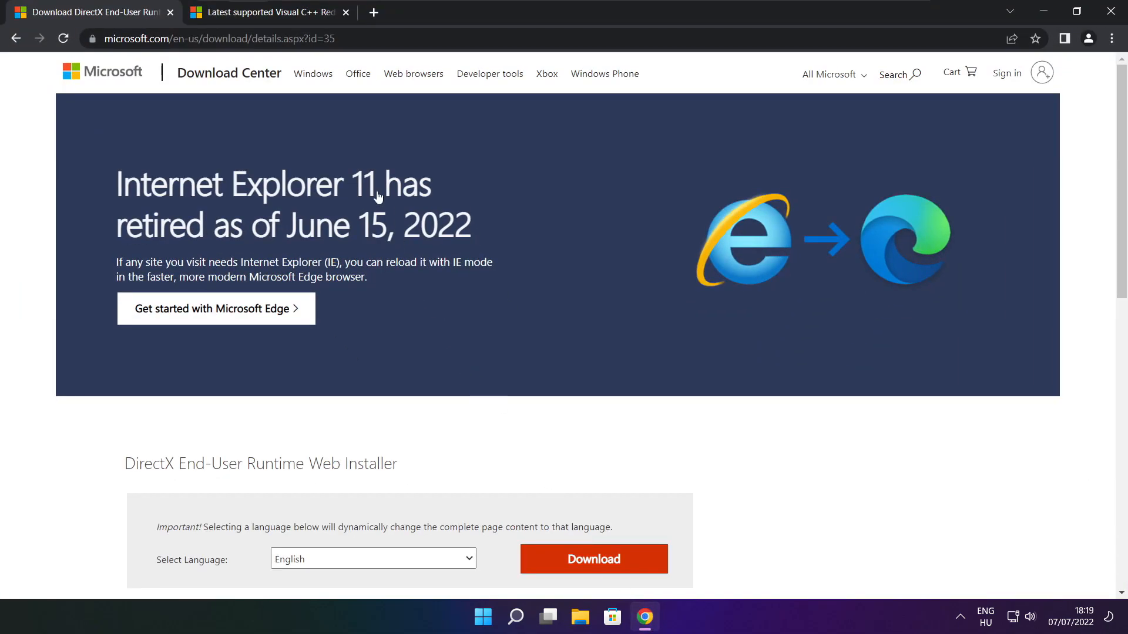
Download dxwebsetup.exe, the DirectX End-User Runtime Web Installer, from Microsoft's page
{"action": "left_click", "coordinate": [216, 38]}
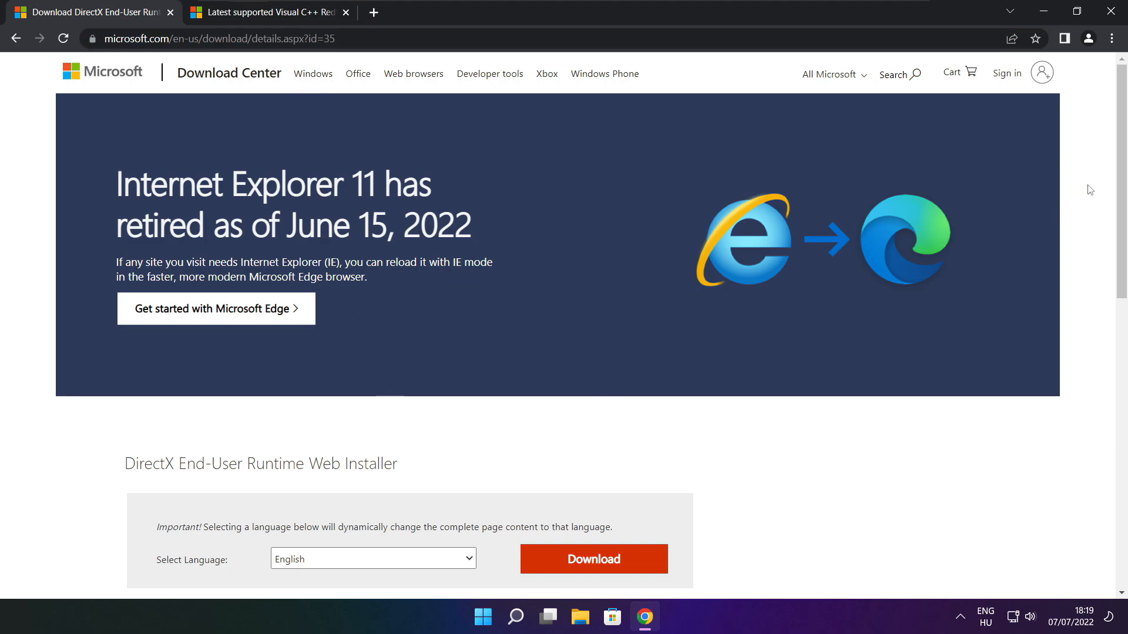
{"action": "scroll", "scroll_direction": "down", "scroll_amount": 3}
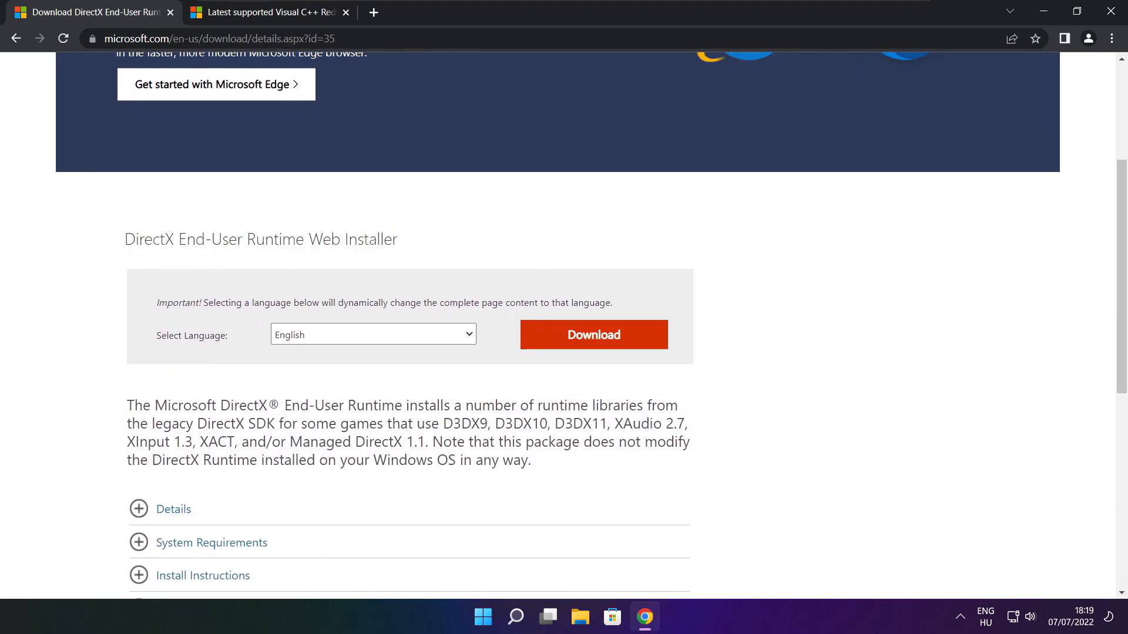
{"action": "left_click", "coordinate": [593, 335]}
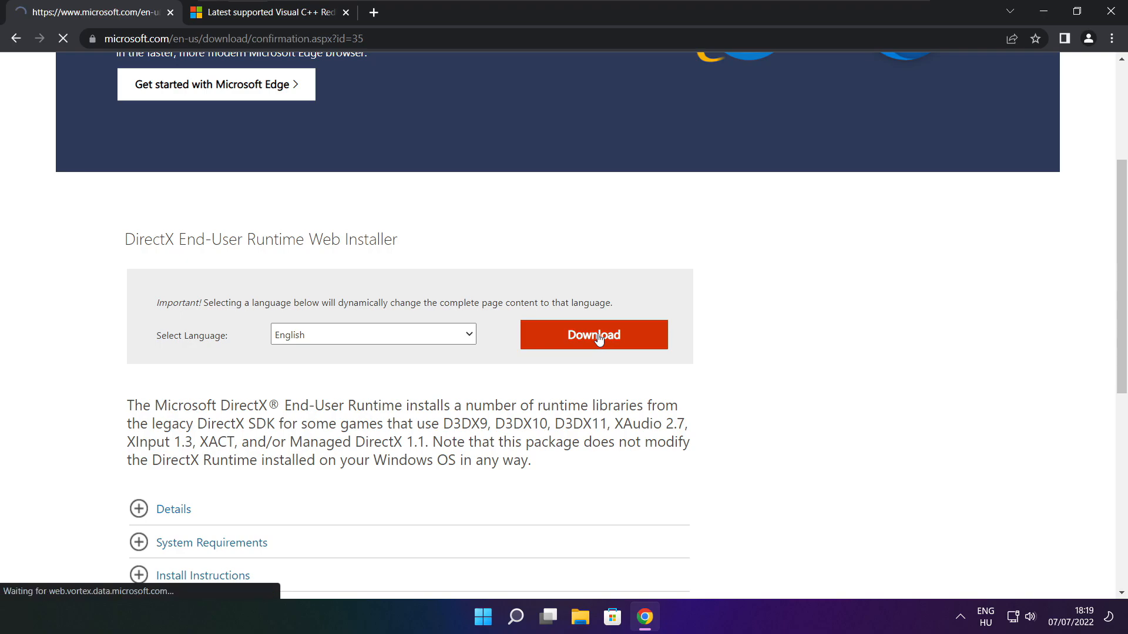
{"action": "left_click", "coordinate": [593, 334]}
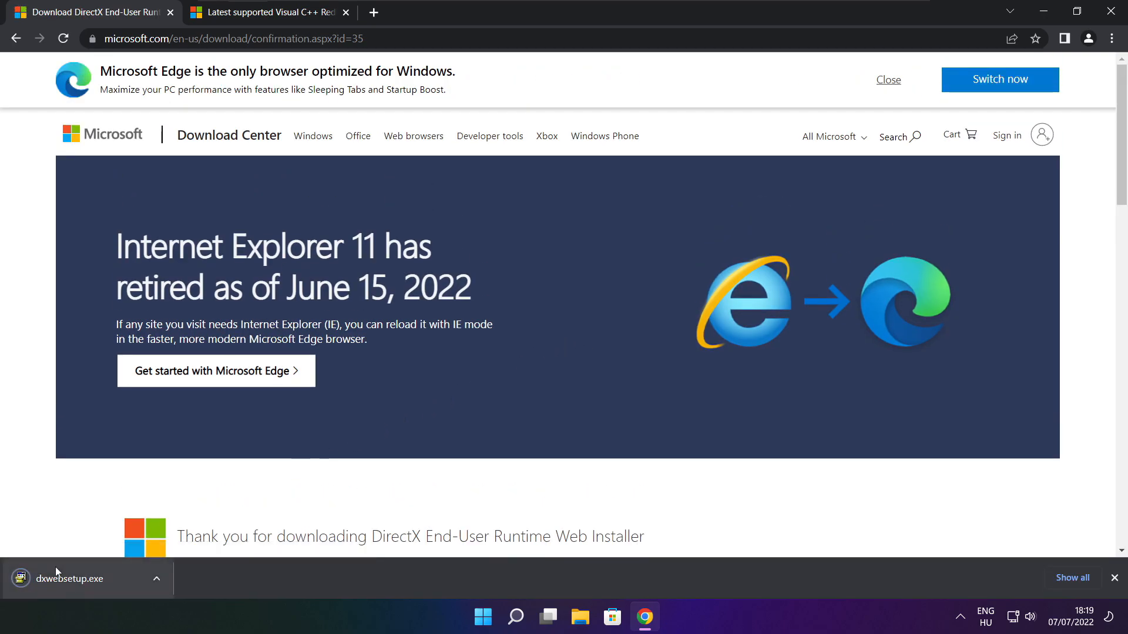
Run dxwebsetup.exe, accept the license, decline the Bing Bar, install and finish
{"action": "left_click", "coordinate": [68, 579]}
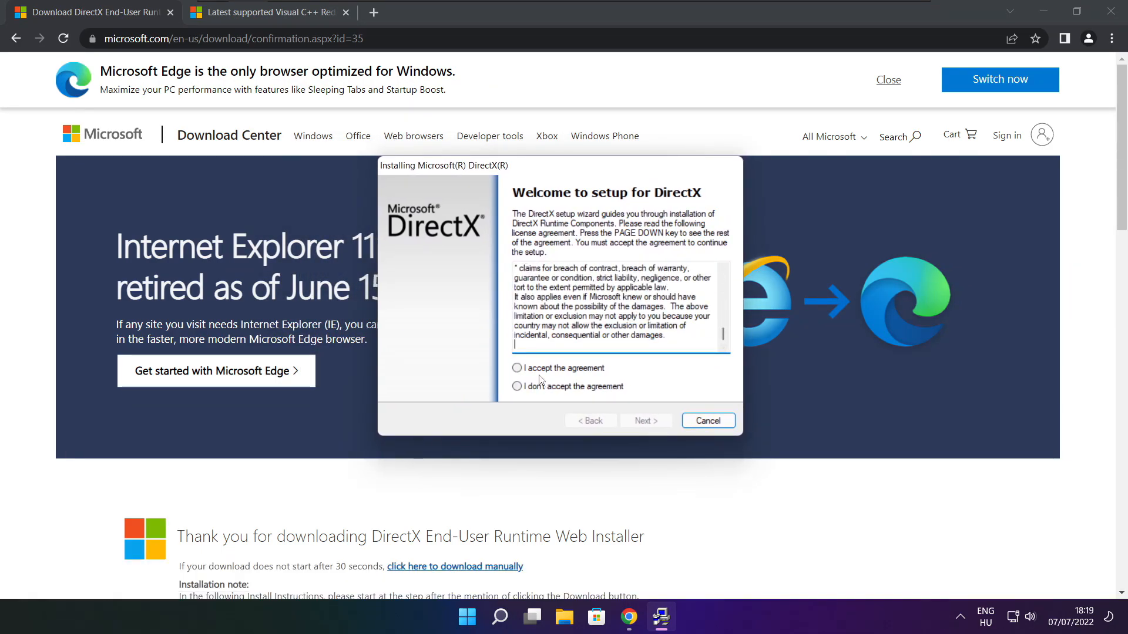
{"action": "left_click", "coordinate": [516, 367]}
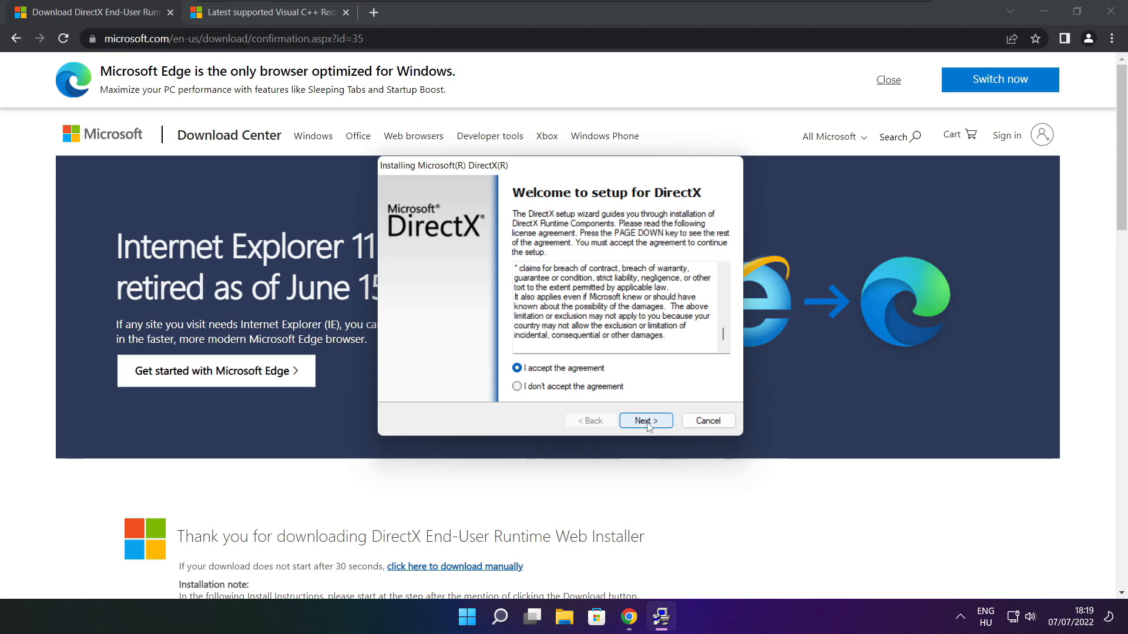
{"action": "left_click", "coordinate": [645, 421]}
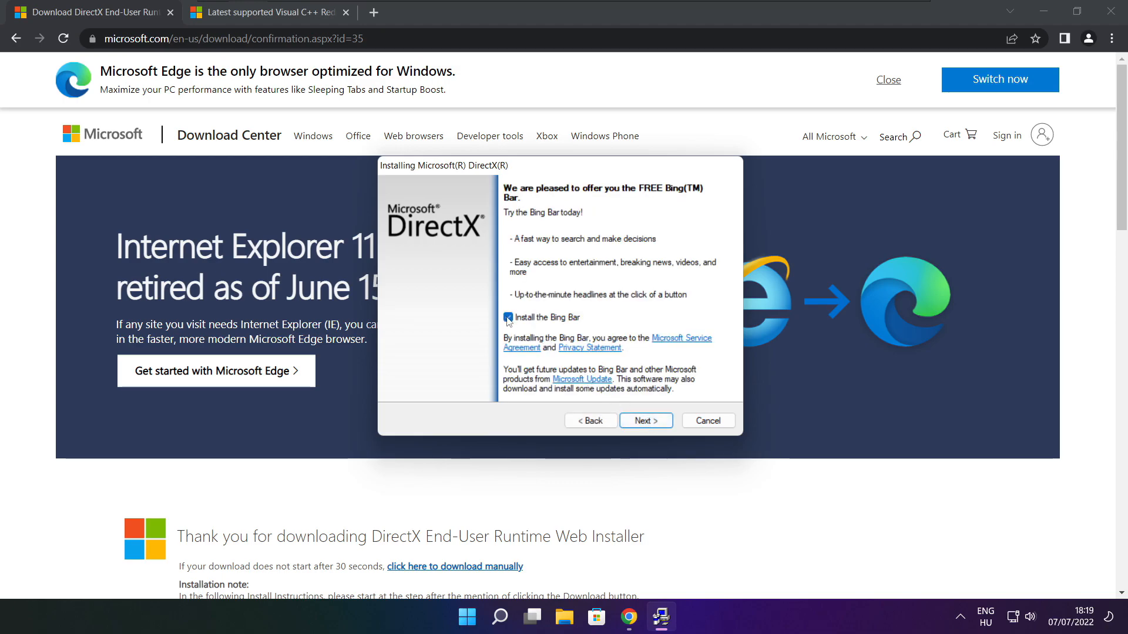
{"action": "left_click", "coordinate": [508, 317]}
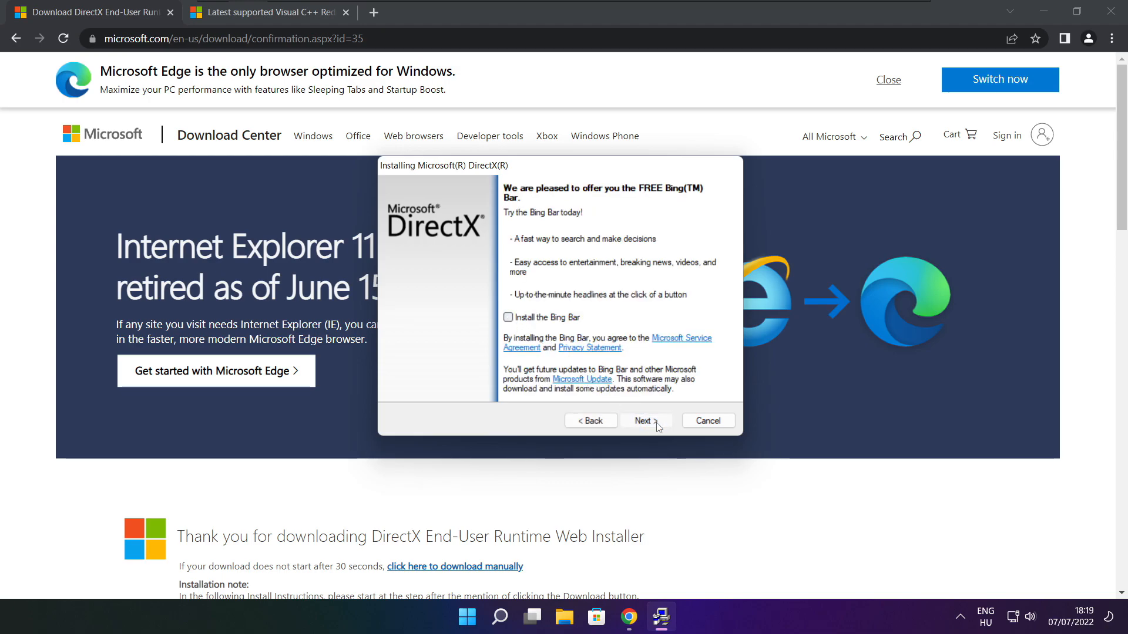
{"action": "left_click", "coordinate": [645, 420]}
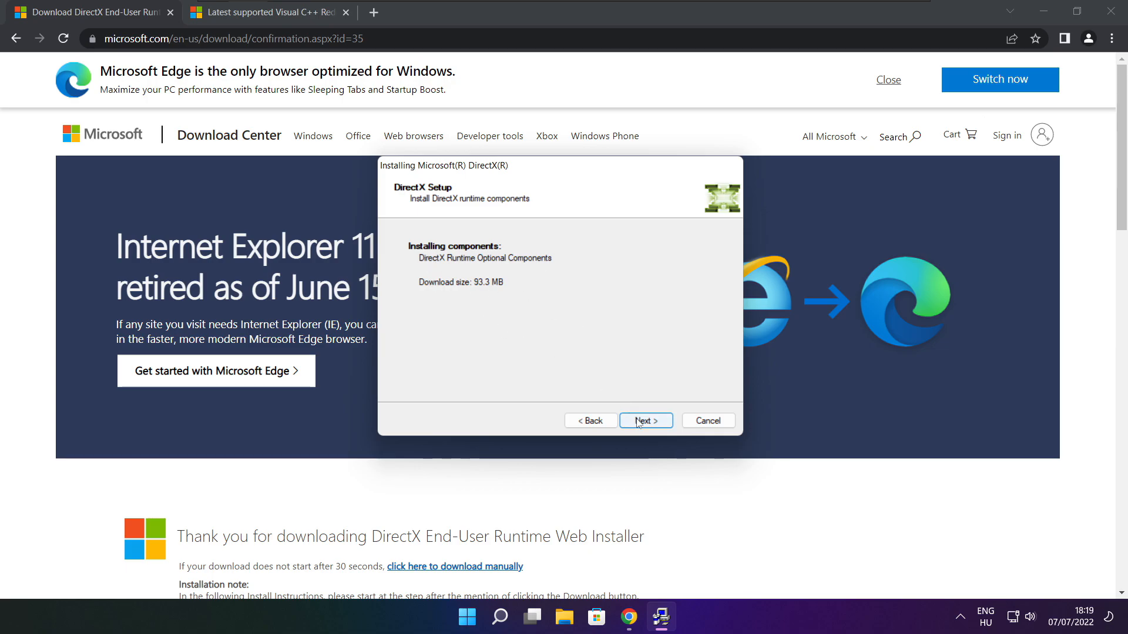
{"action": "left_click", "coordinate": [645, 421]}
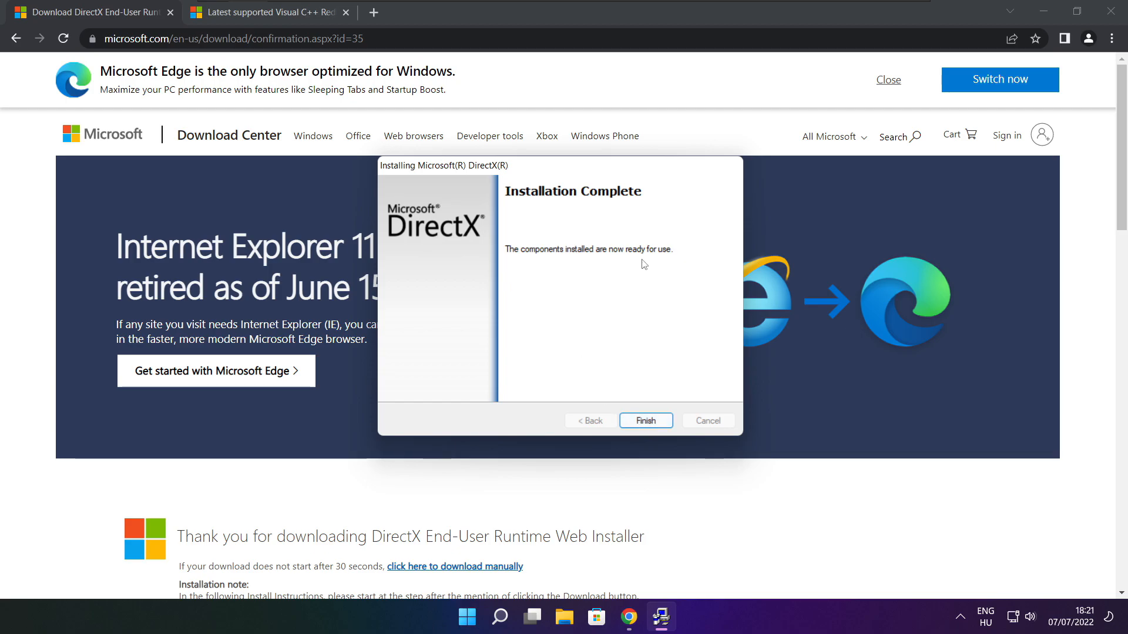
{"action": "left_click", "coordinate": [644, 421]}
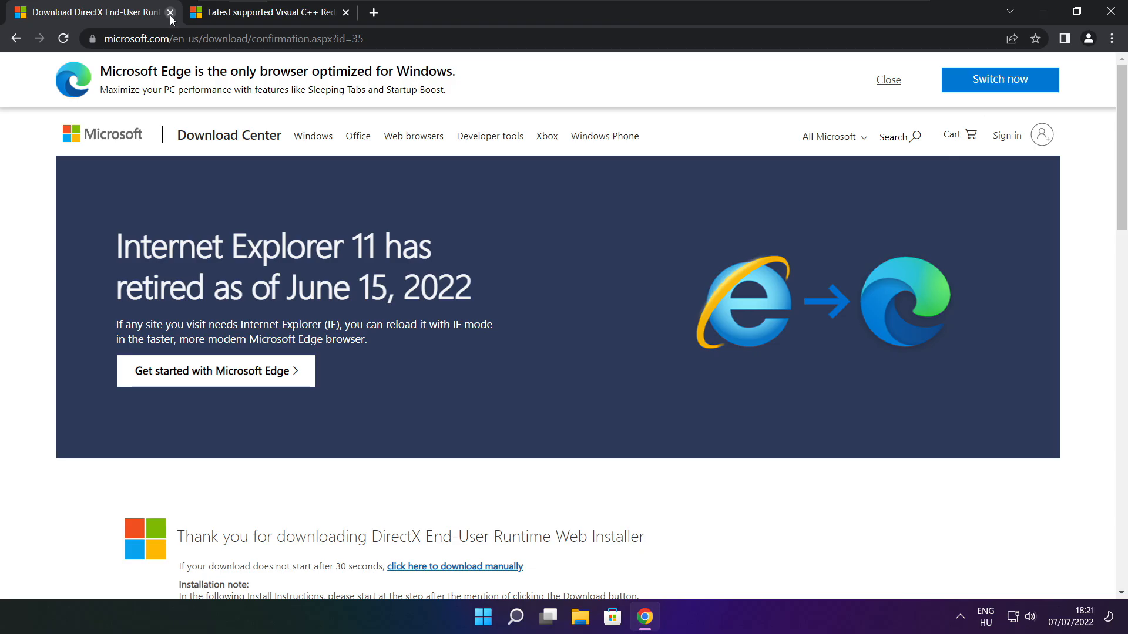
Close the DirectX tab and download the X64, X86 and ARM64 Visual C++ 2015–2022 redistributables
{"action": "left_click", "coordinate": [170, 12]}
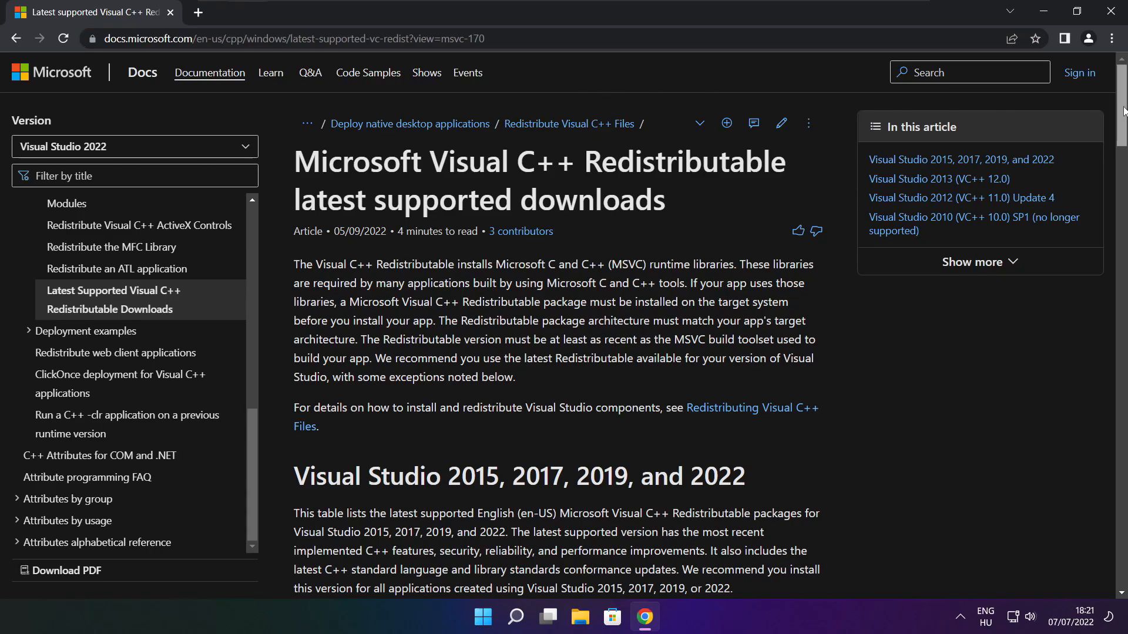
{"action": "scroll", "scroll_direction": "down", "scroll_amount": 3}
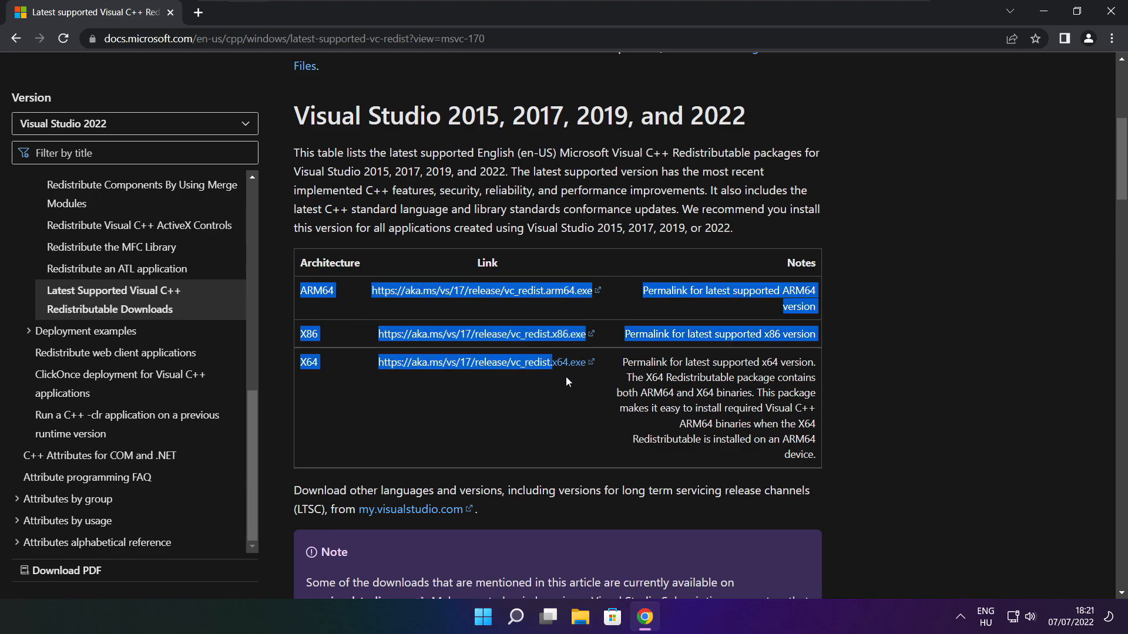
{"action": "left_click", "coordinate": [477, 333]}
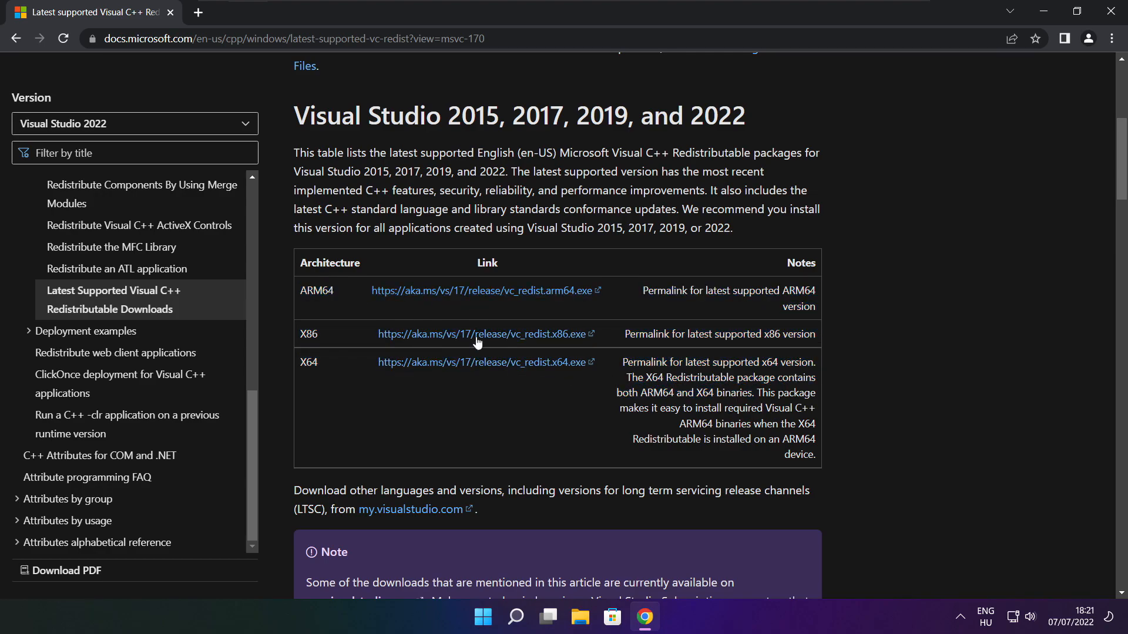
{"action": "left_click", "coordinate": [481, 289]}
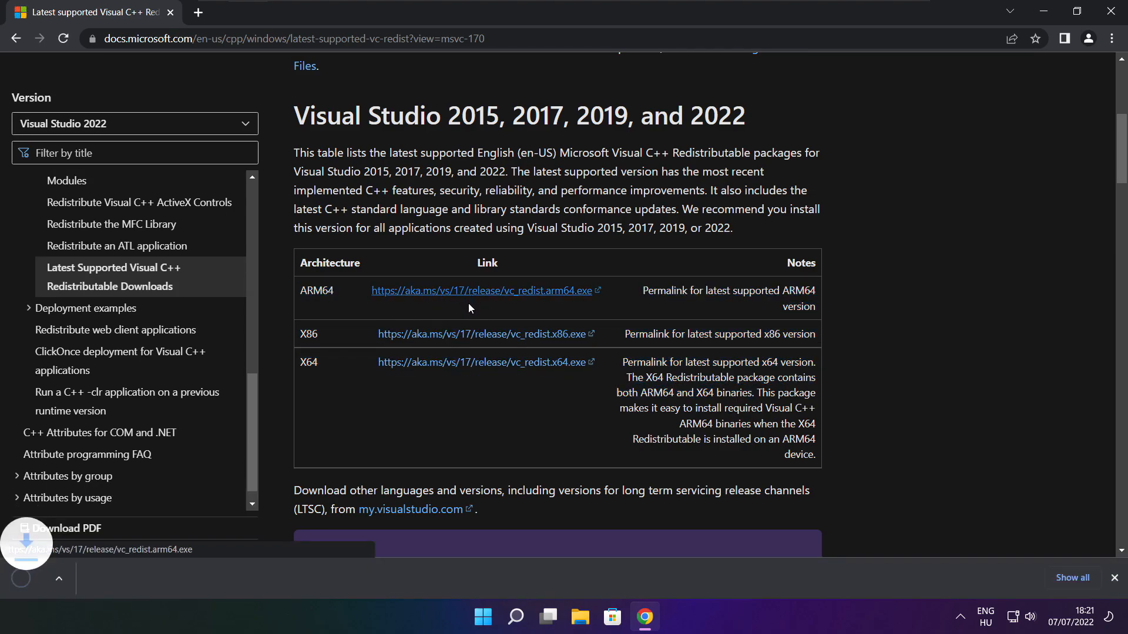
{"action": "left_click", "coordinate": [480, 362]}
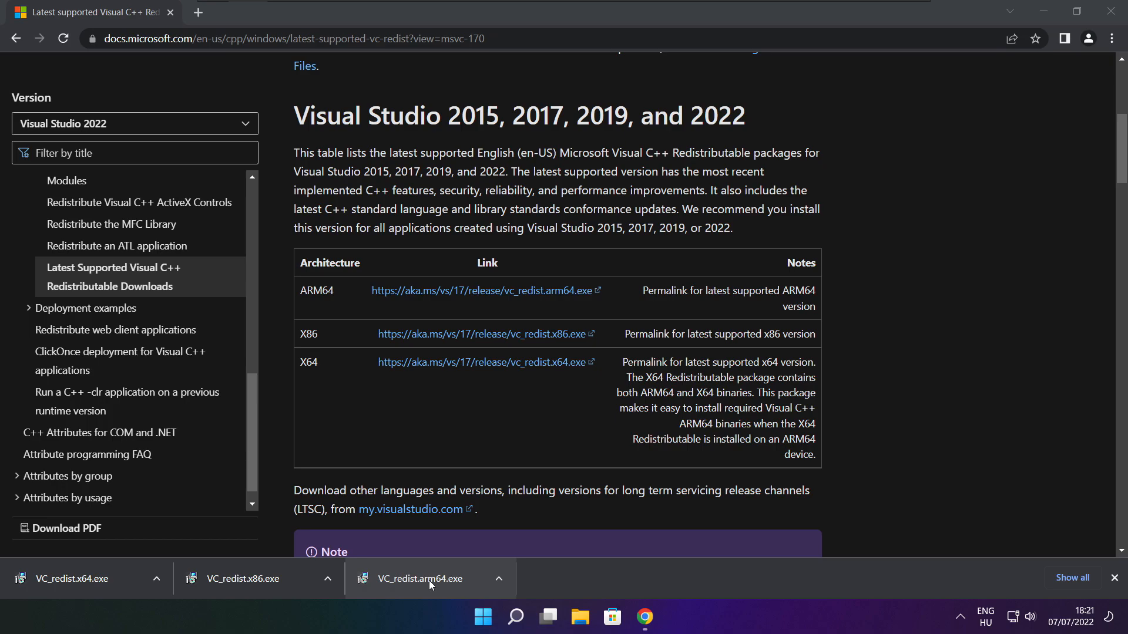
Try installing the ARM64 Visual C++ redistributable, then dismiss the unsupported-processor failure
{"action": "left_click", "coordinate": [429, 578]}
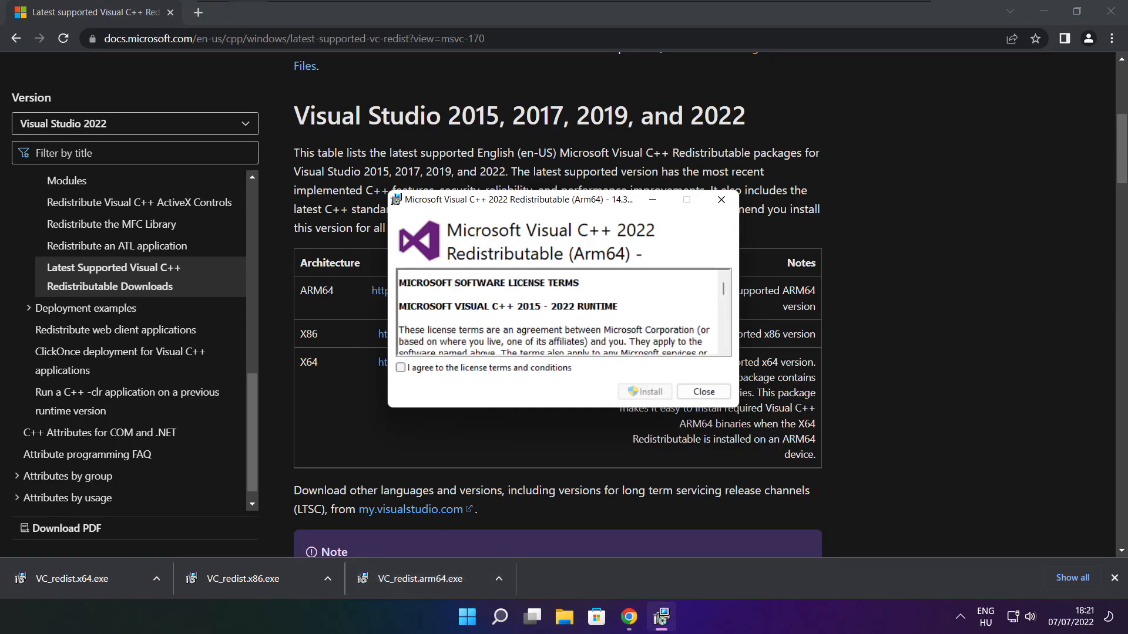
{"action": "scroll", "scroll_direction": "down", "scroll_amount": 3}
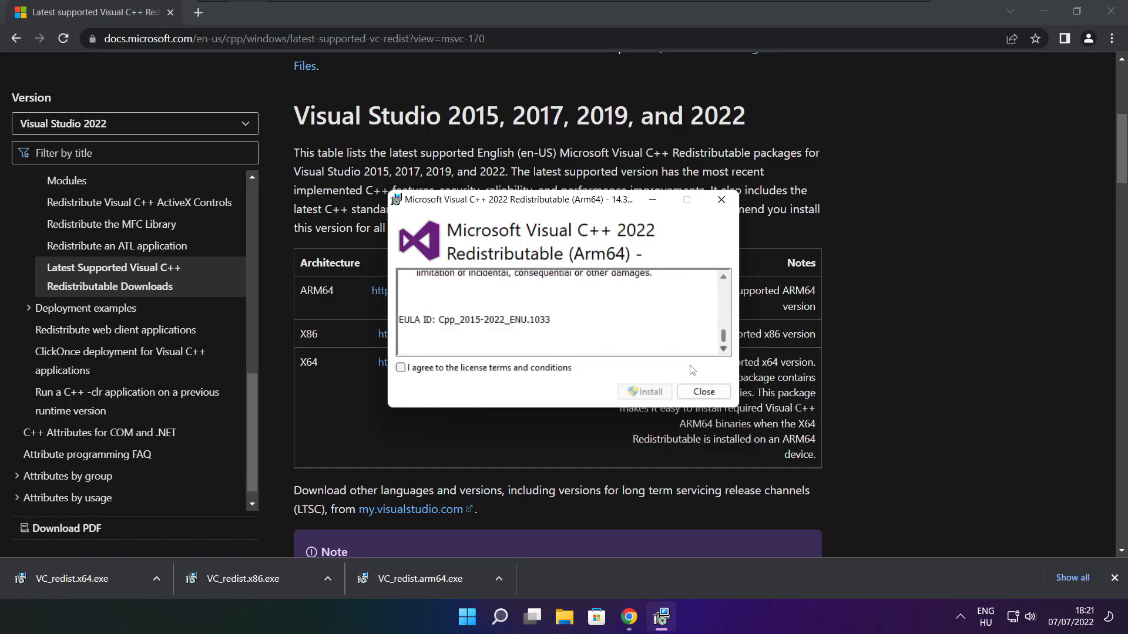
{"action": "left_click", "coordinate": [401, 368]}
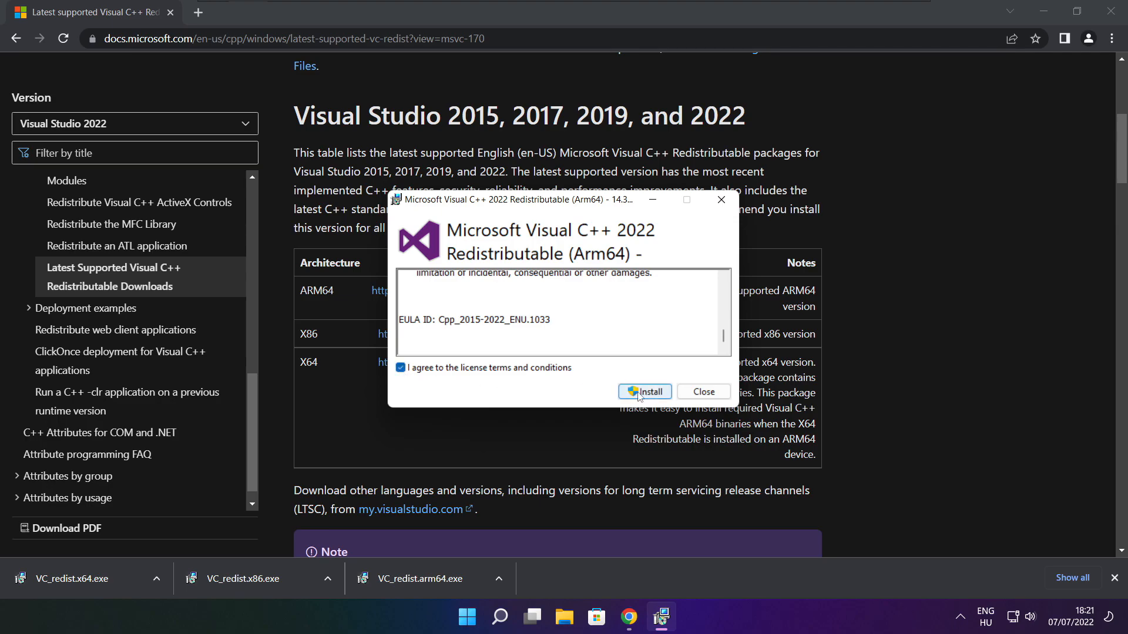
{"action": "left_click", "coordinate": [643, 391]}
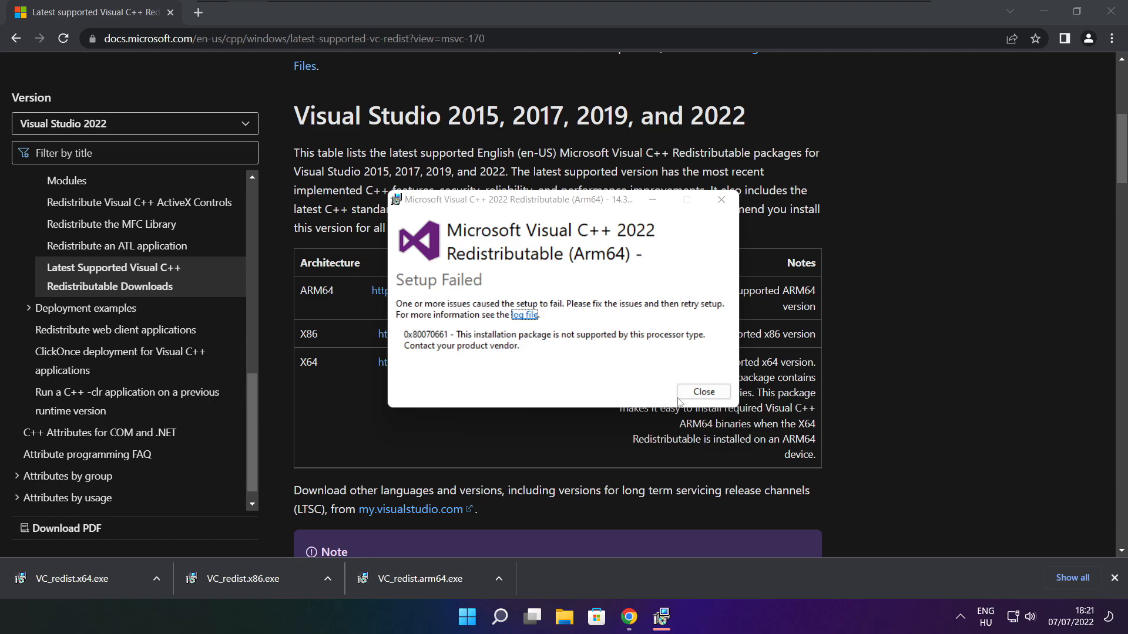
{"action": "left_click", "coordinate": [702, 392]}
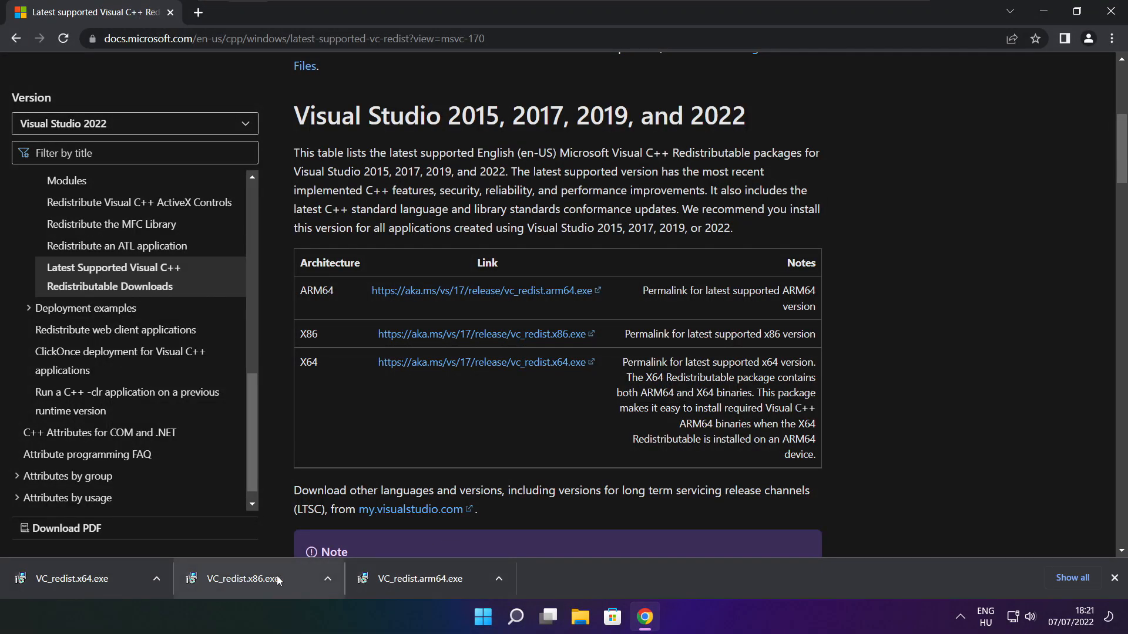
Install the x86 Visual C++ redistributable and close its completed setup
{"action": "left_click", "coordinate": [252, 578]}
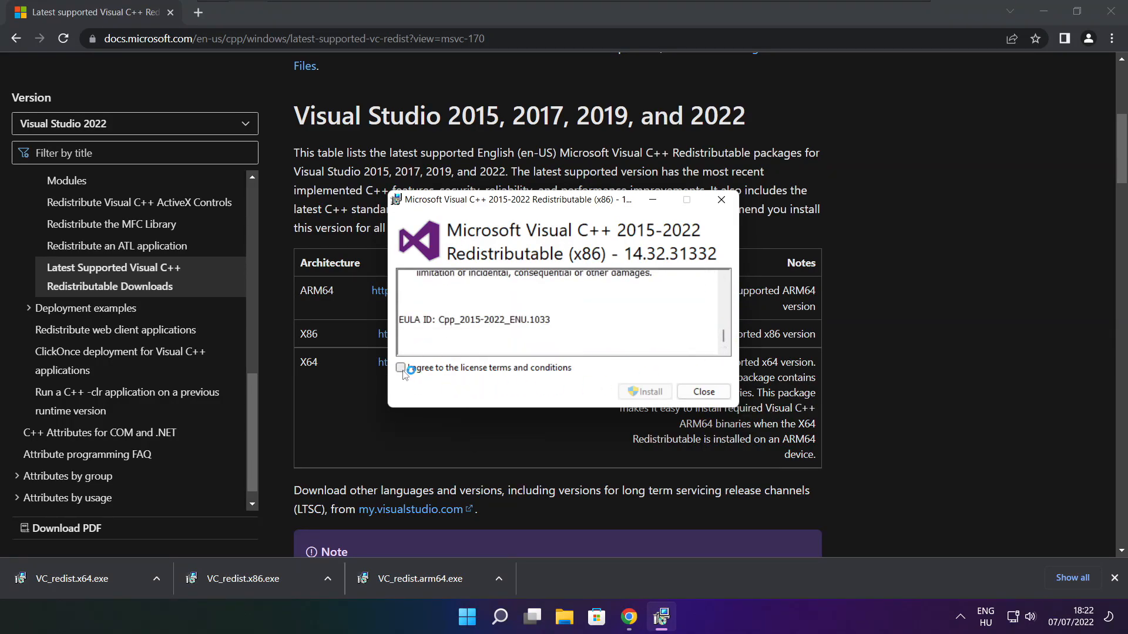
{"action": "left_click", "coordinate": [644, 392]}
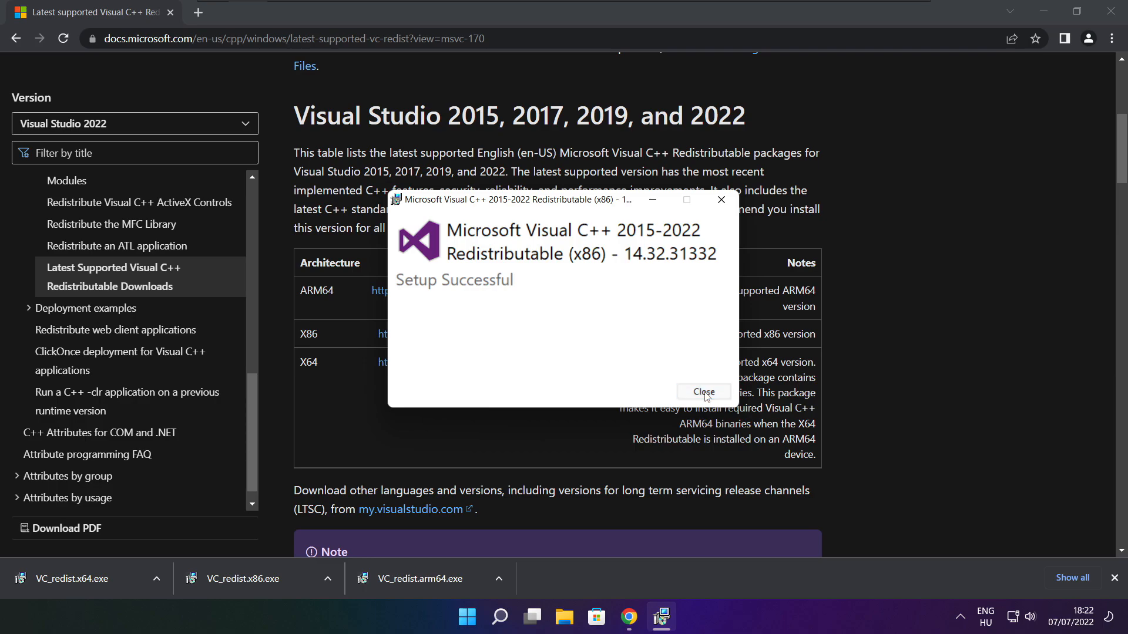
{"action": "left_click", "coordinate": [702, 392]}
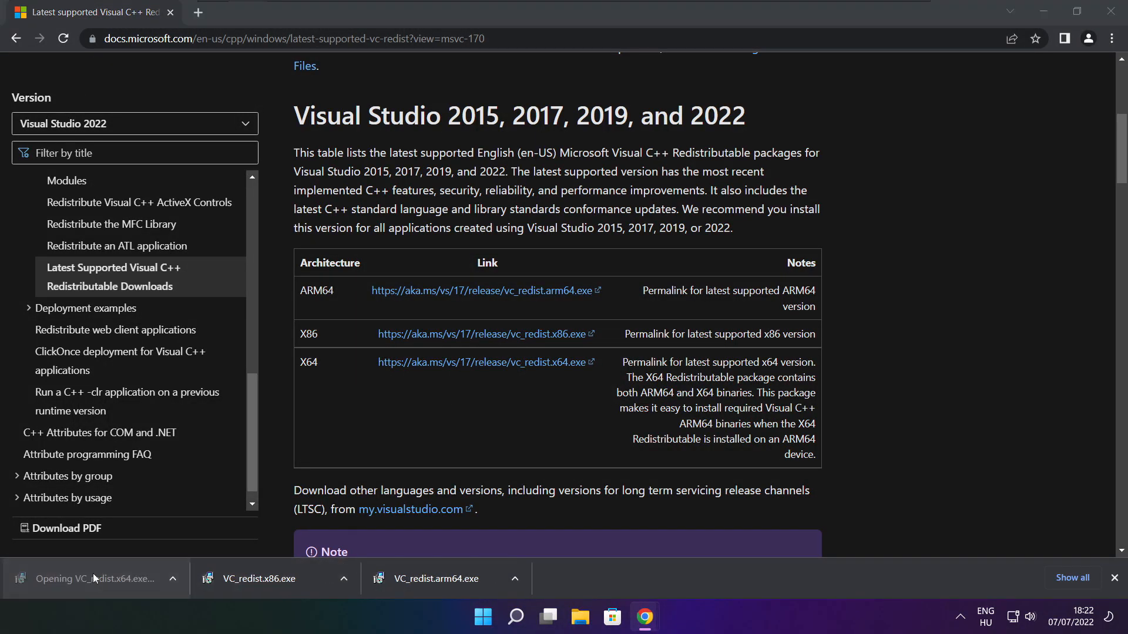
Run VC_redist.x64.exe, accept the license, install, and close the finished setup
{"action": "left_click", "coordinate": [93, 578]}
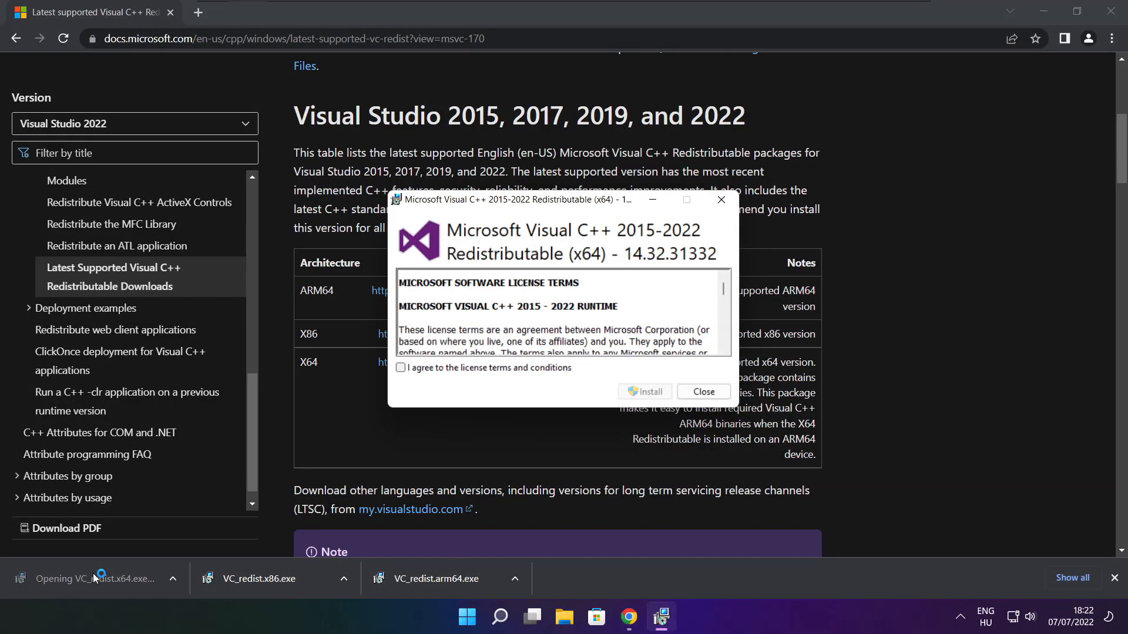
{"action": "scroll", "scroll_direction": "down", "scroll_amount": 3}
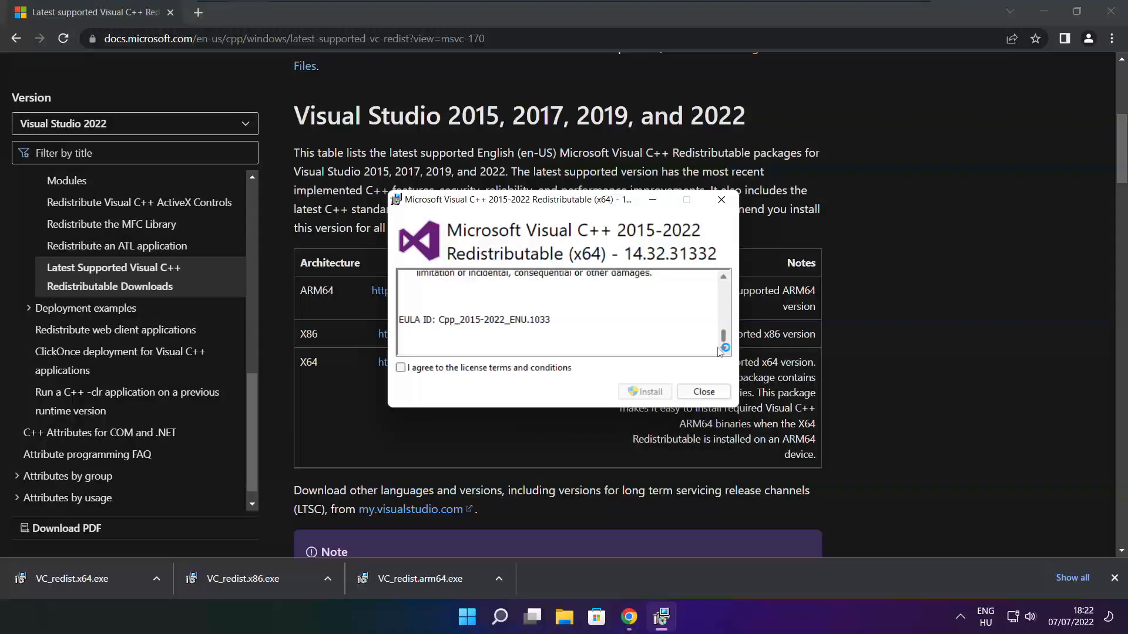
{"action": "left_click", "coordinate": [400, 367]}
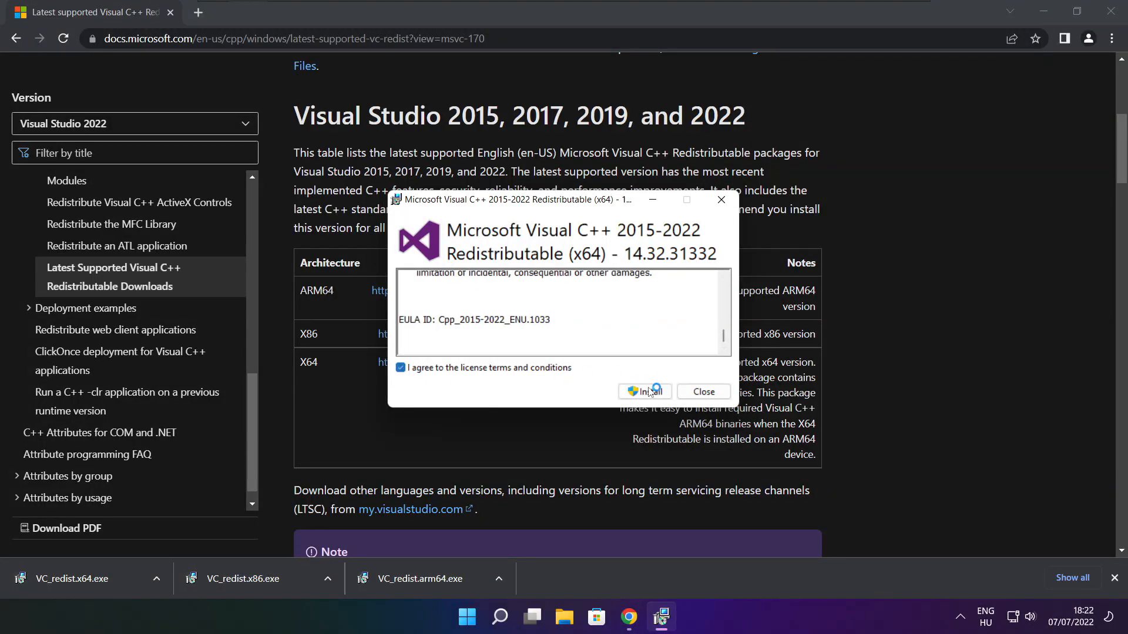
{"action": "left_click", "coordinate": [643, 391]}
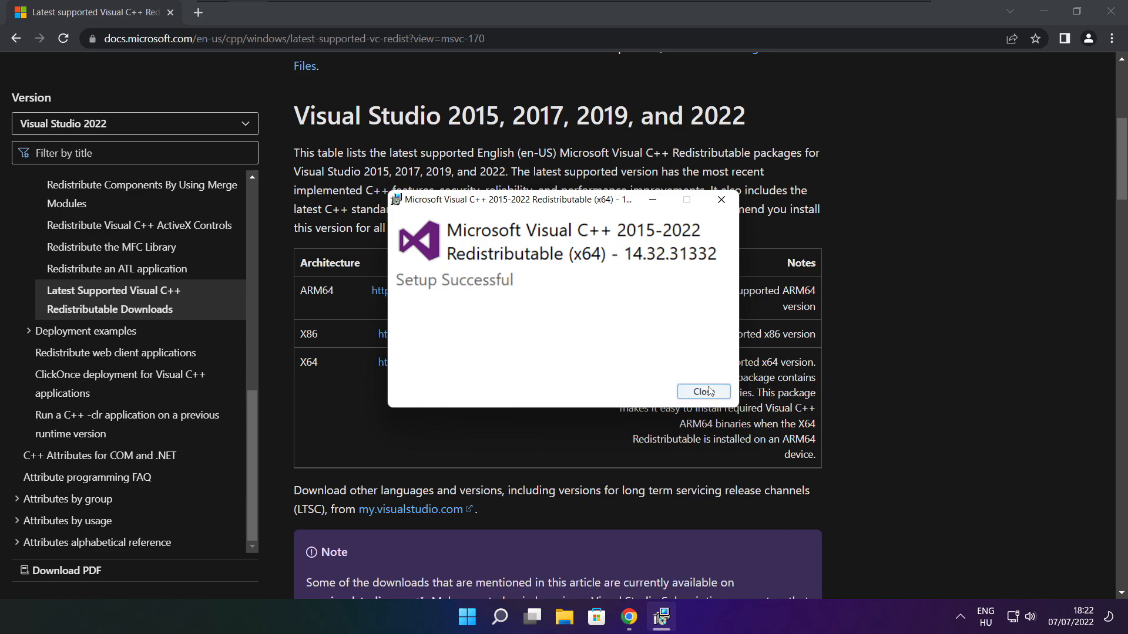
{"action": "left_click", "coordinate": [702, 392]}
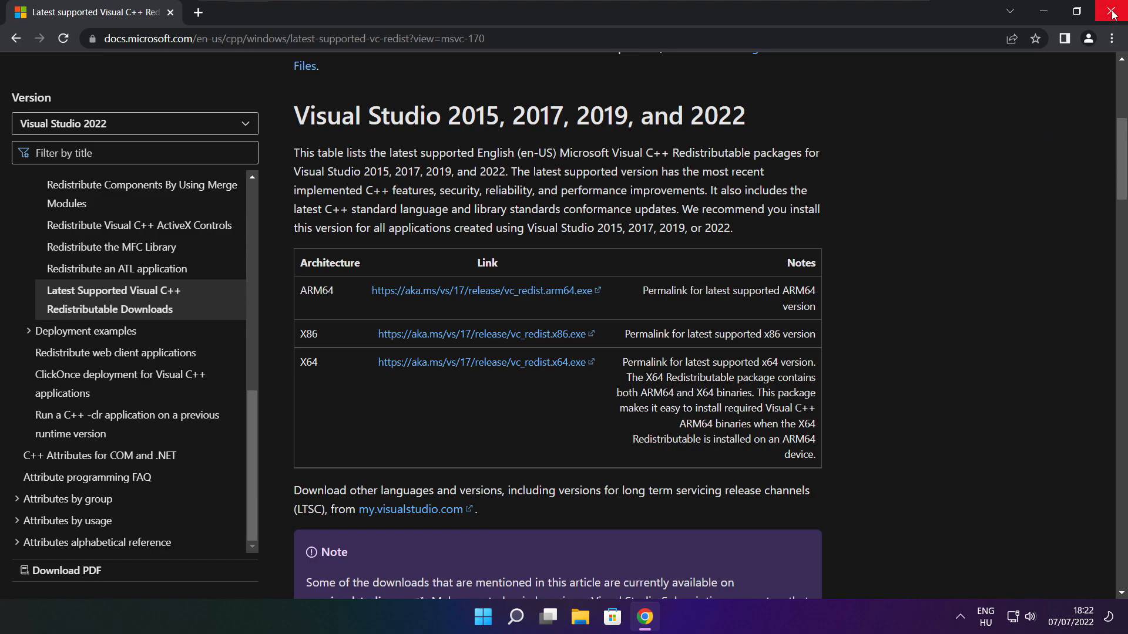
Close the browser and open Task Manager's list of startup apps
{"action": "left_click", "coordinate": [1112, 12]}
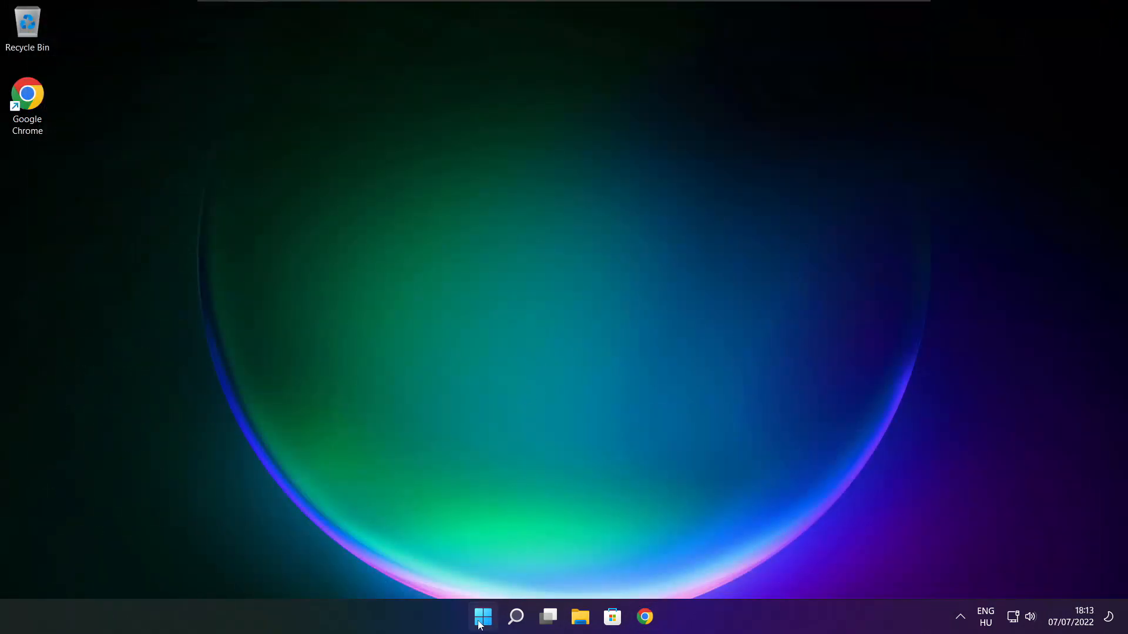
{"action": "right_click", "coordinate": [483, 617]}
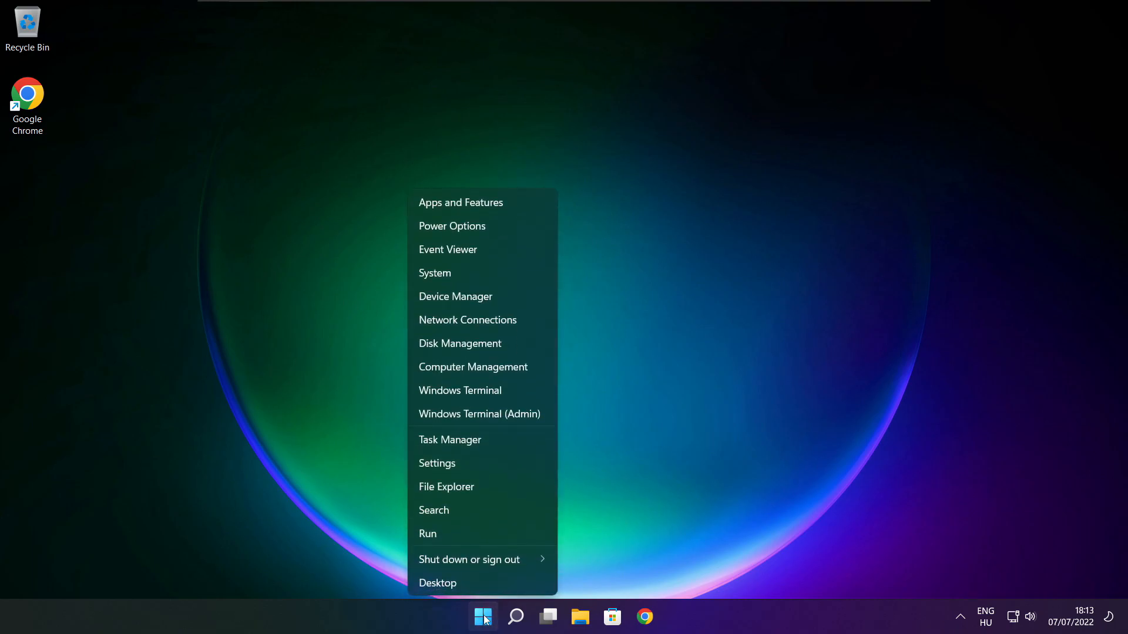
{"action": "mouse_move", "coordinate": [502, 445]}
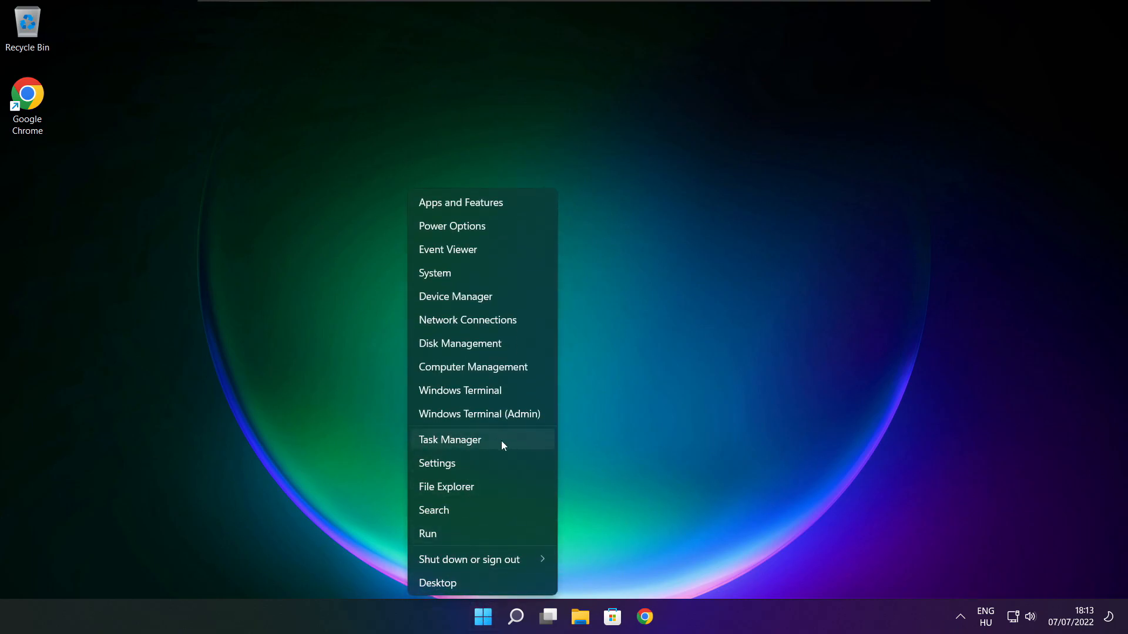
{"action": "mouse_move", "coordinate": [487, 442]}
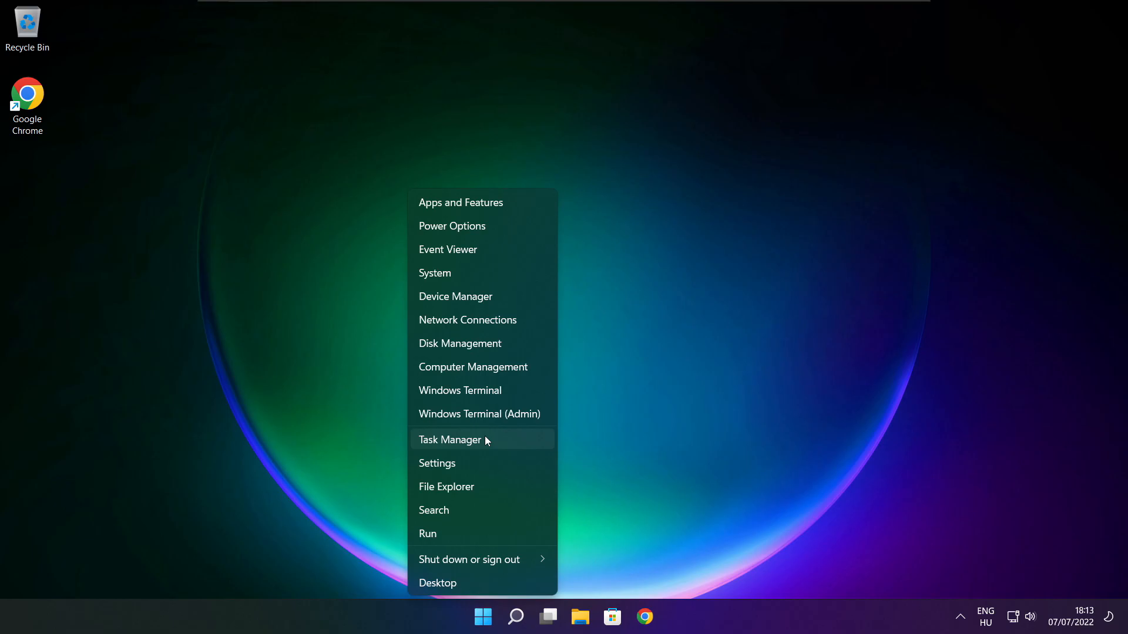
{"action": "left_click", "coordinate": [450, 440]}
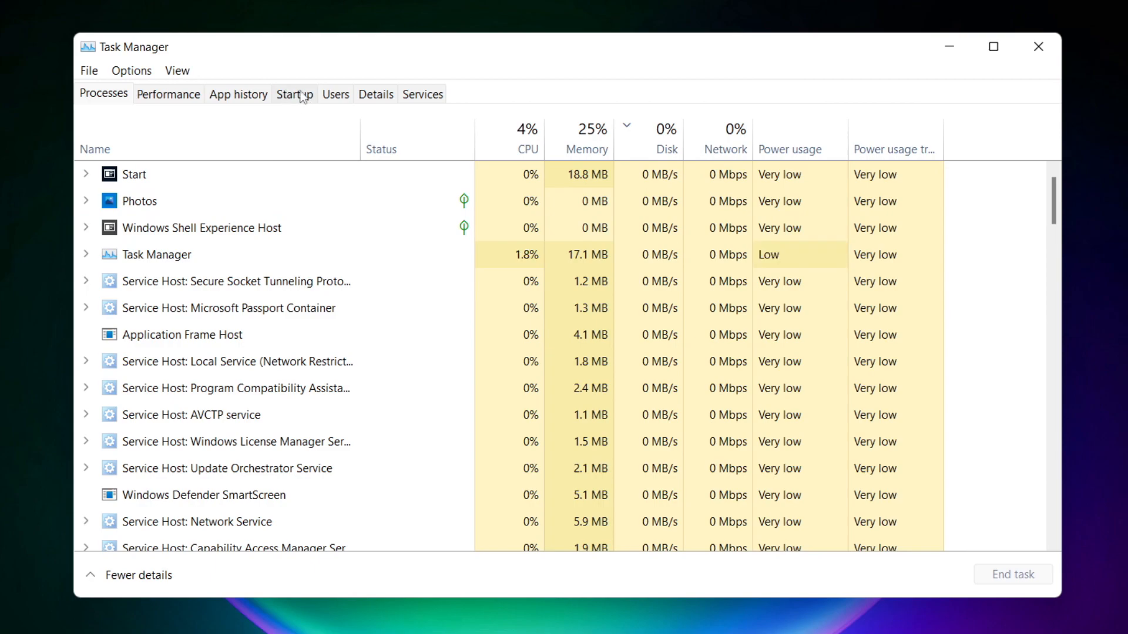
{"action": "left_click", "coordinate": [295, 94]}
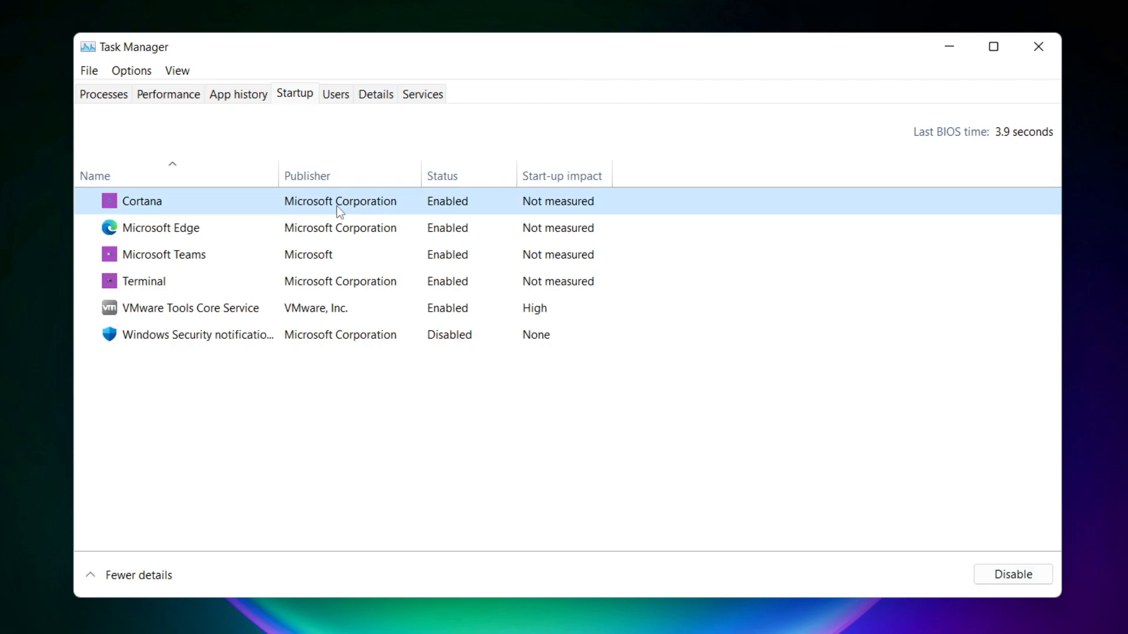
{"action": "mouse_move", "coordinate": [895, 518]}
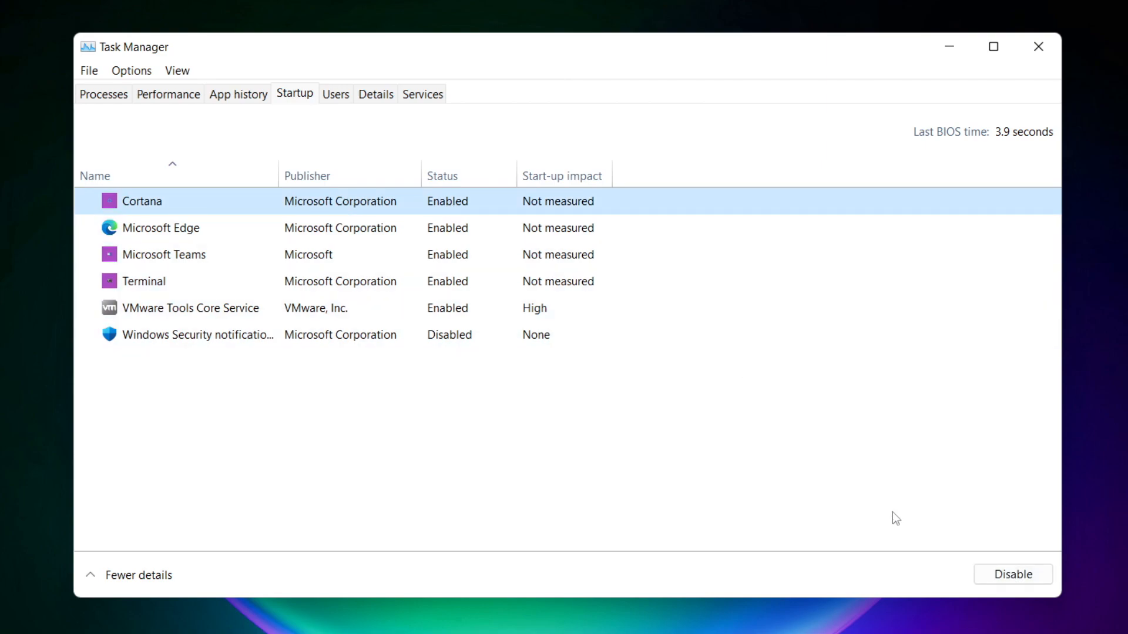
Disable Cortana, Microsoft Edge, Microsoft Teams and Terminal at startup
{"action": "left_click", "coordinate": [1011, 574]}
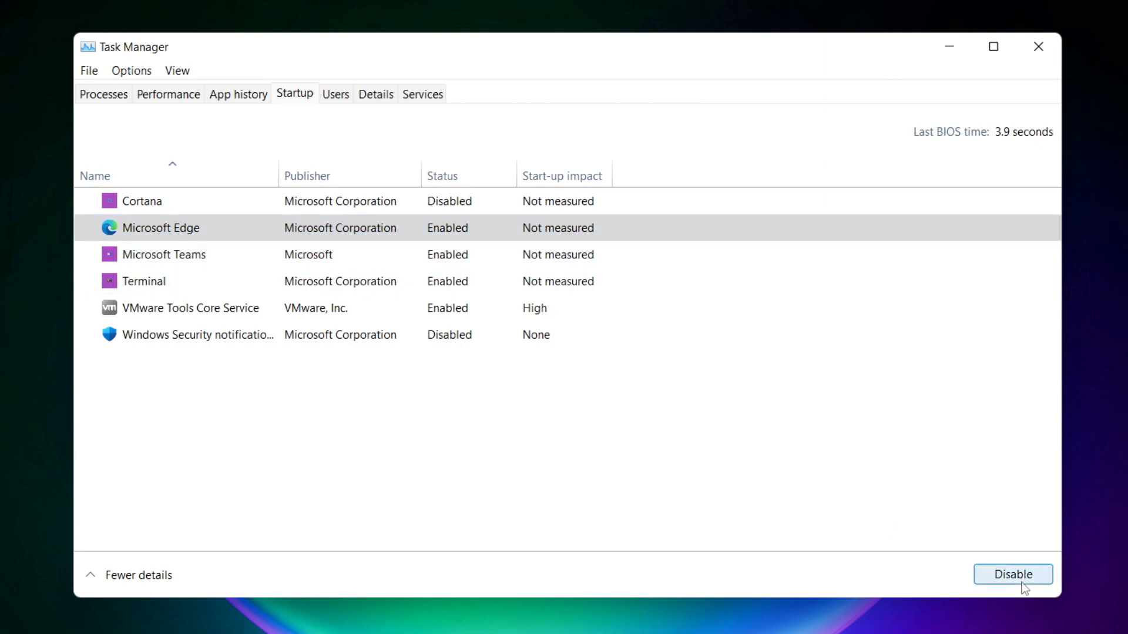
{"action": "left_click", "coordinate": [1011, 574]}
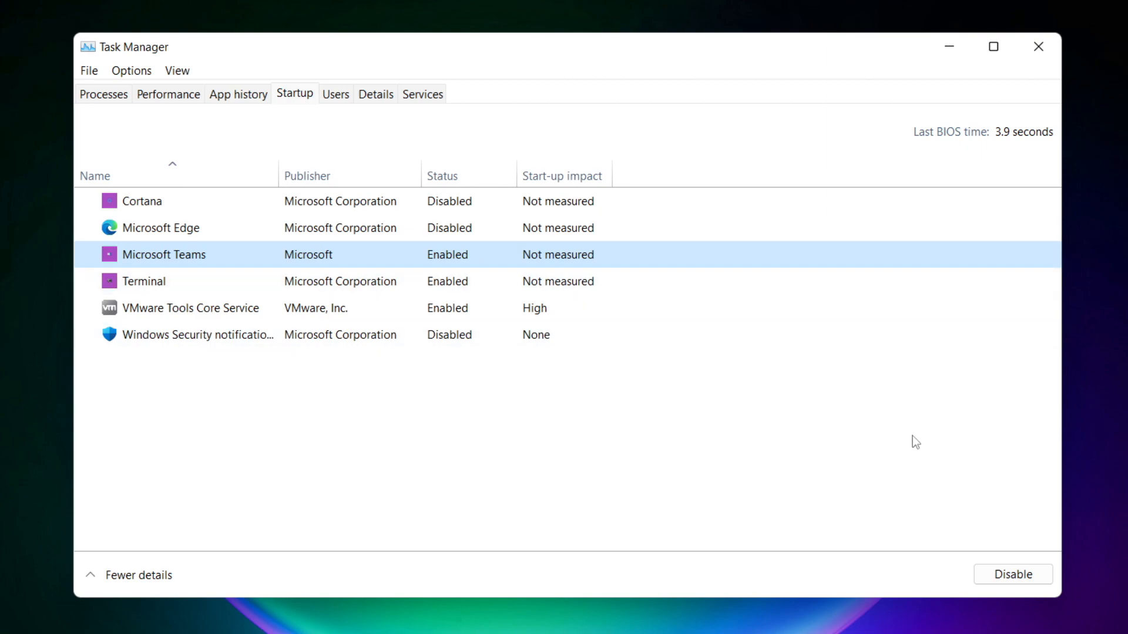
{"action": "left_click", "coordinate": [1012, 574]}
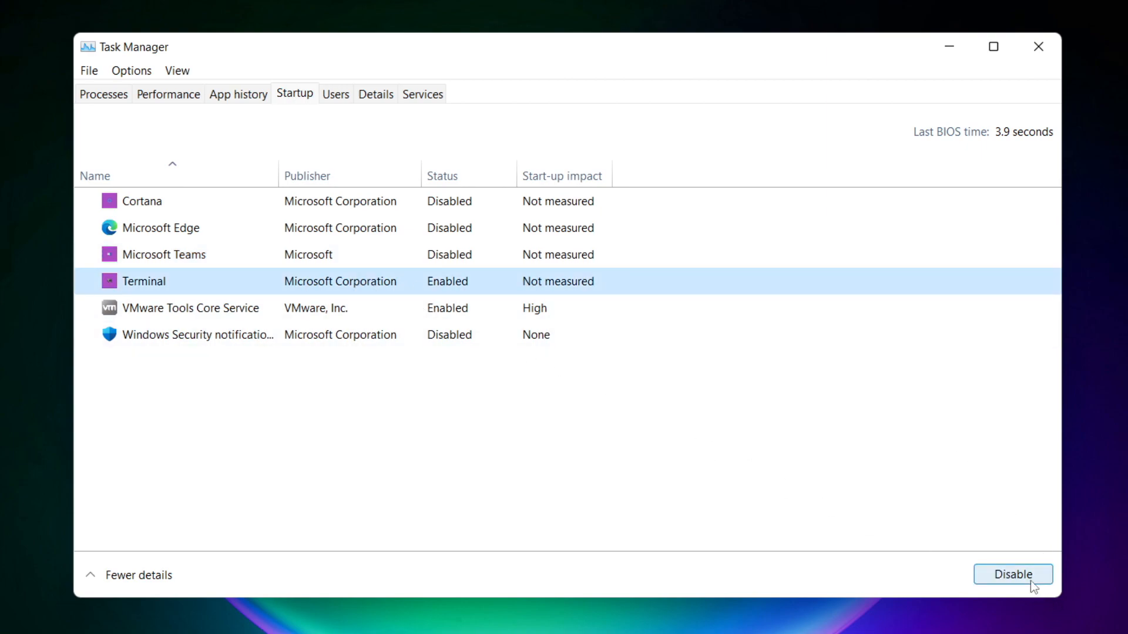
{"action": "left_click", "coordinate": [1012, 574]}
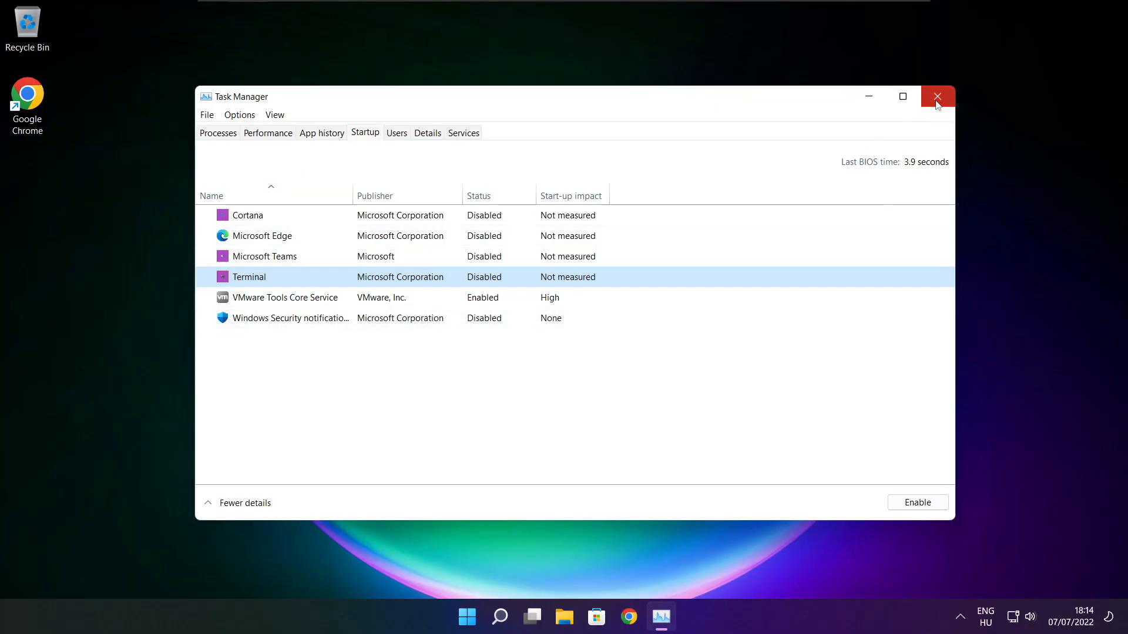
Close Task Manager, search for cmd, and run Command Prompt as administrator
{"action": "left_click", "coordinate": [938, 97]}
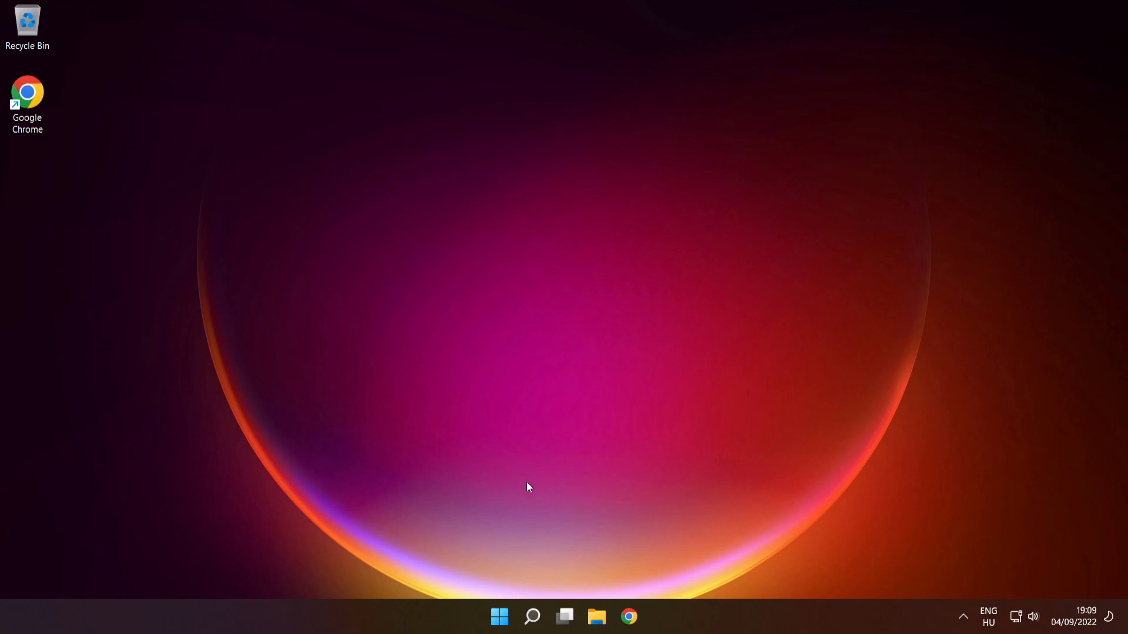
{"action": "left_click", "coordinate": [531, 617]}
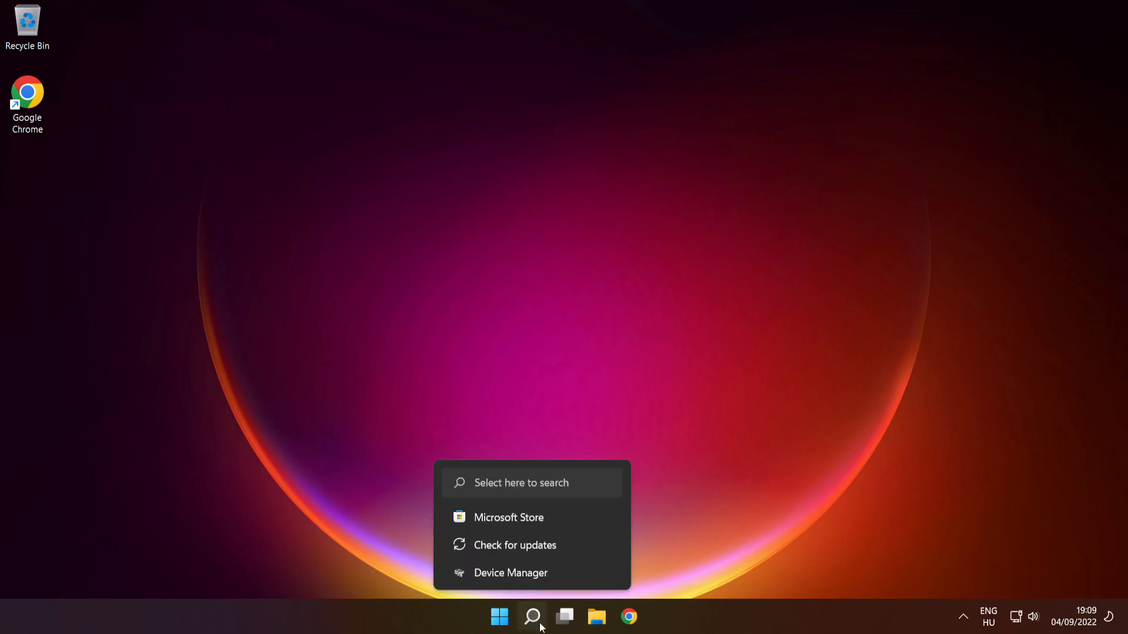
{"action": "type", "text": "control Panel"}
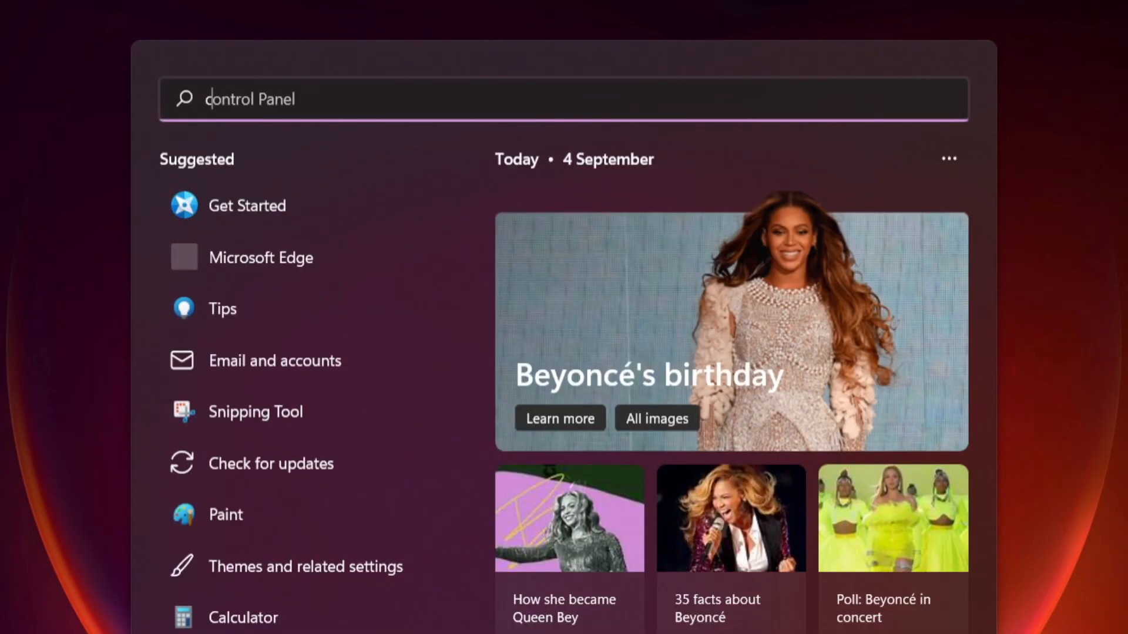
{"action": "type", "text": "cmd"}
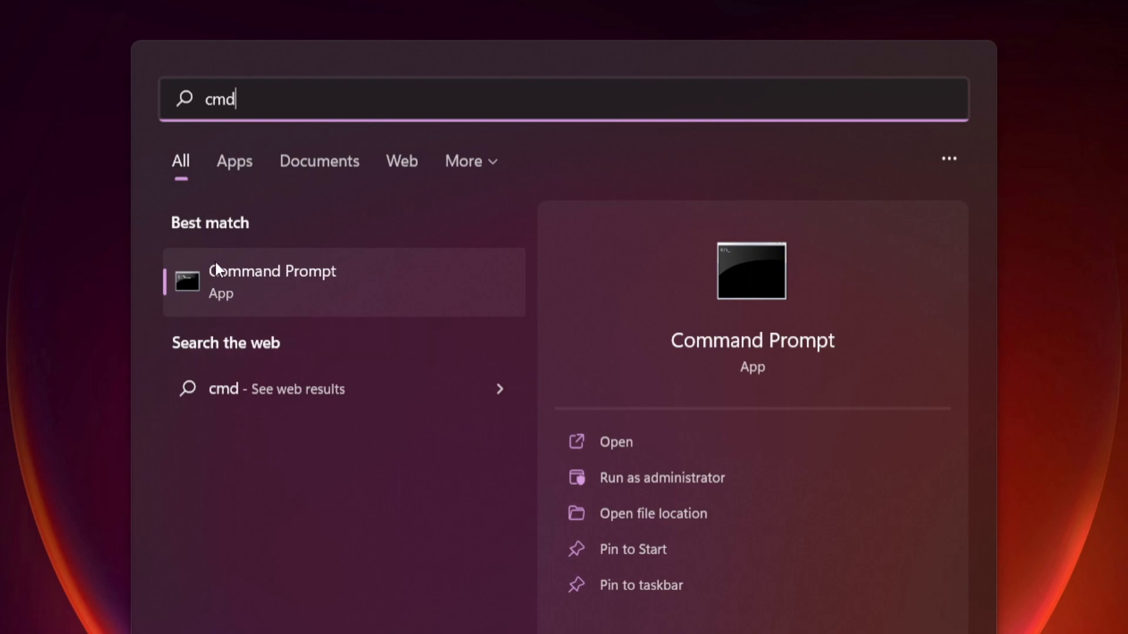
{"action": "mouse_move", "coordinate": [381, 309]}
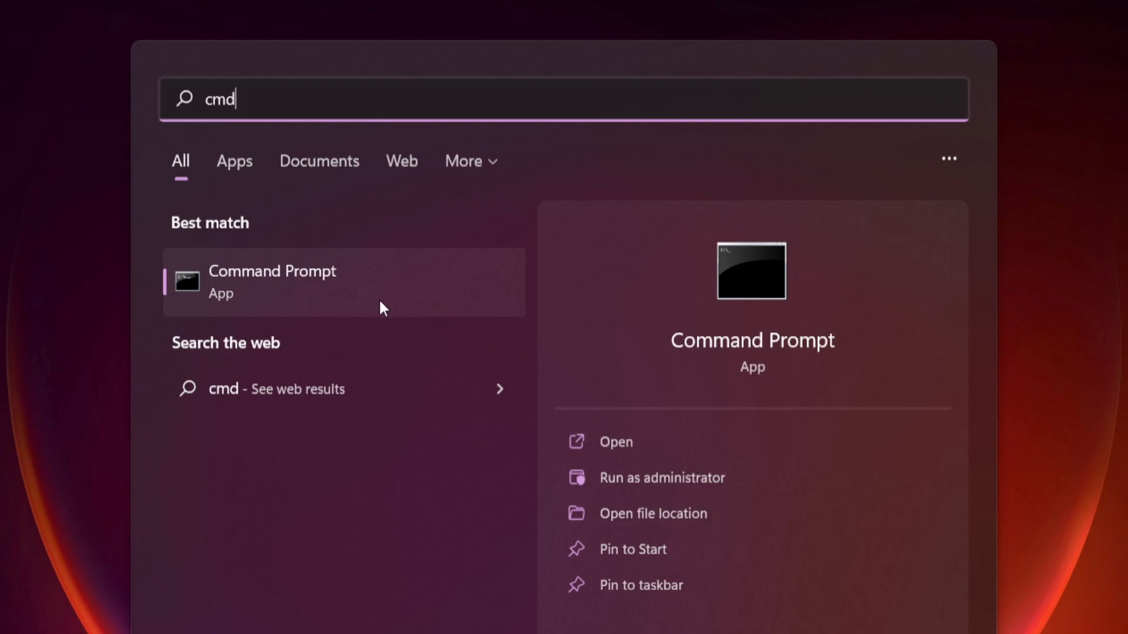
{"action": "mouse_move", "coordinate": [418, 283]}
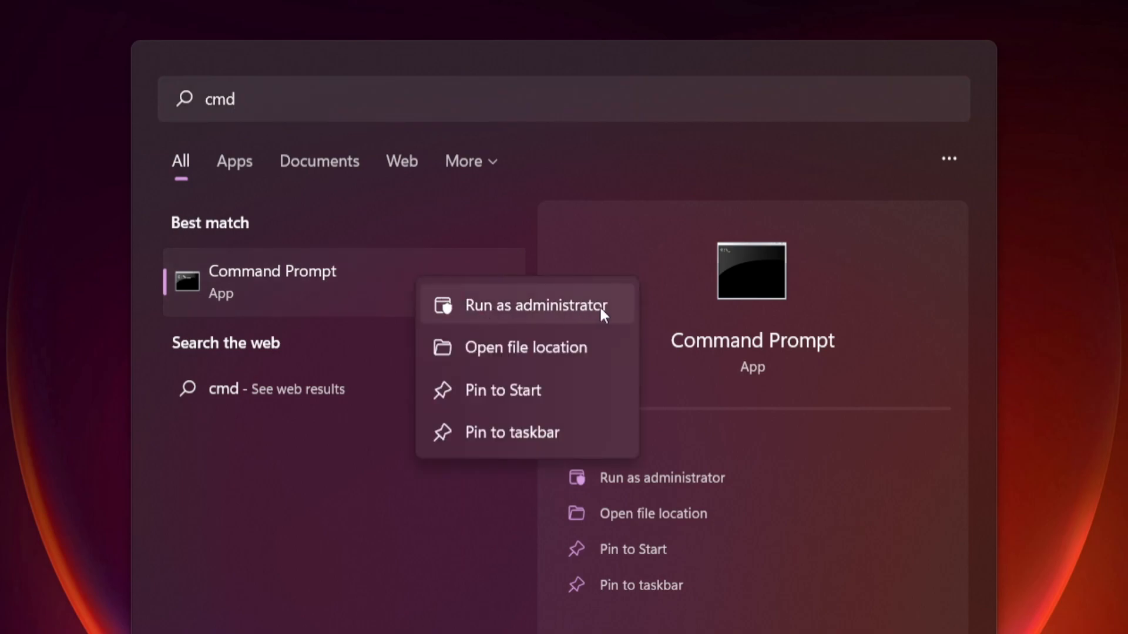
{"action": "mouse_move", "coordinate": [538, 310]}
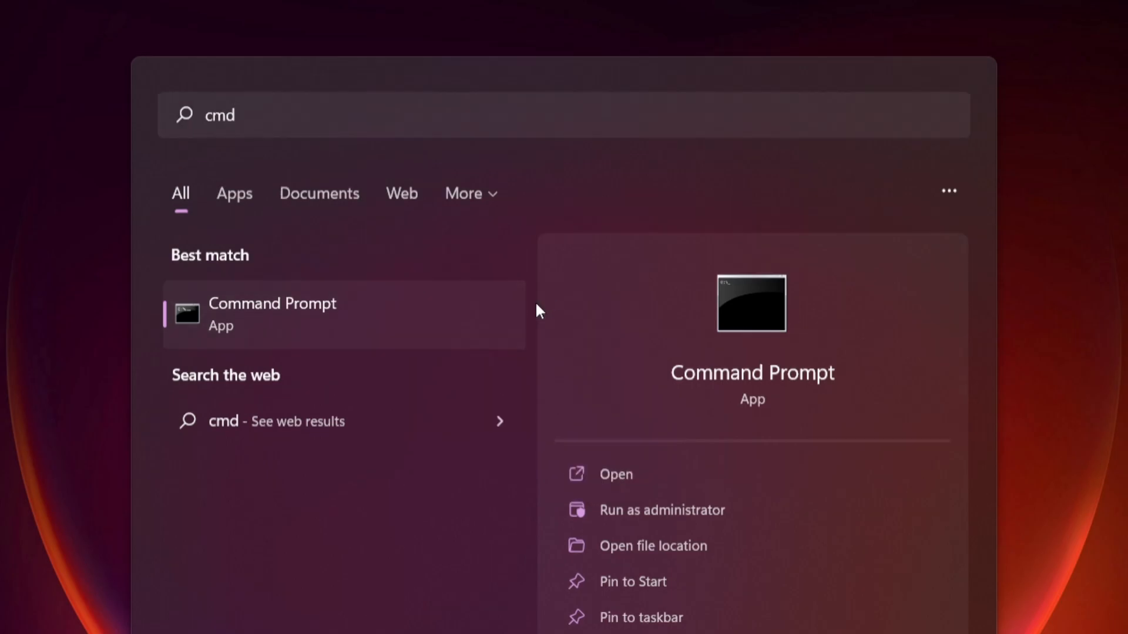
{"action": "left_click", "coordinate": [661, 510]}
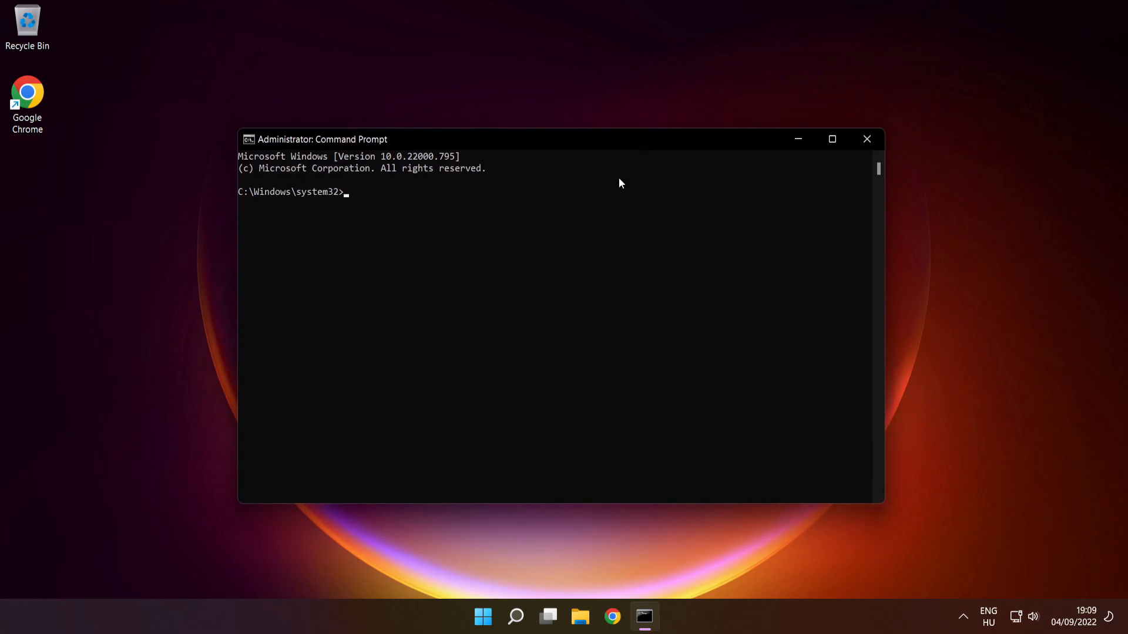
Run sfc /scannow to scan and repair corrupt system files
{"action": "type", "text": "sfc /scann"}
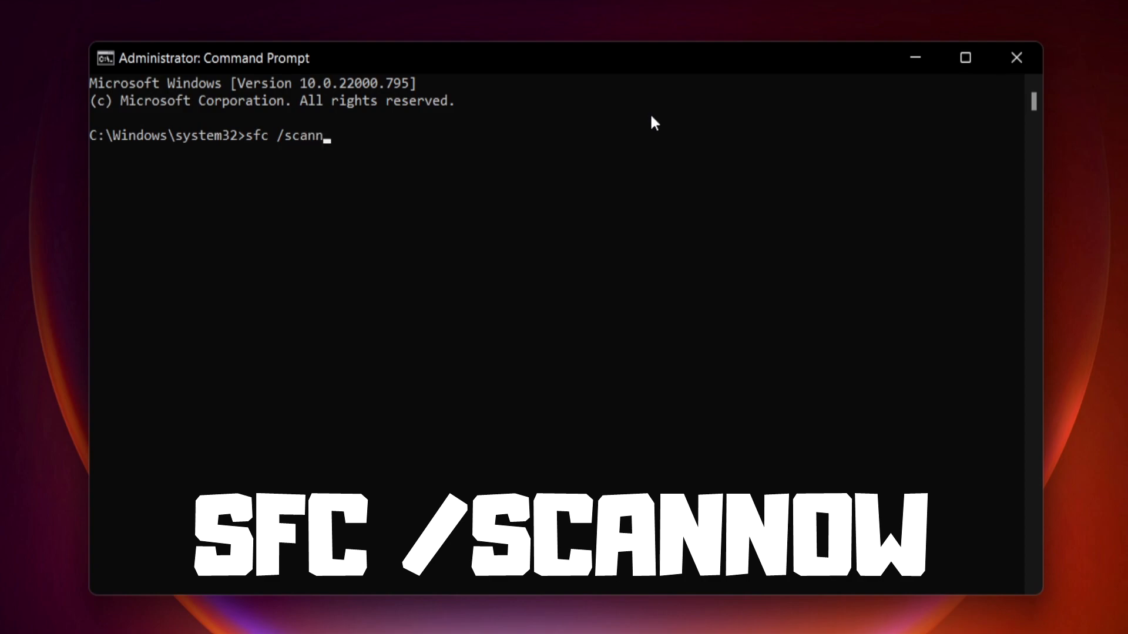
{"action": "type", "text": "ow"}
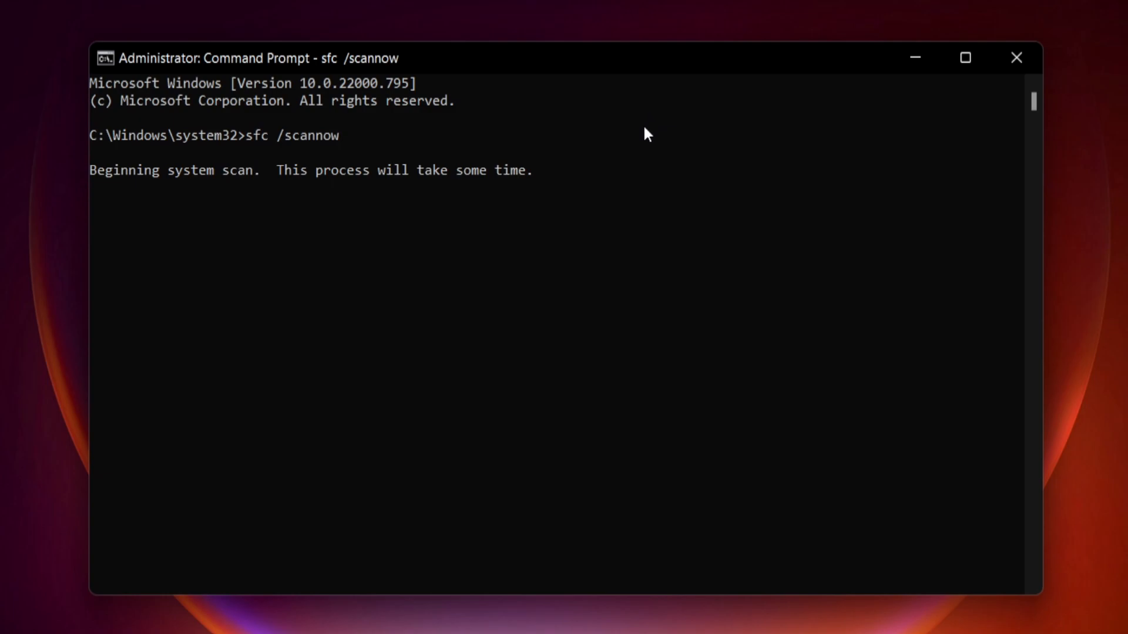
{"action": "mouse_move", "coordinate": [636, 209]}
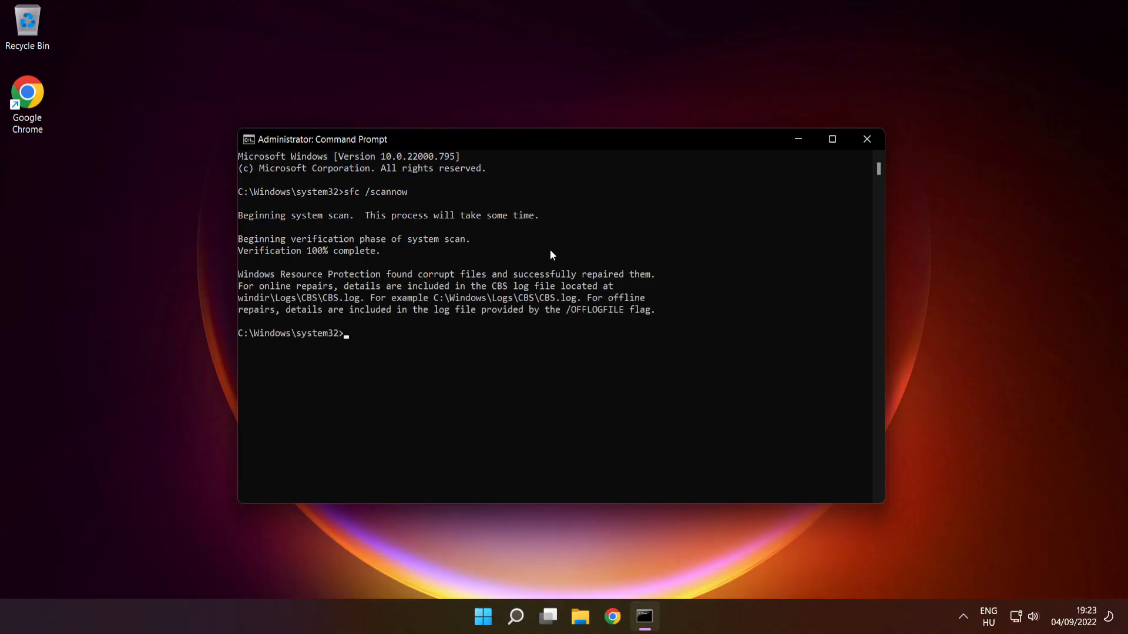
{"action": "mouse_move", "coordinate": [867, 138]}
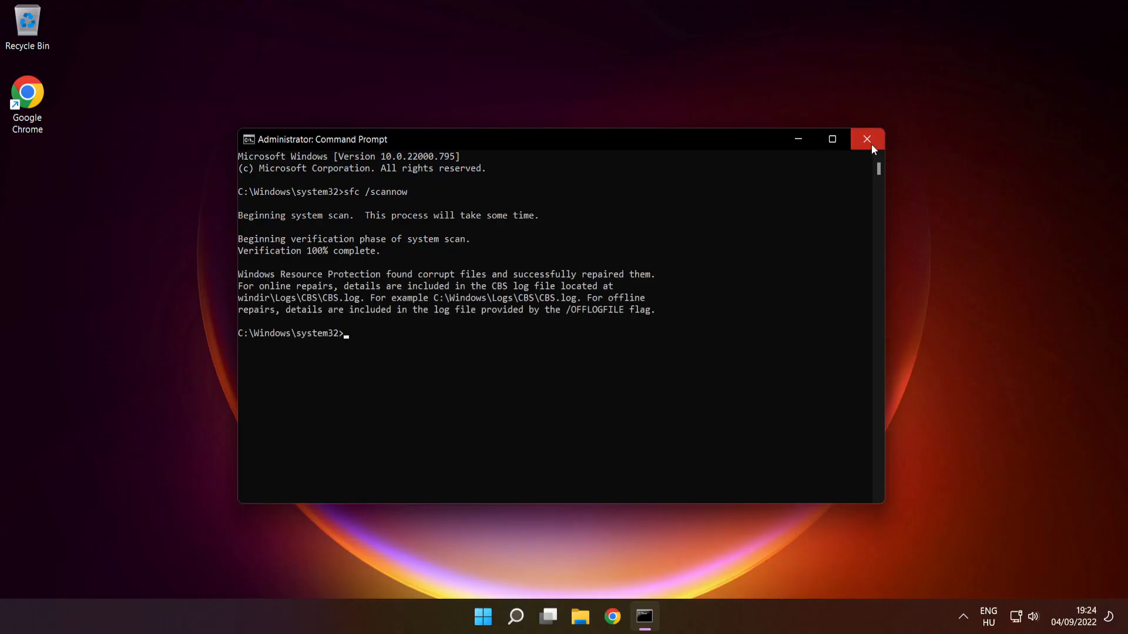
Close Command Prompt and bring up the Start menu power options to restart
{"action": "left_click", "coordinate": [867, 138]}
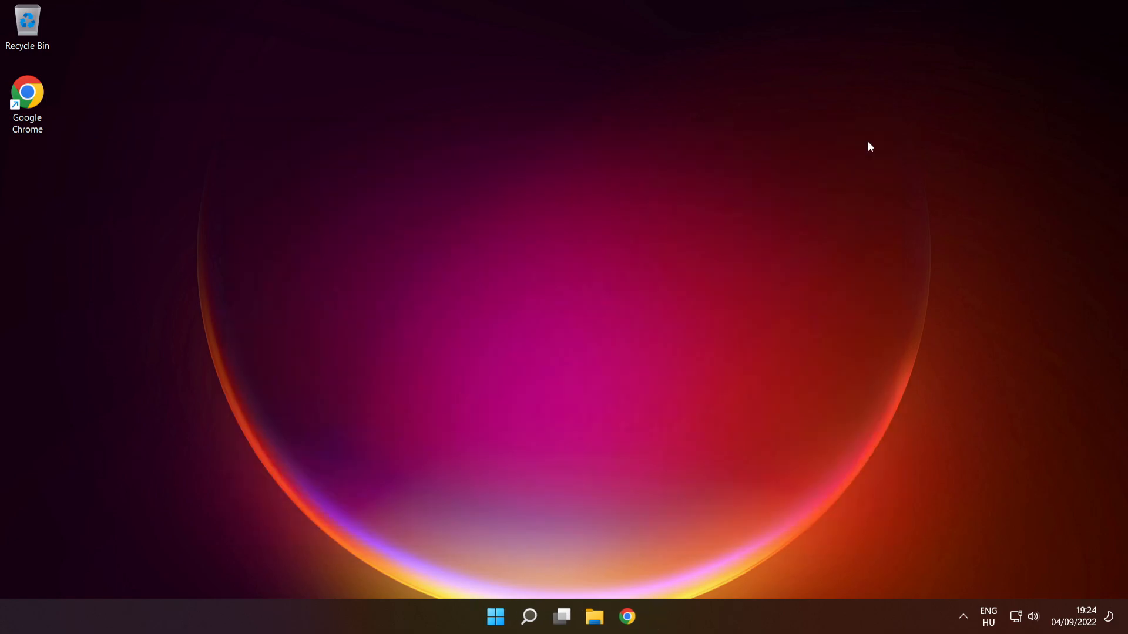
{"action": "left_click", "coordinate": [494, 616]}
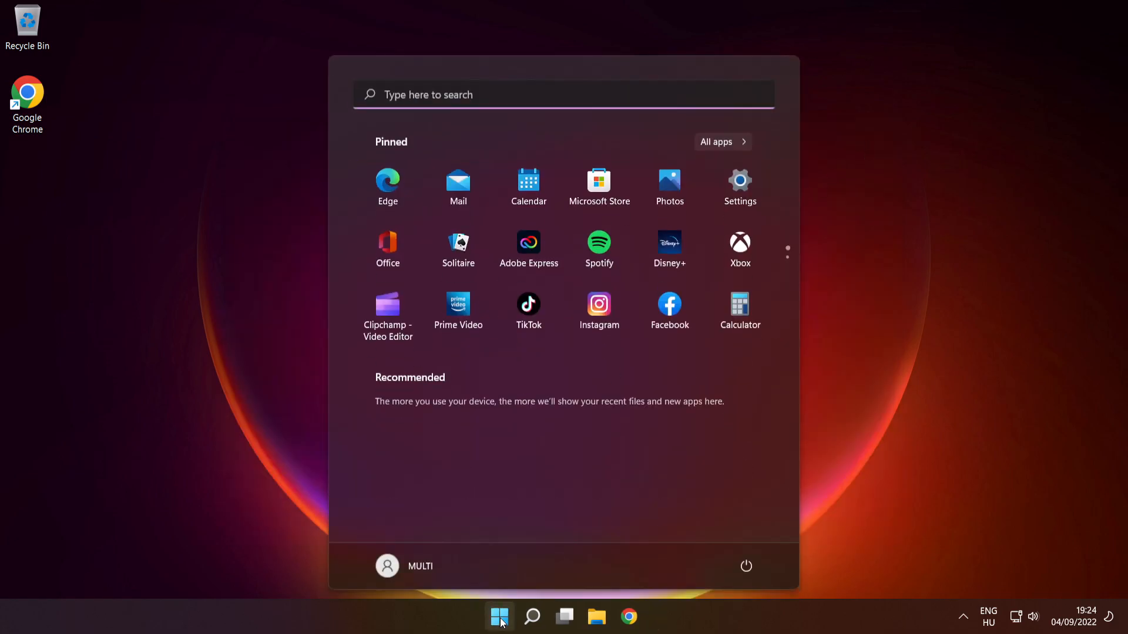
{"action": "left_click", "coordinate": [747, 566]}
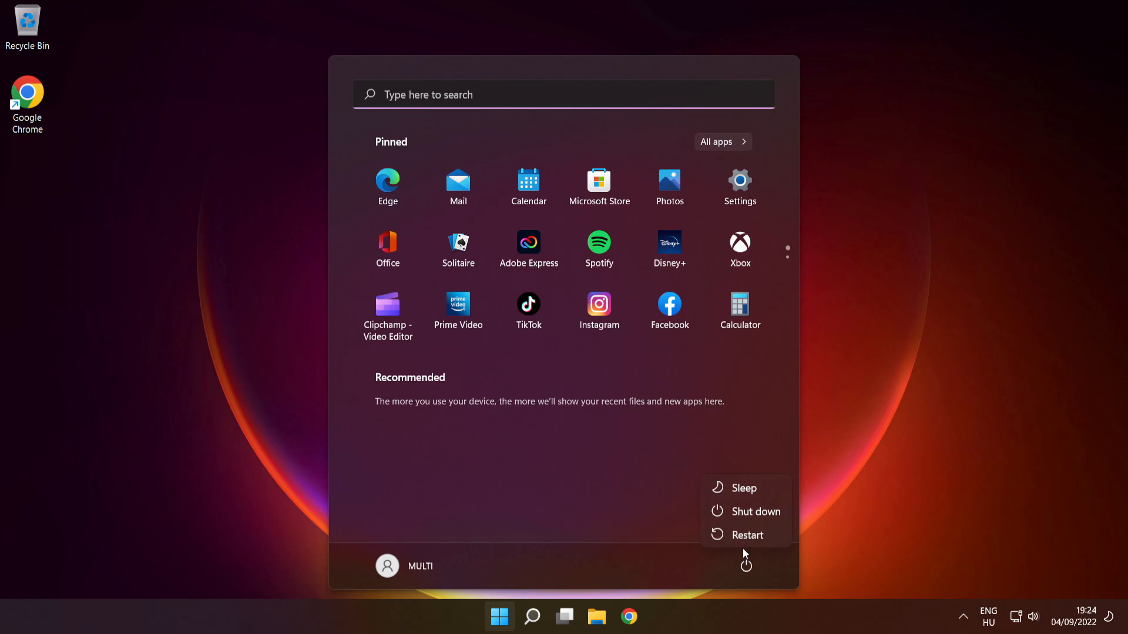
{"action": "mouse_move", "coordinate": [748, 535]}
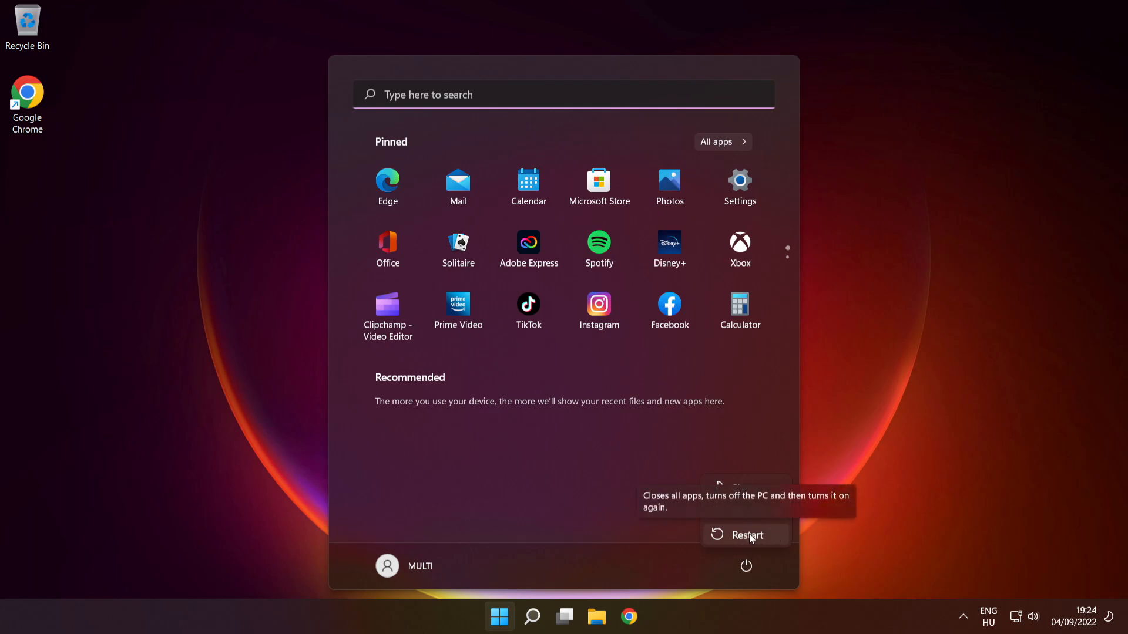